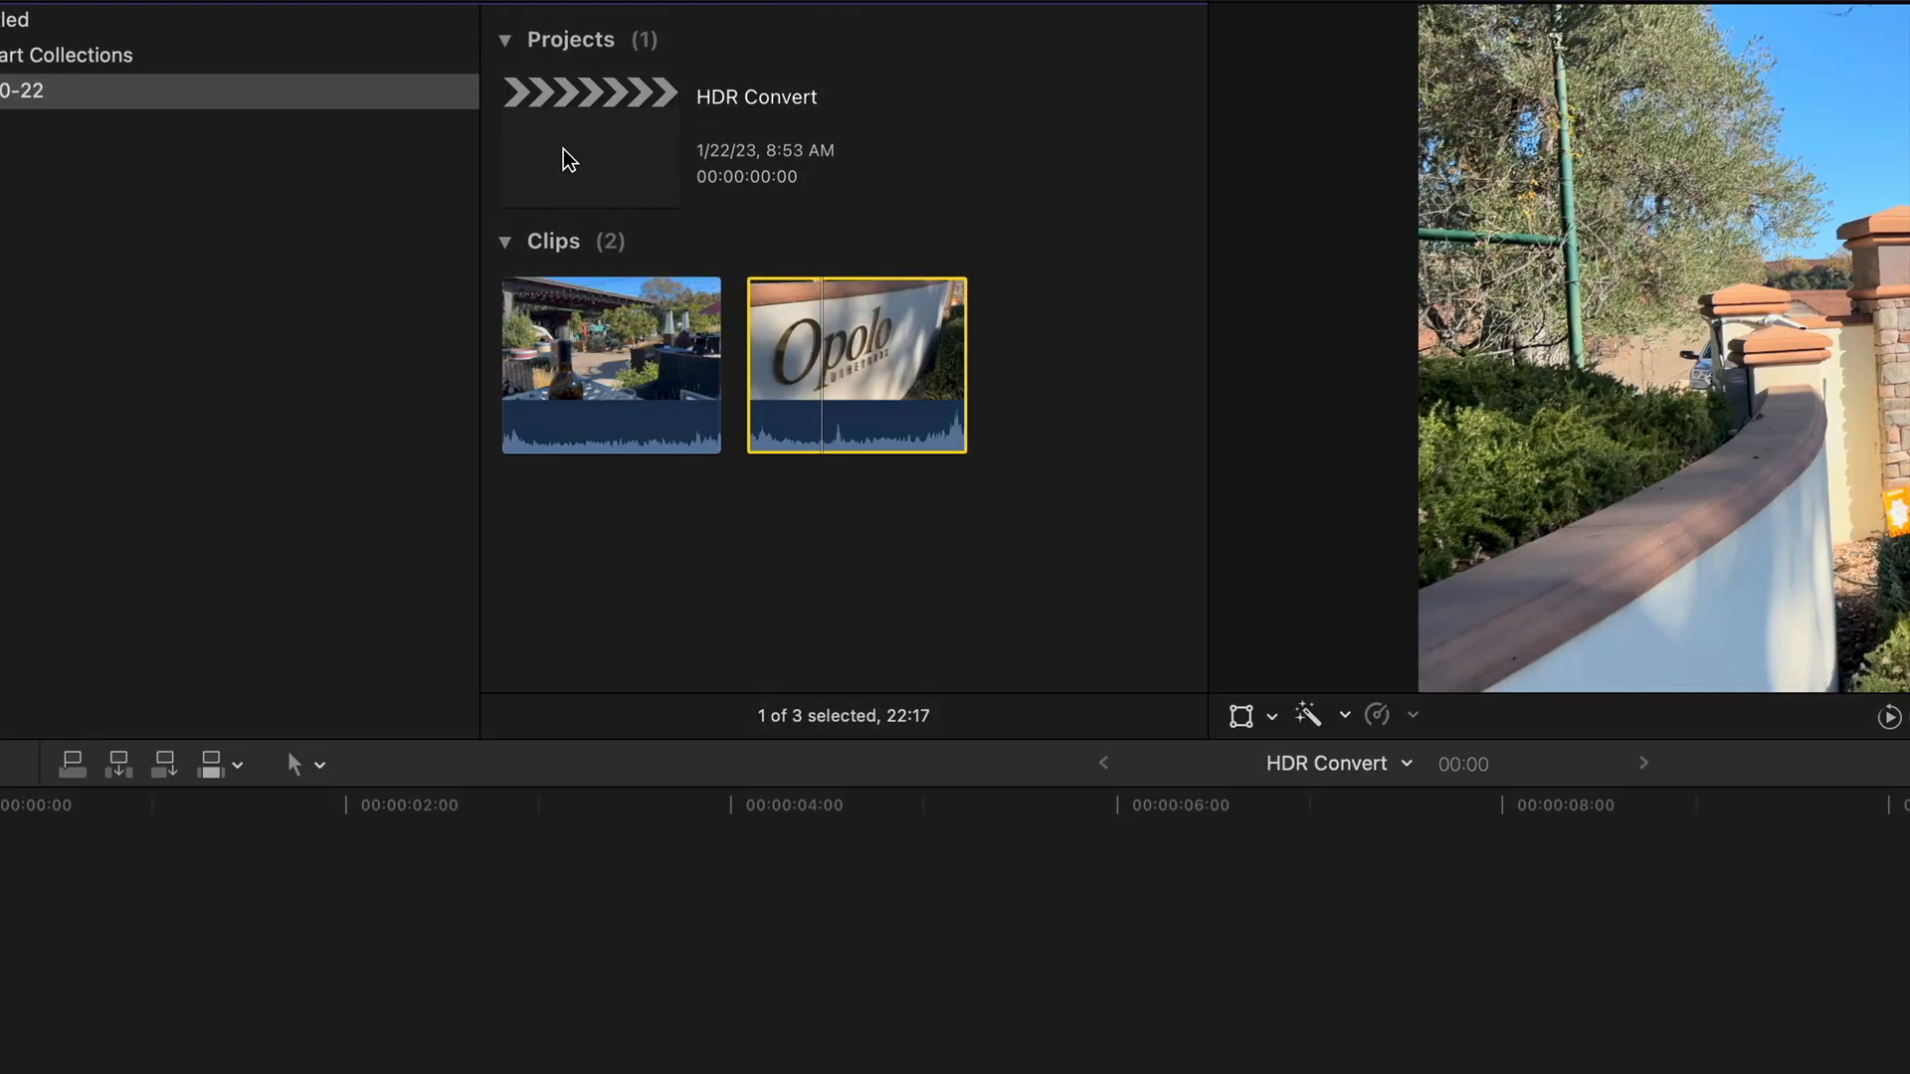
Select the HDR Convert project and accept the HDR-clip-in-SDR-project warning
left_click(589, 139)
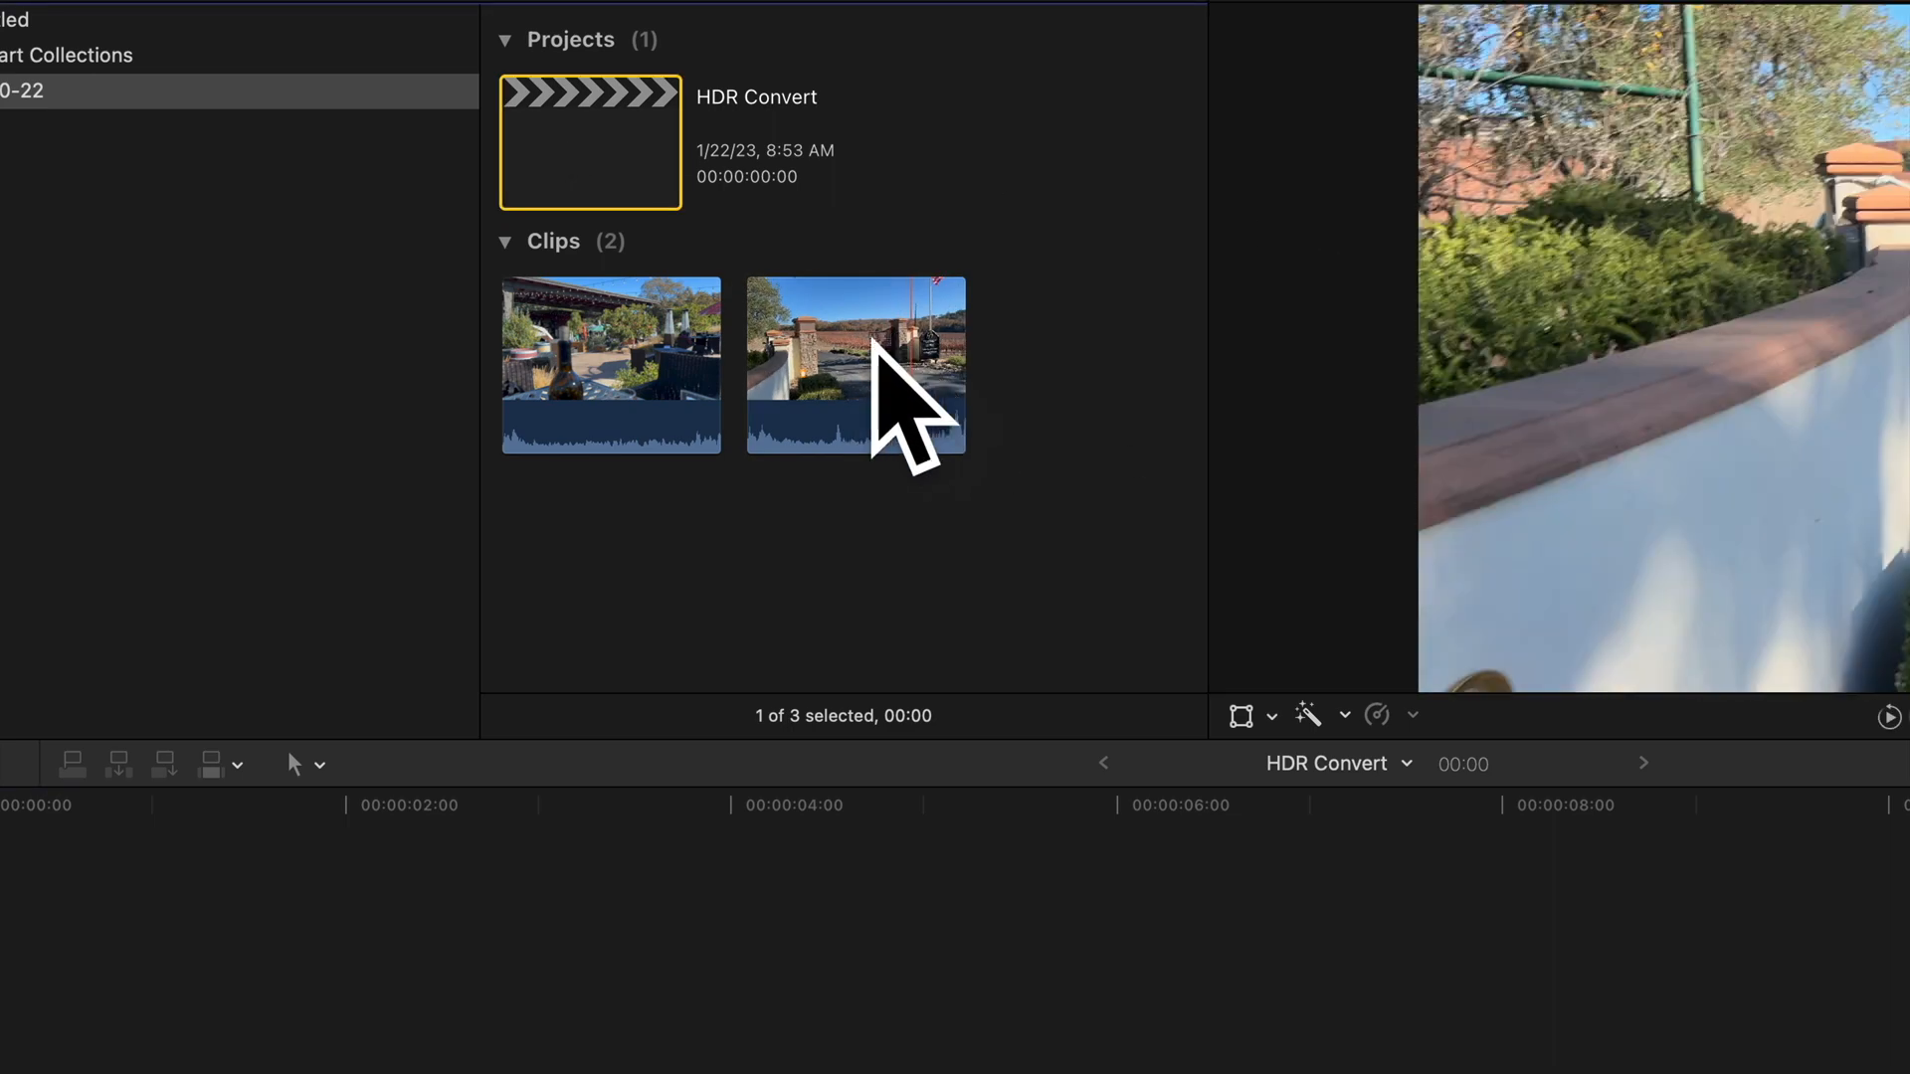
mouse_move(856, 366)
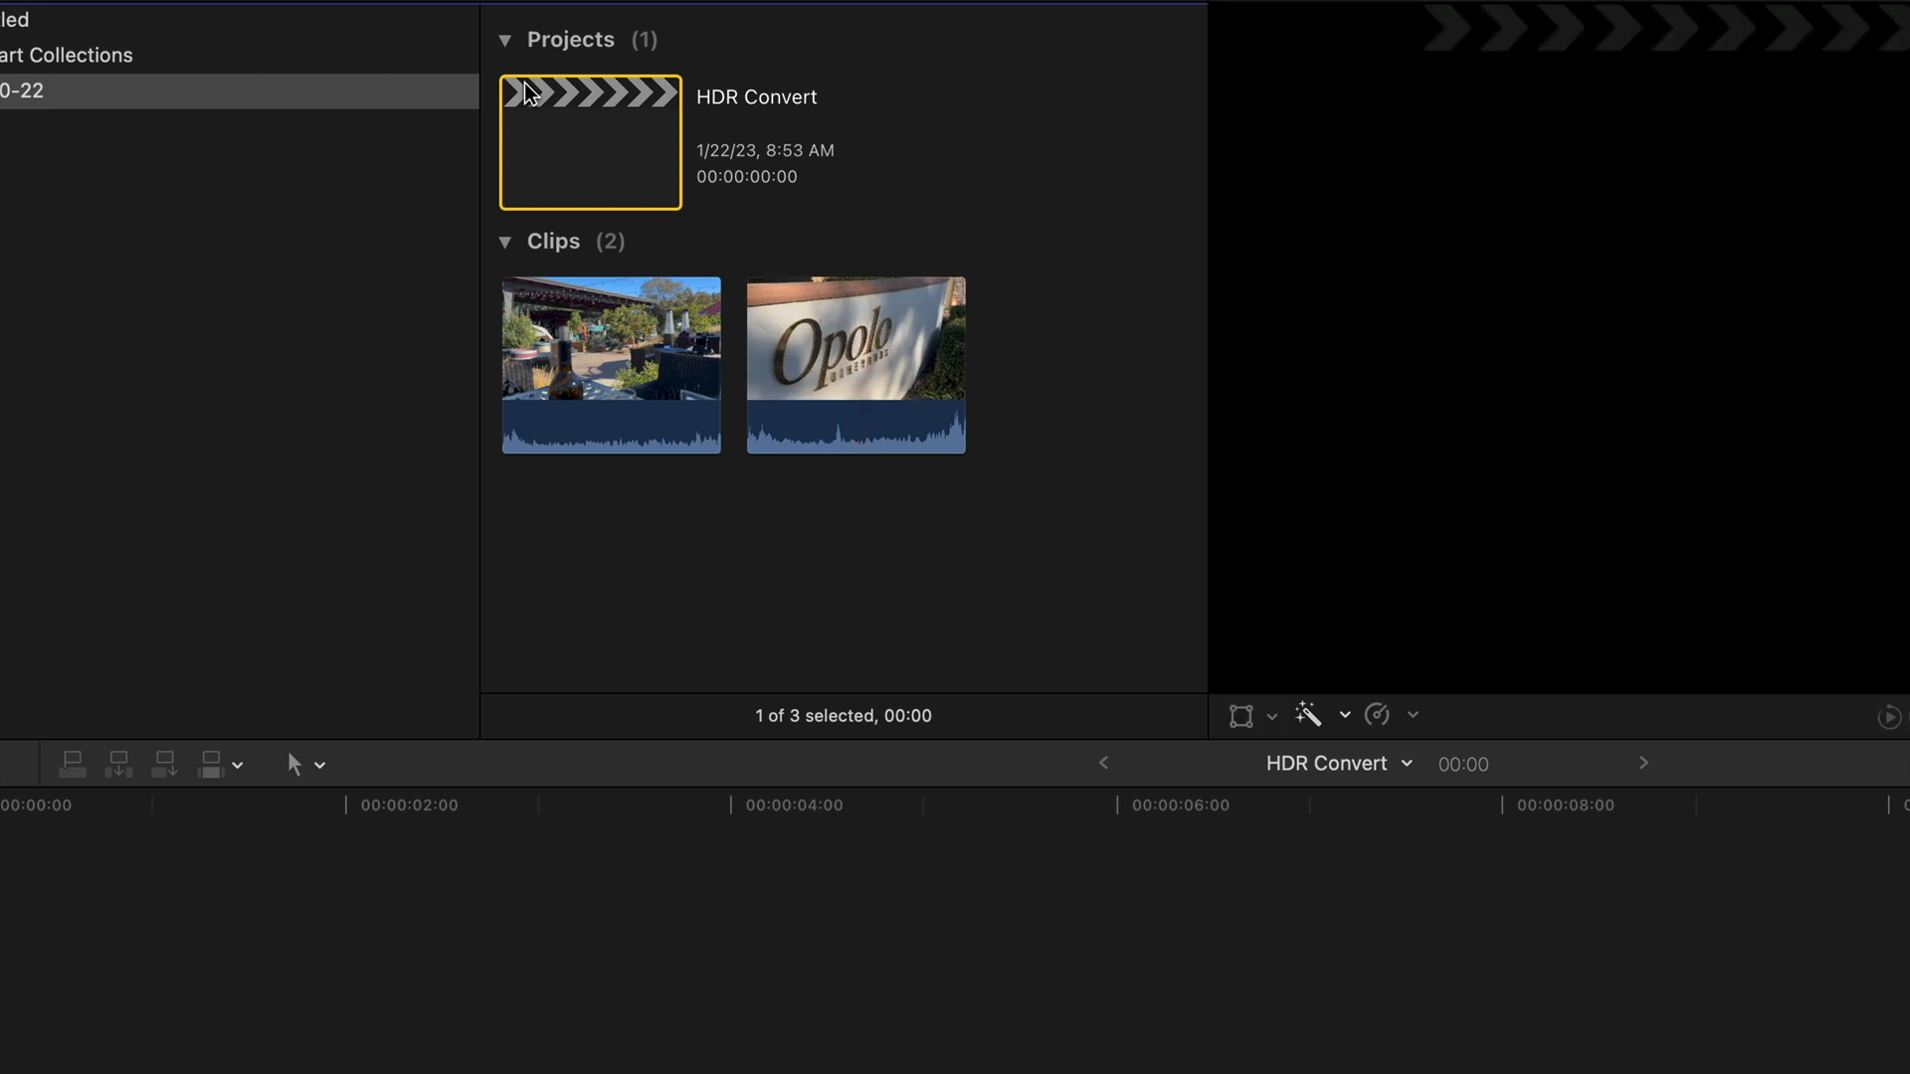
mouse_move(740, 165)
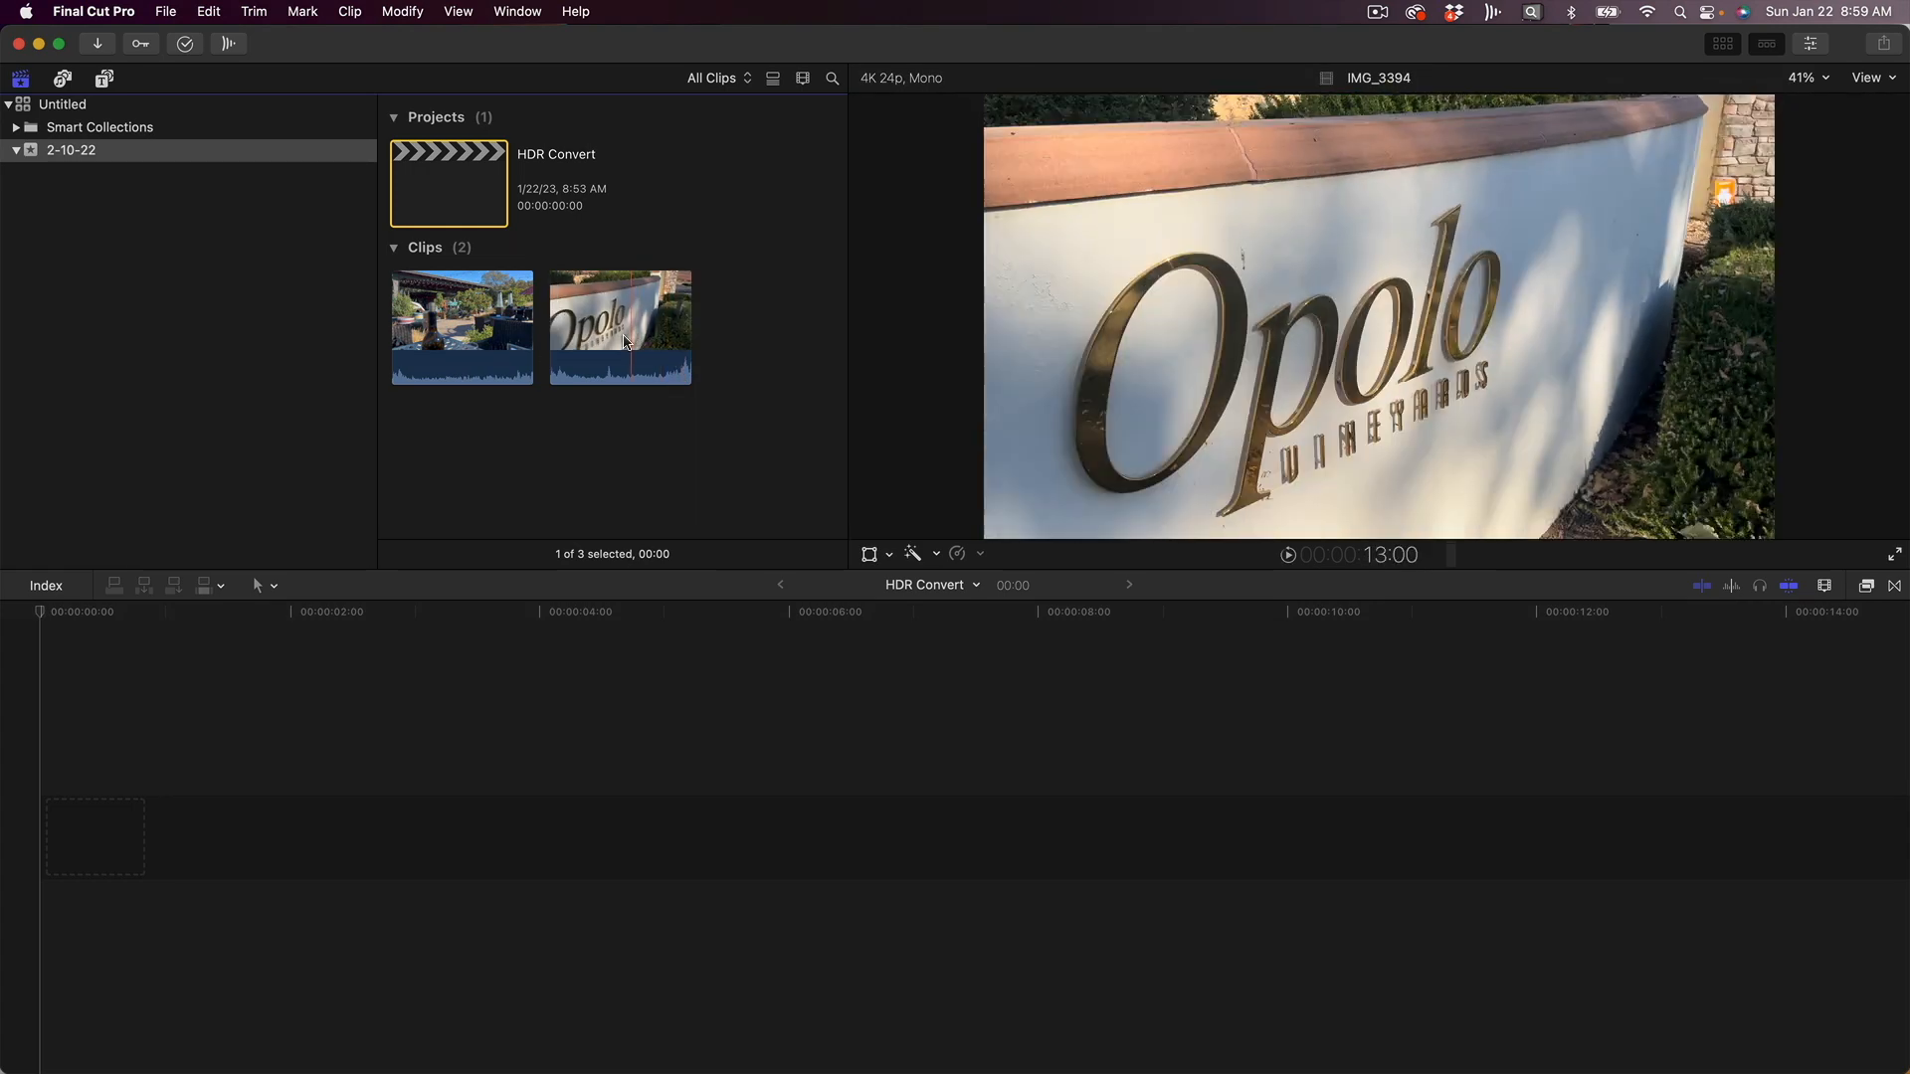
mouse_move(621, 327)
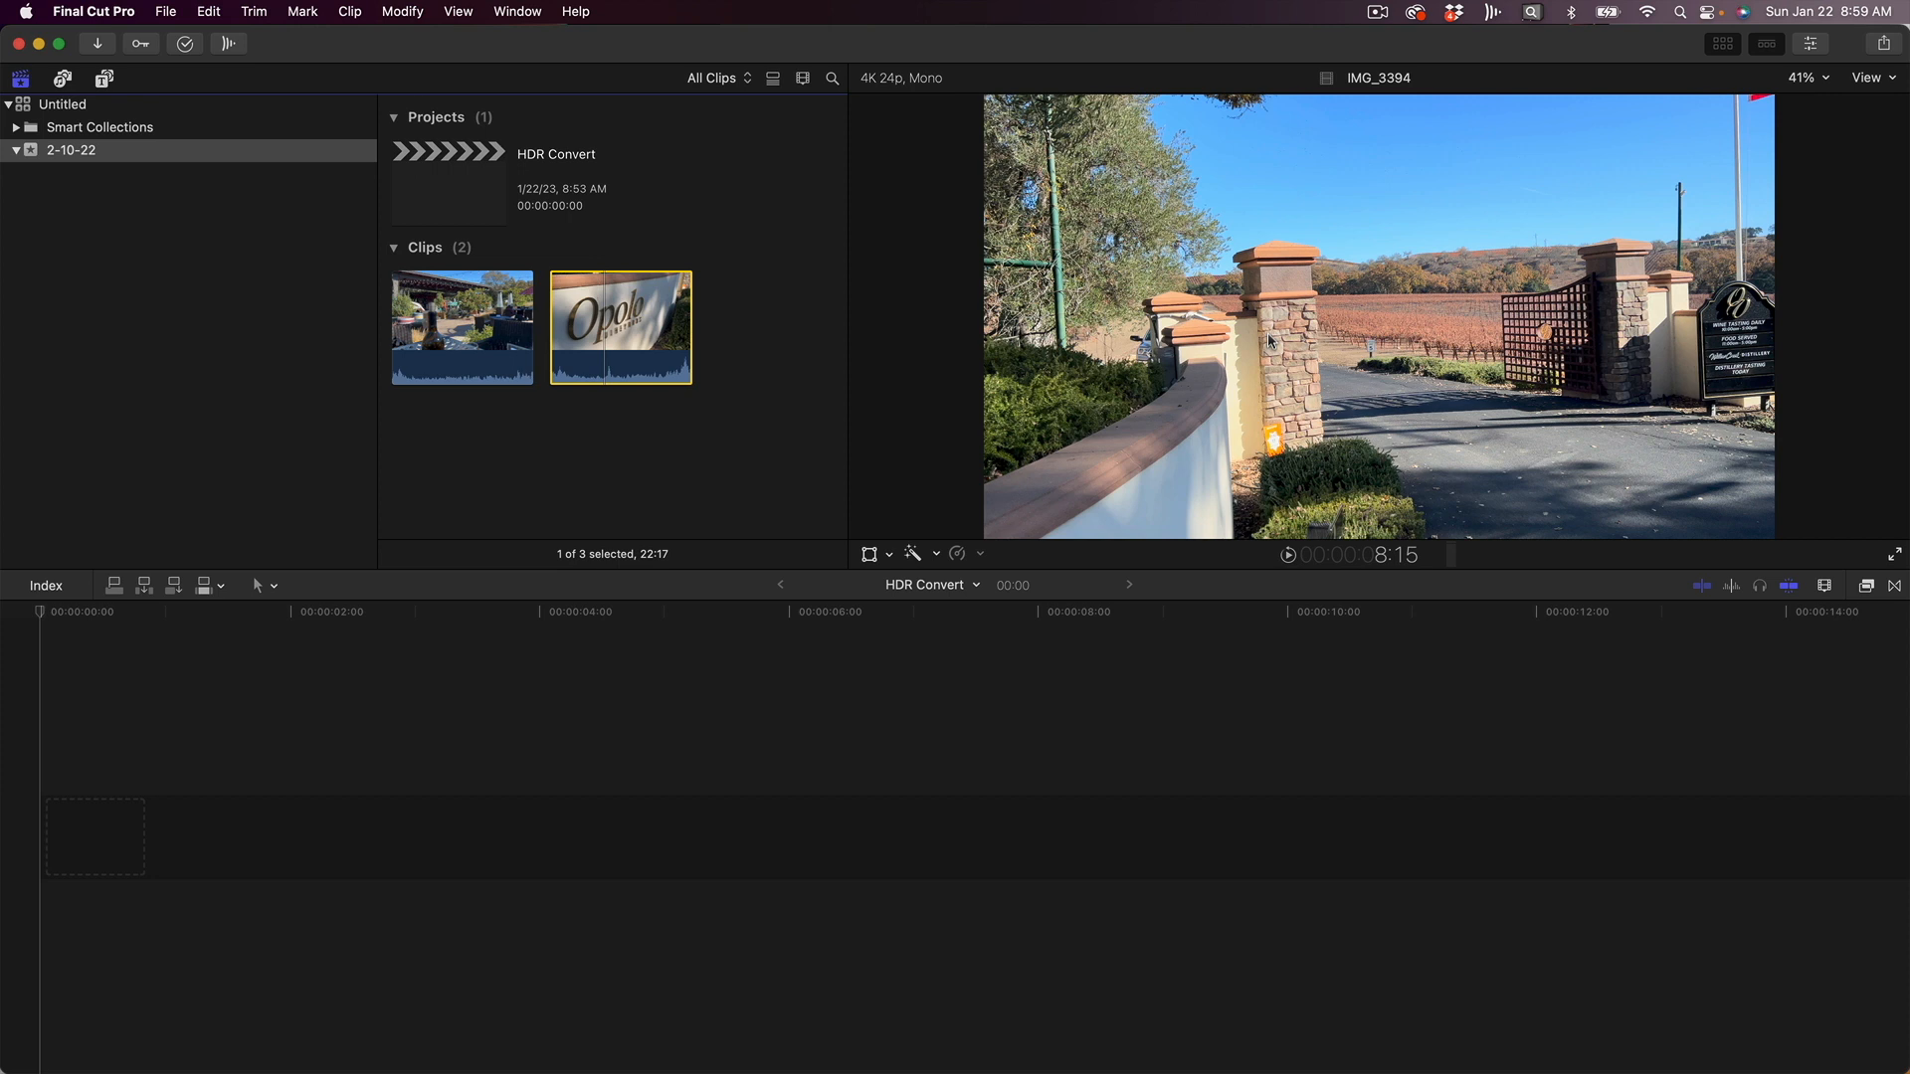
mouse_move(1375, 316)
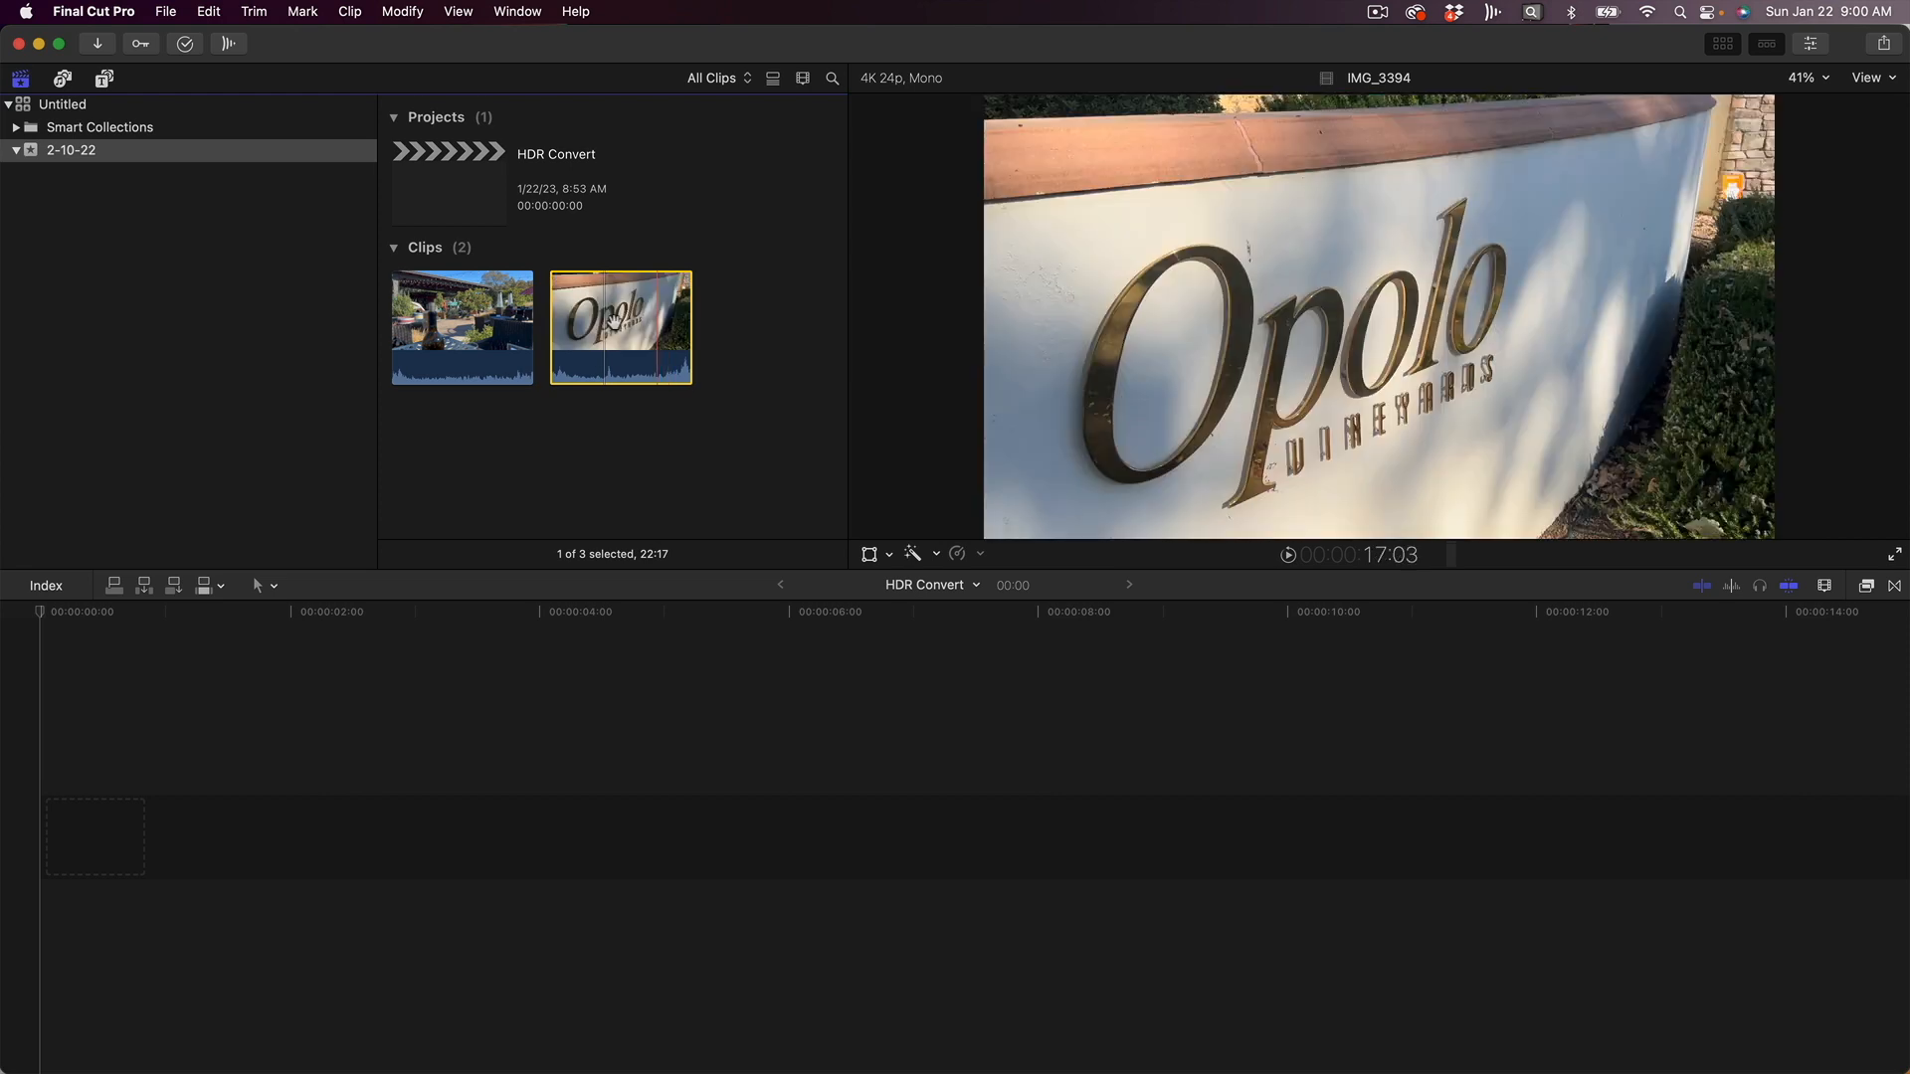
mouse_move(619, 318)
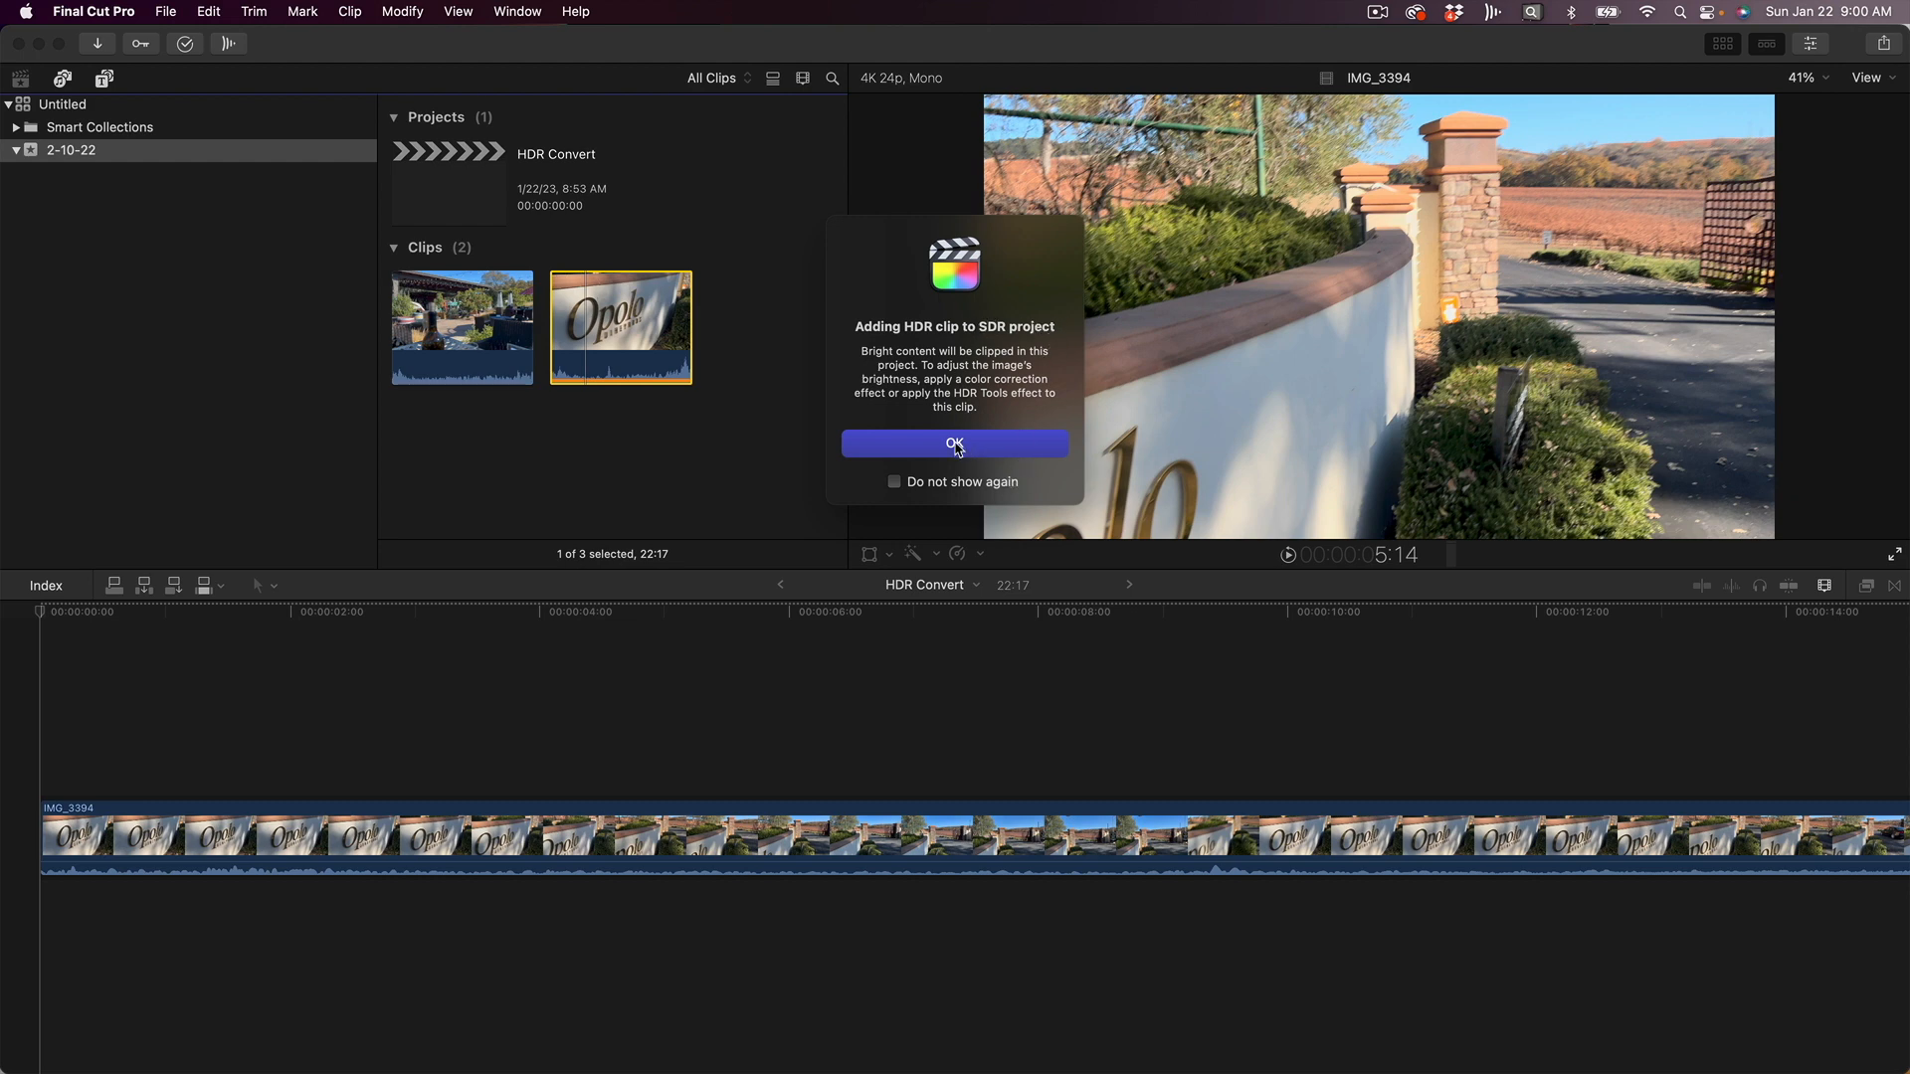
left_click(953, 441)
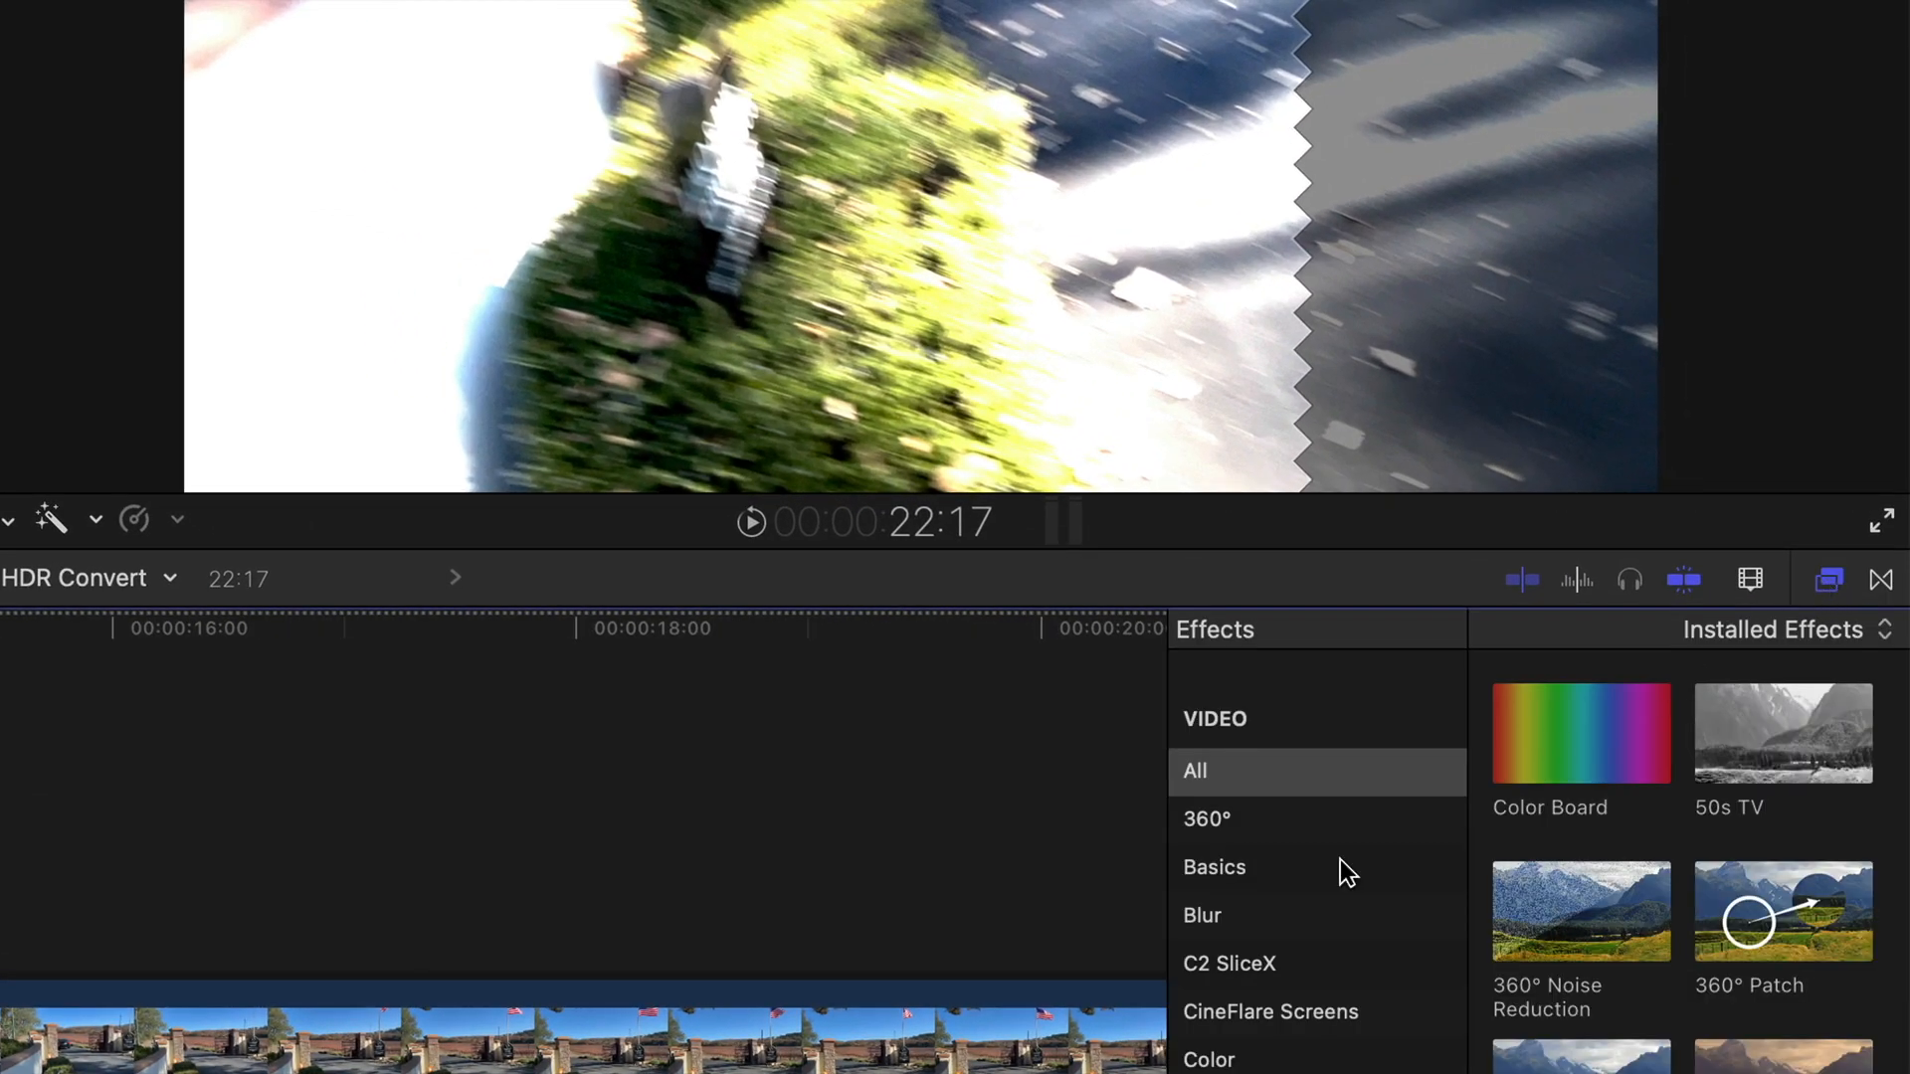
Filter all video effects by 'HDR' and pick HDR Tools for the IMG_3394 clip
scroll("down", 3)
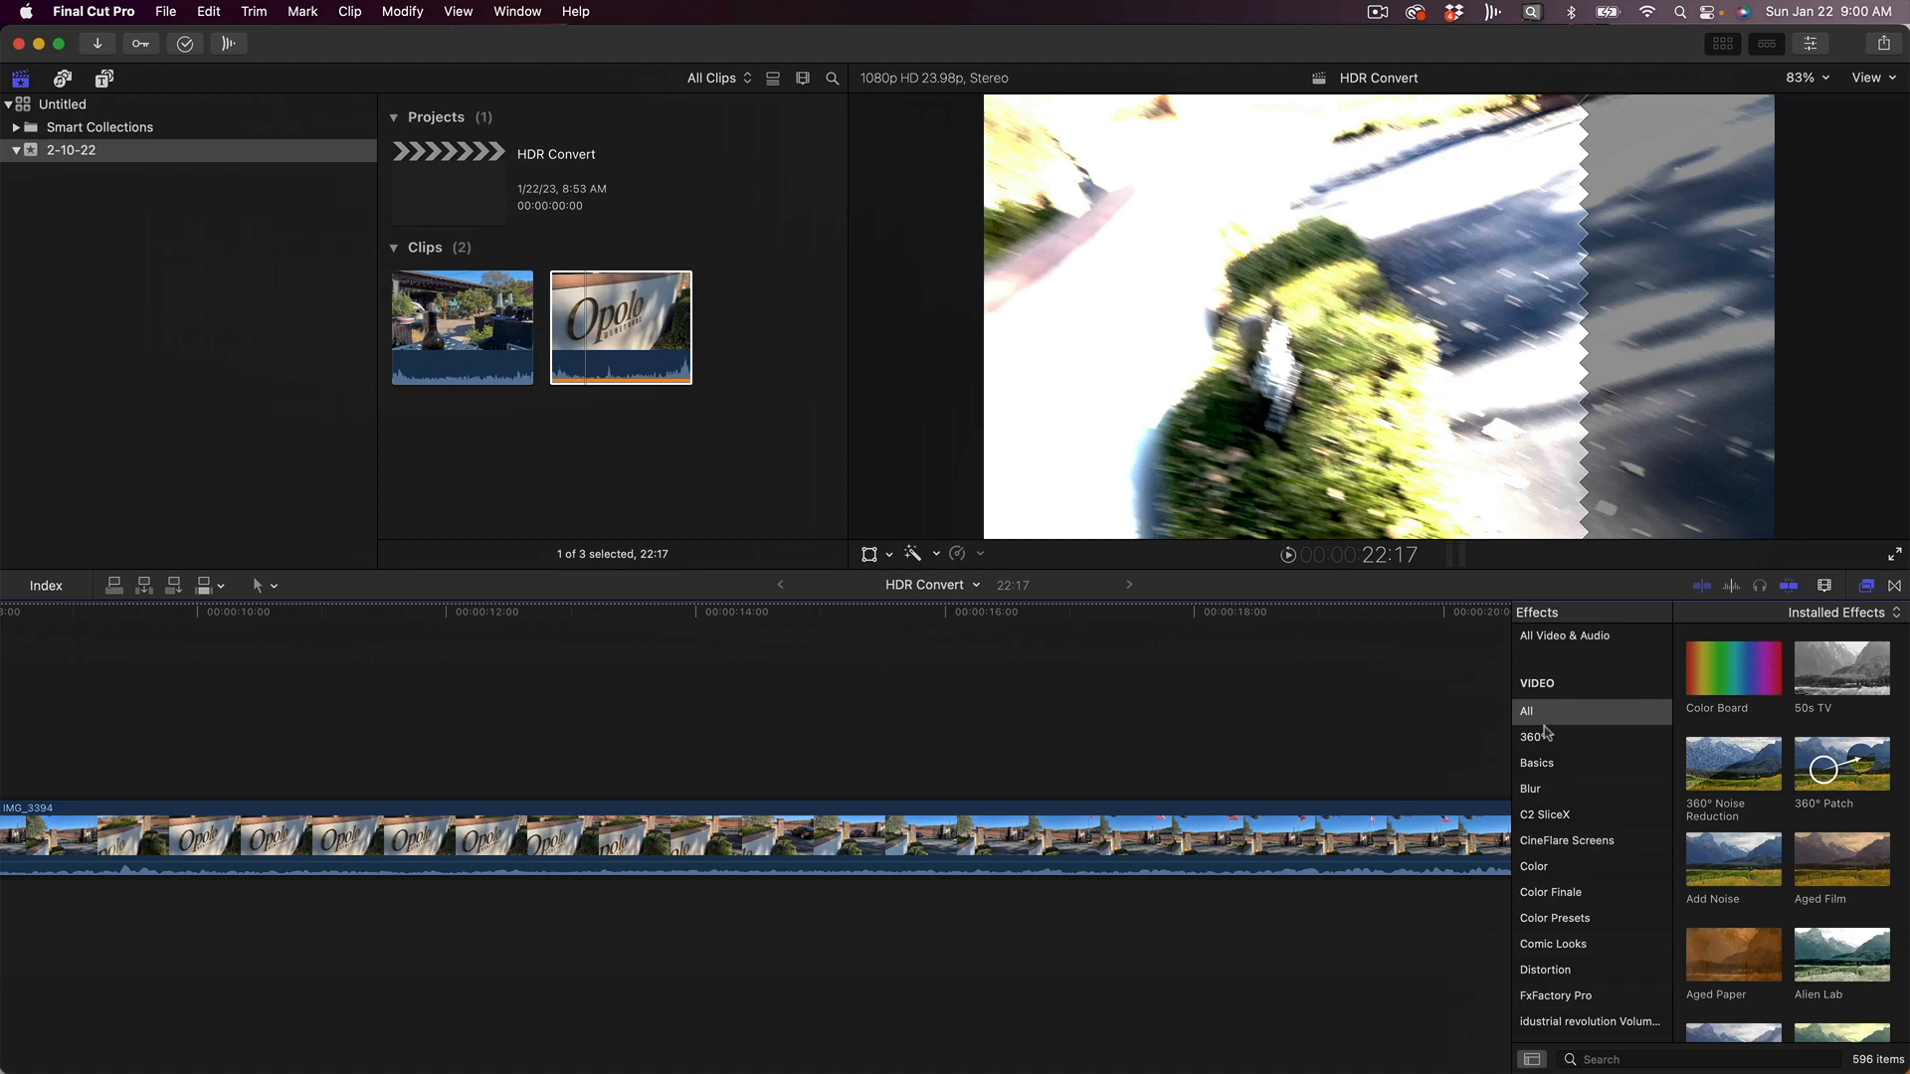
left_click(1526, 712)
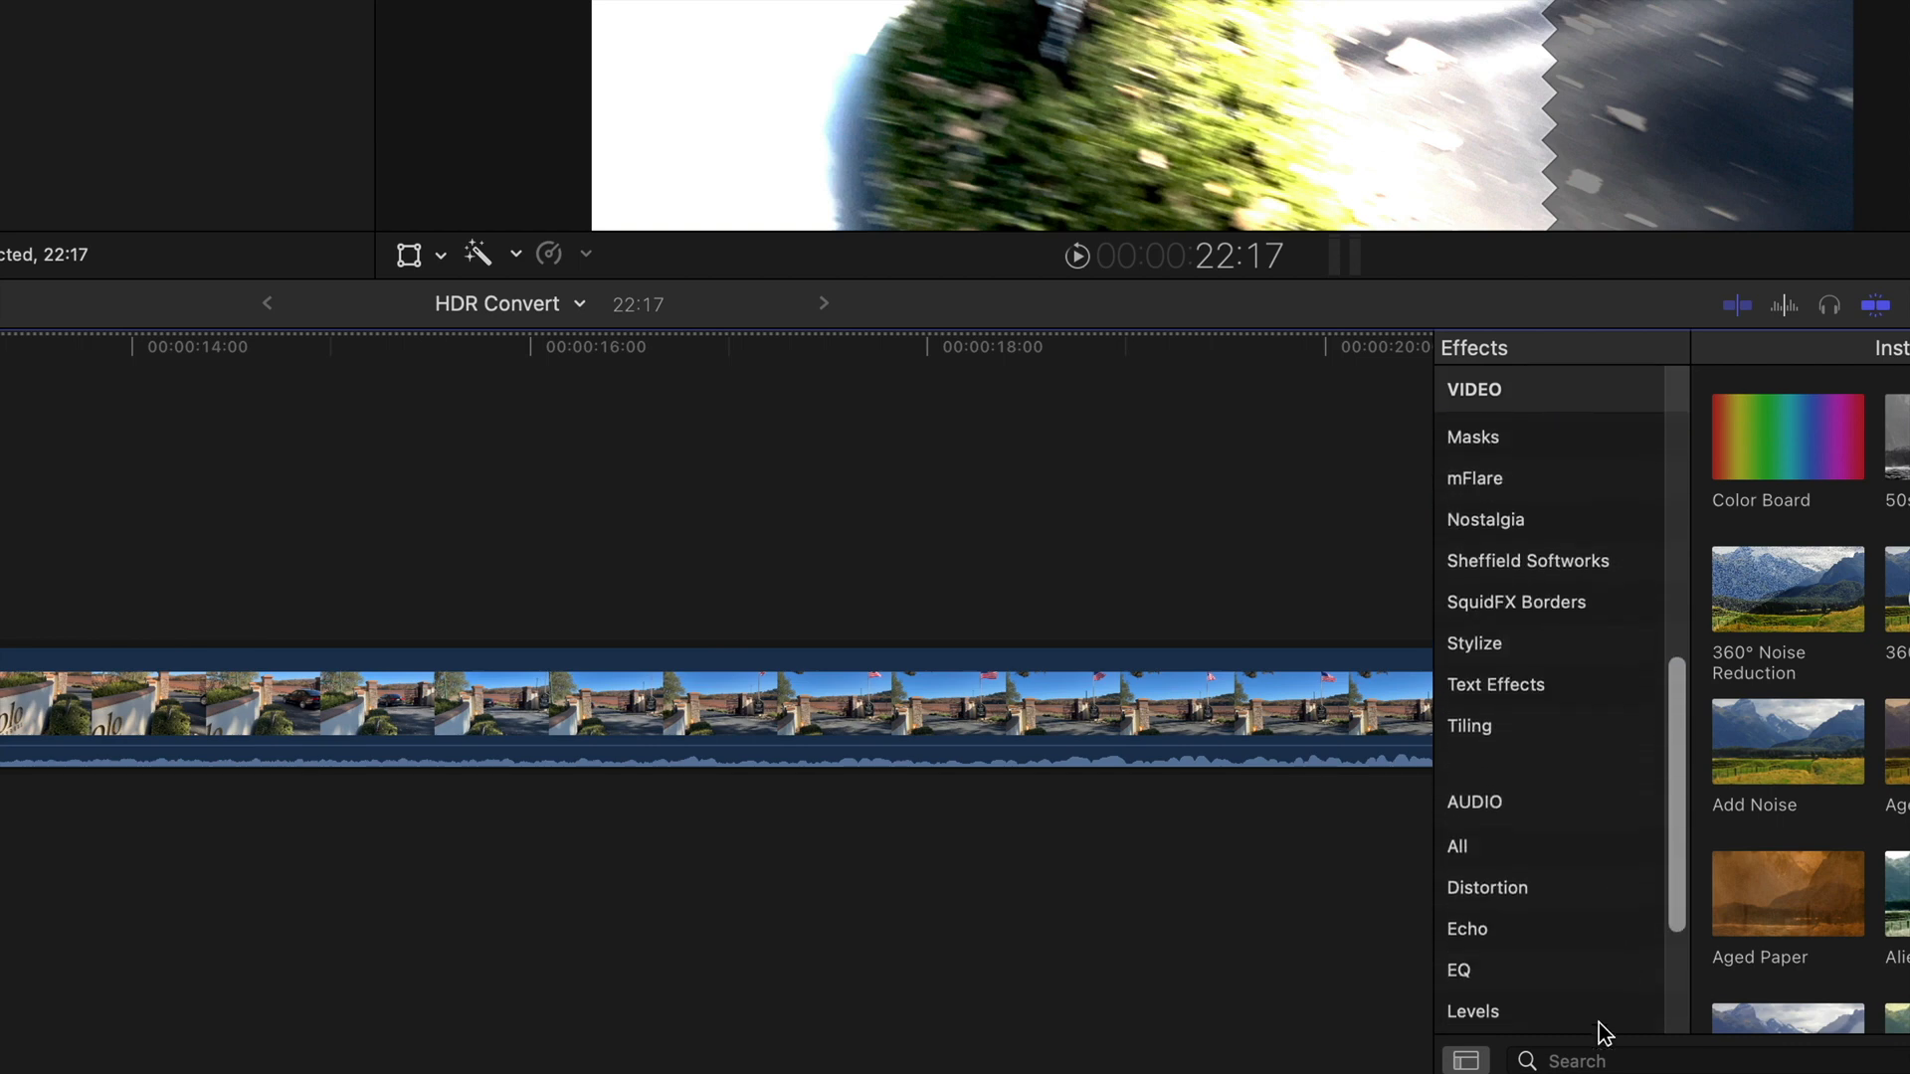
left_click(1584, 1056)
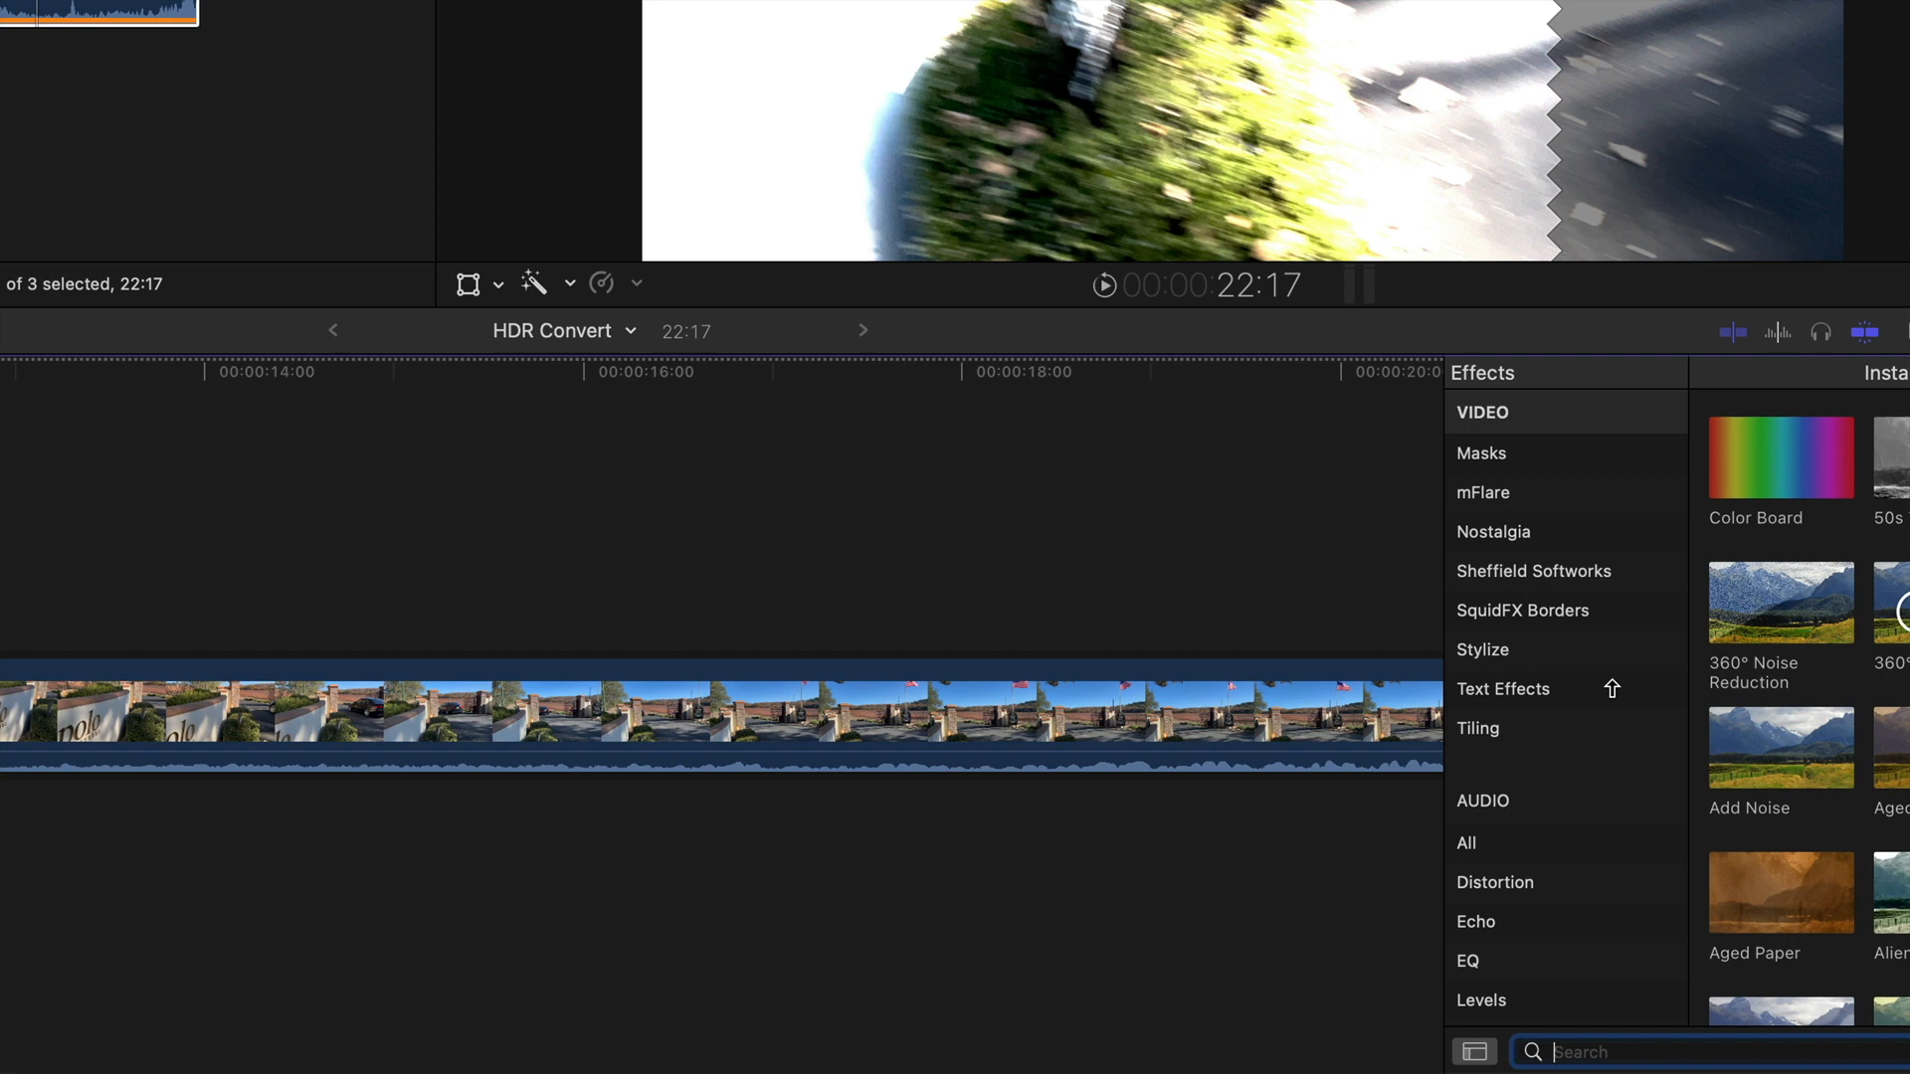
type("HDR")
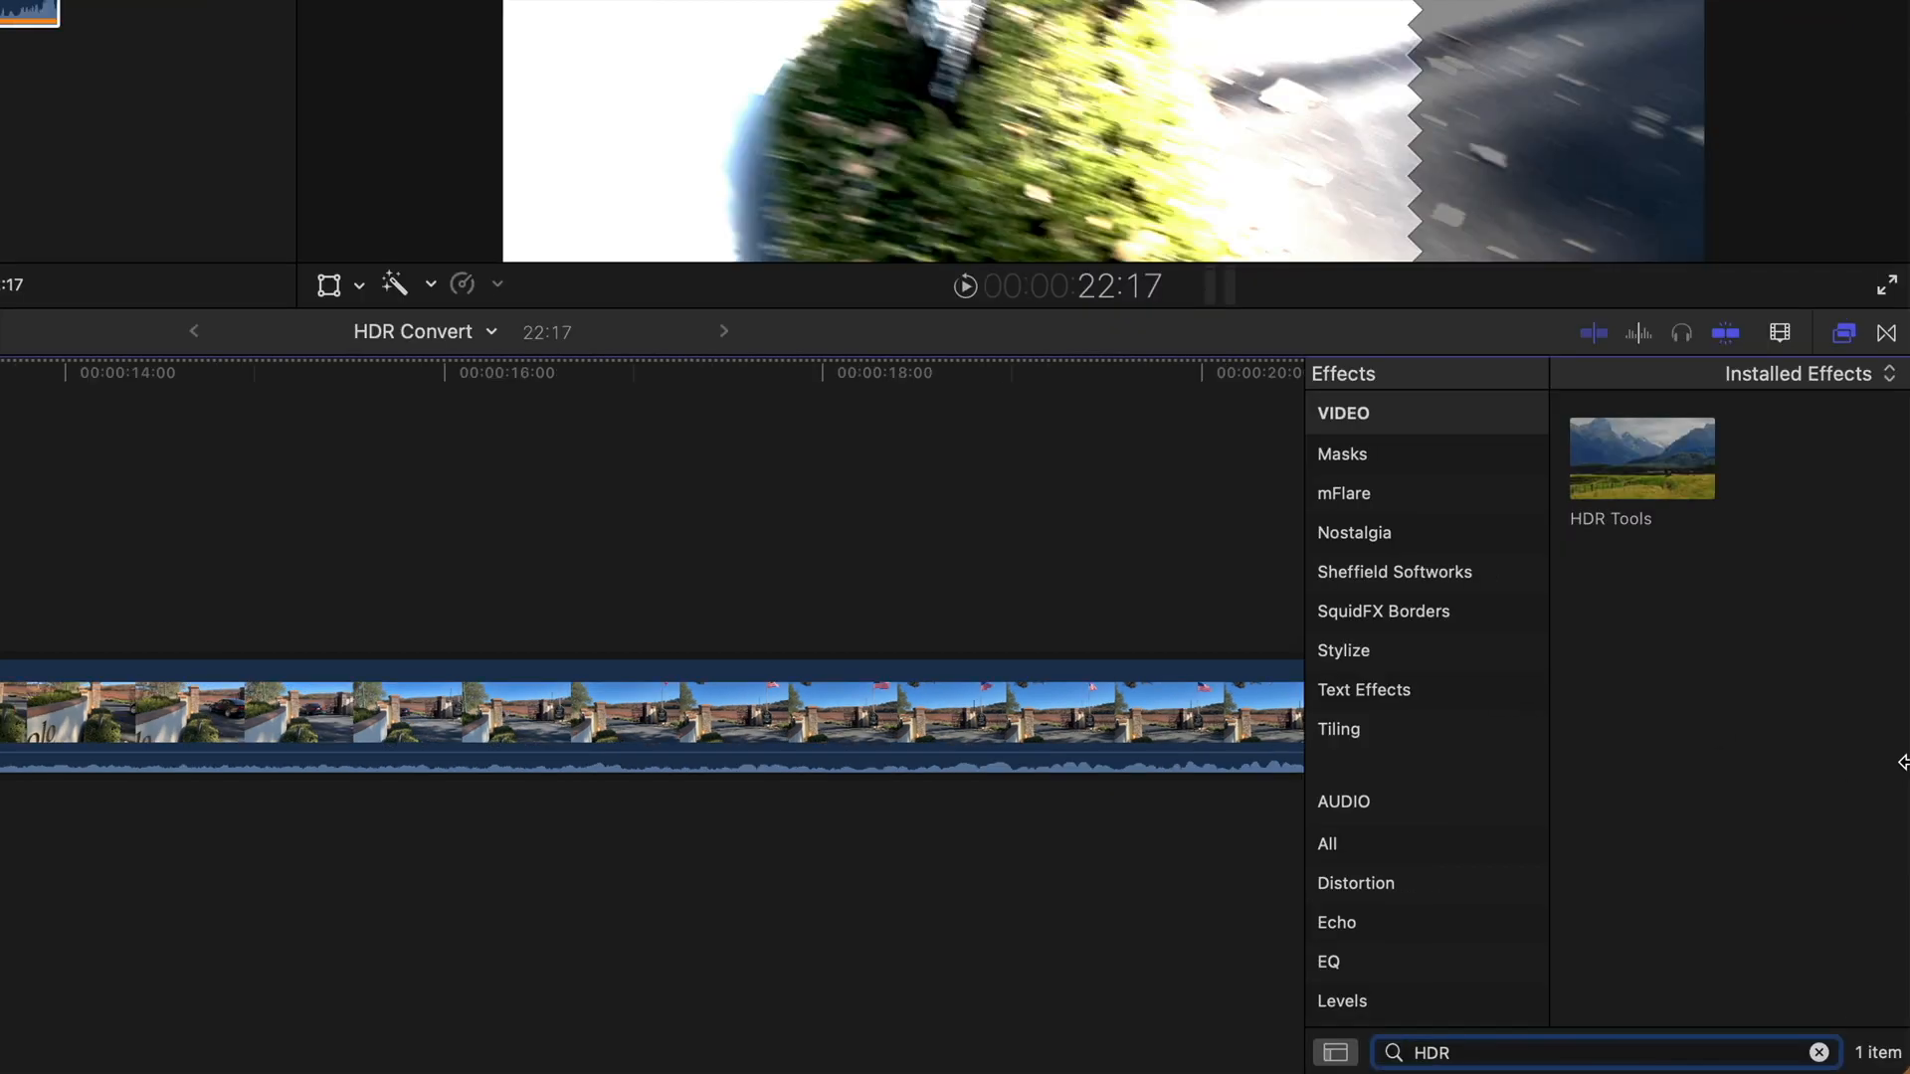
left_click(1639, 459)
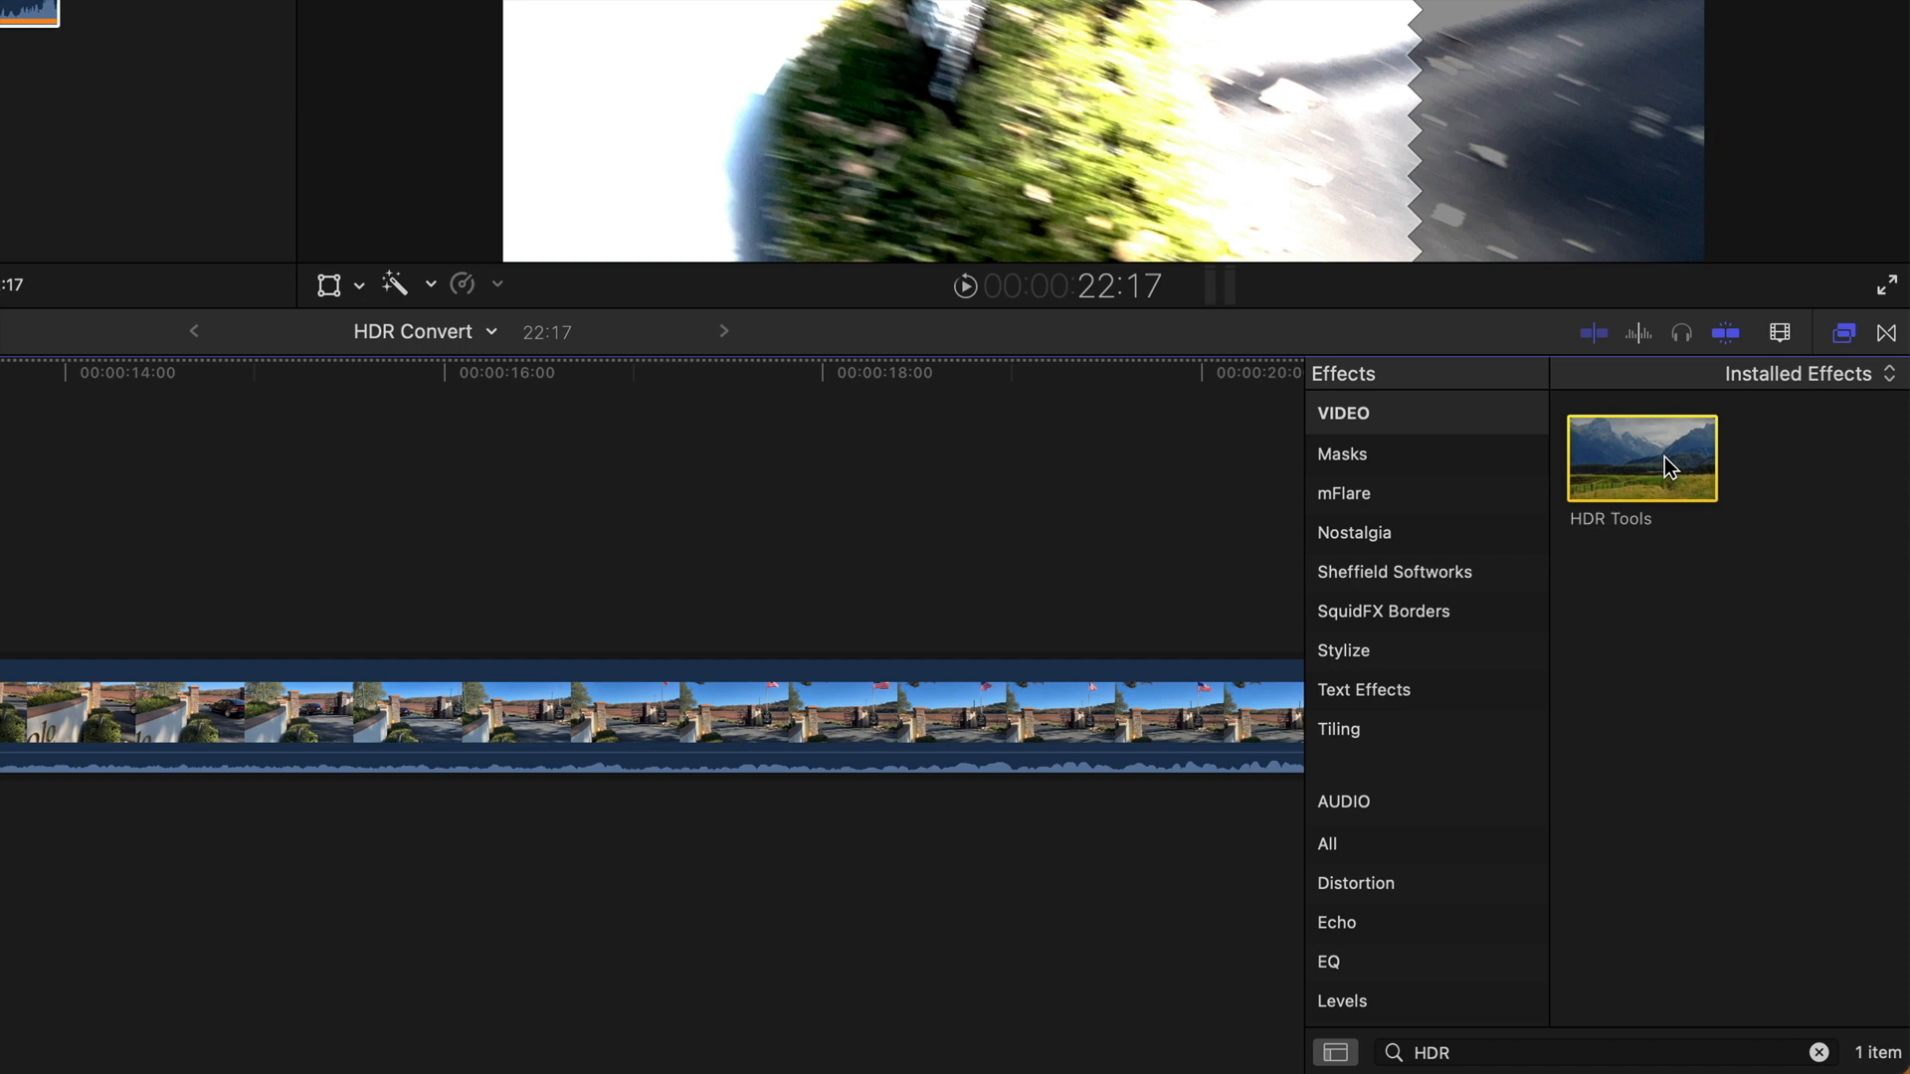
mouse_move(1675, 471)
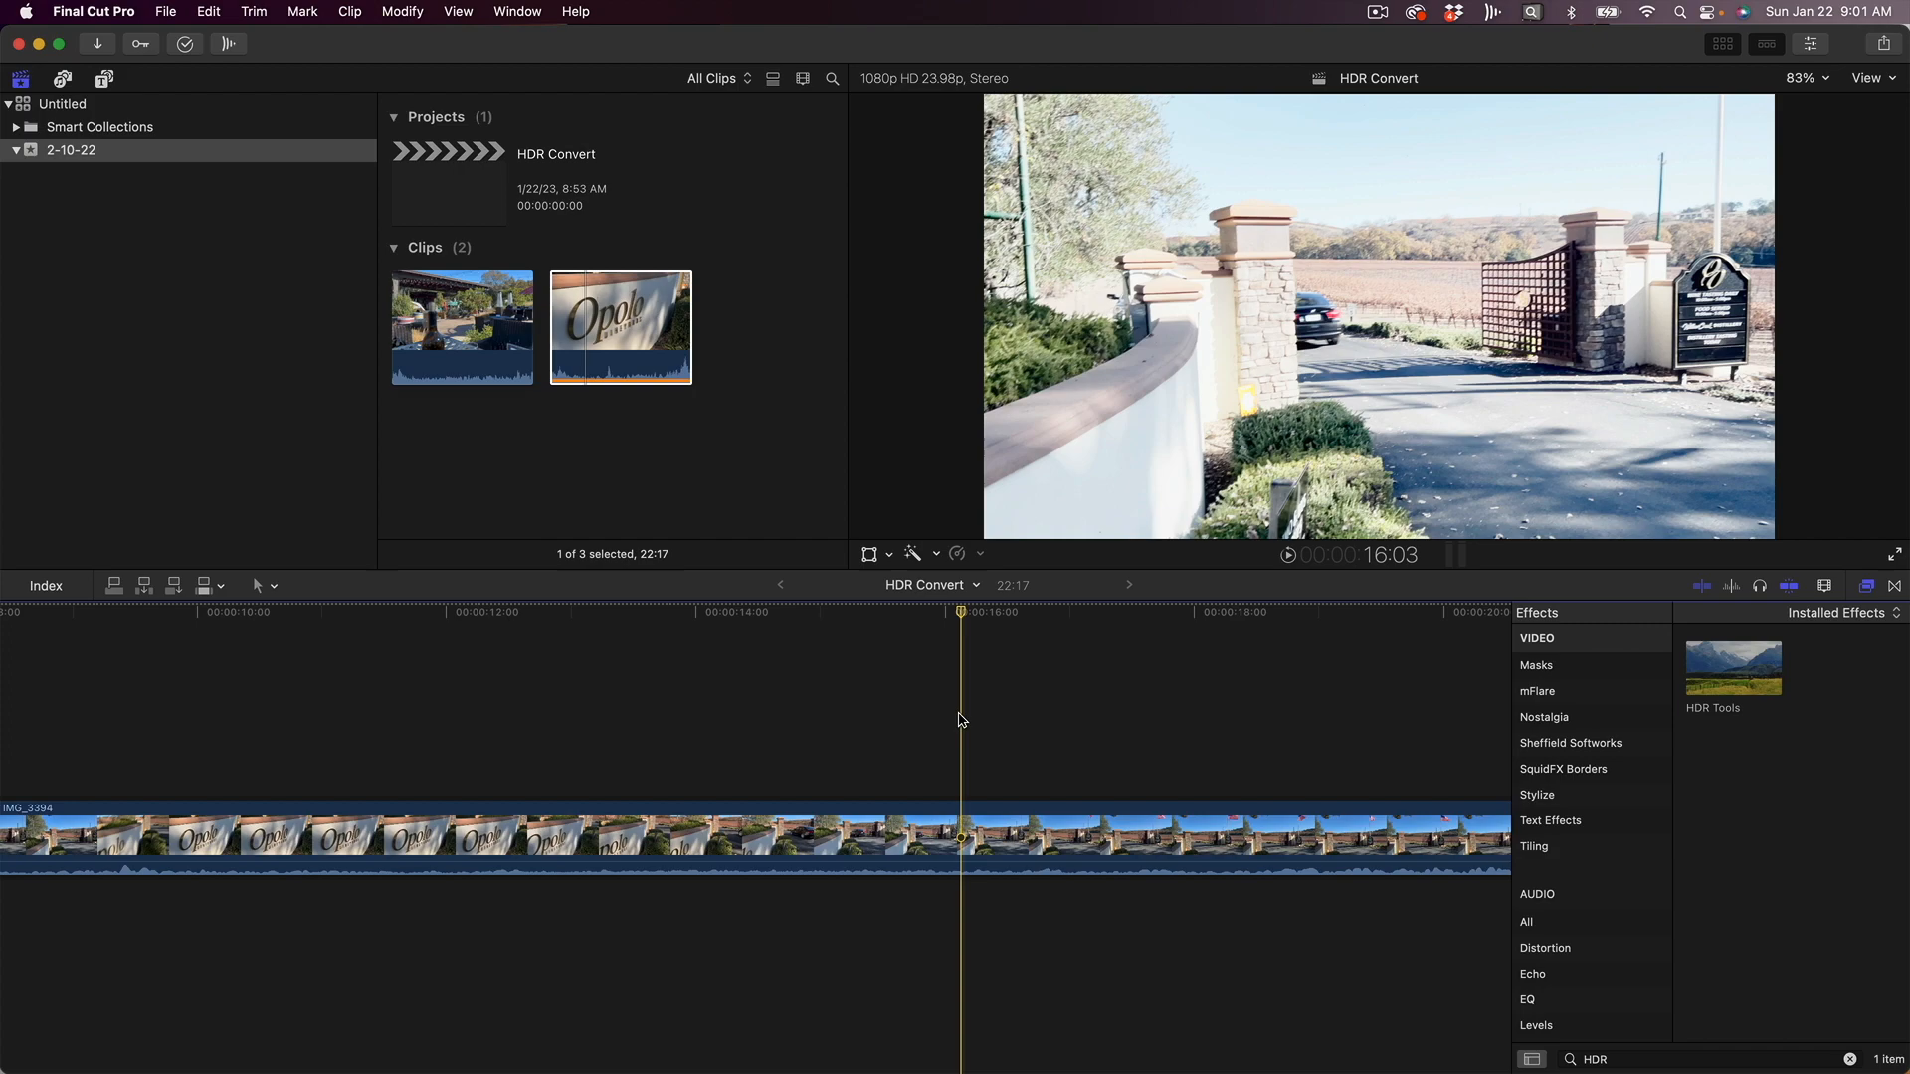
mouse_move(1895, 227)
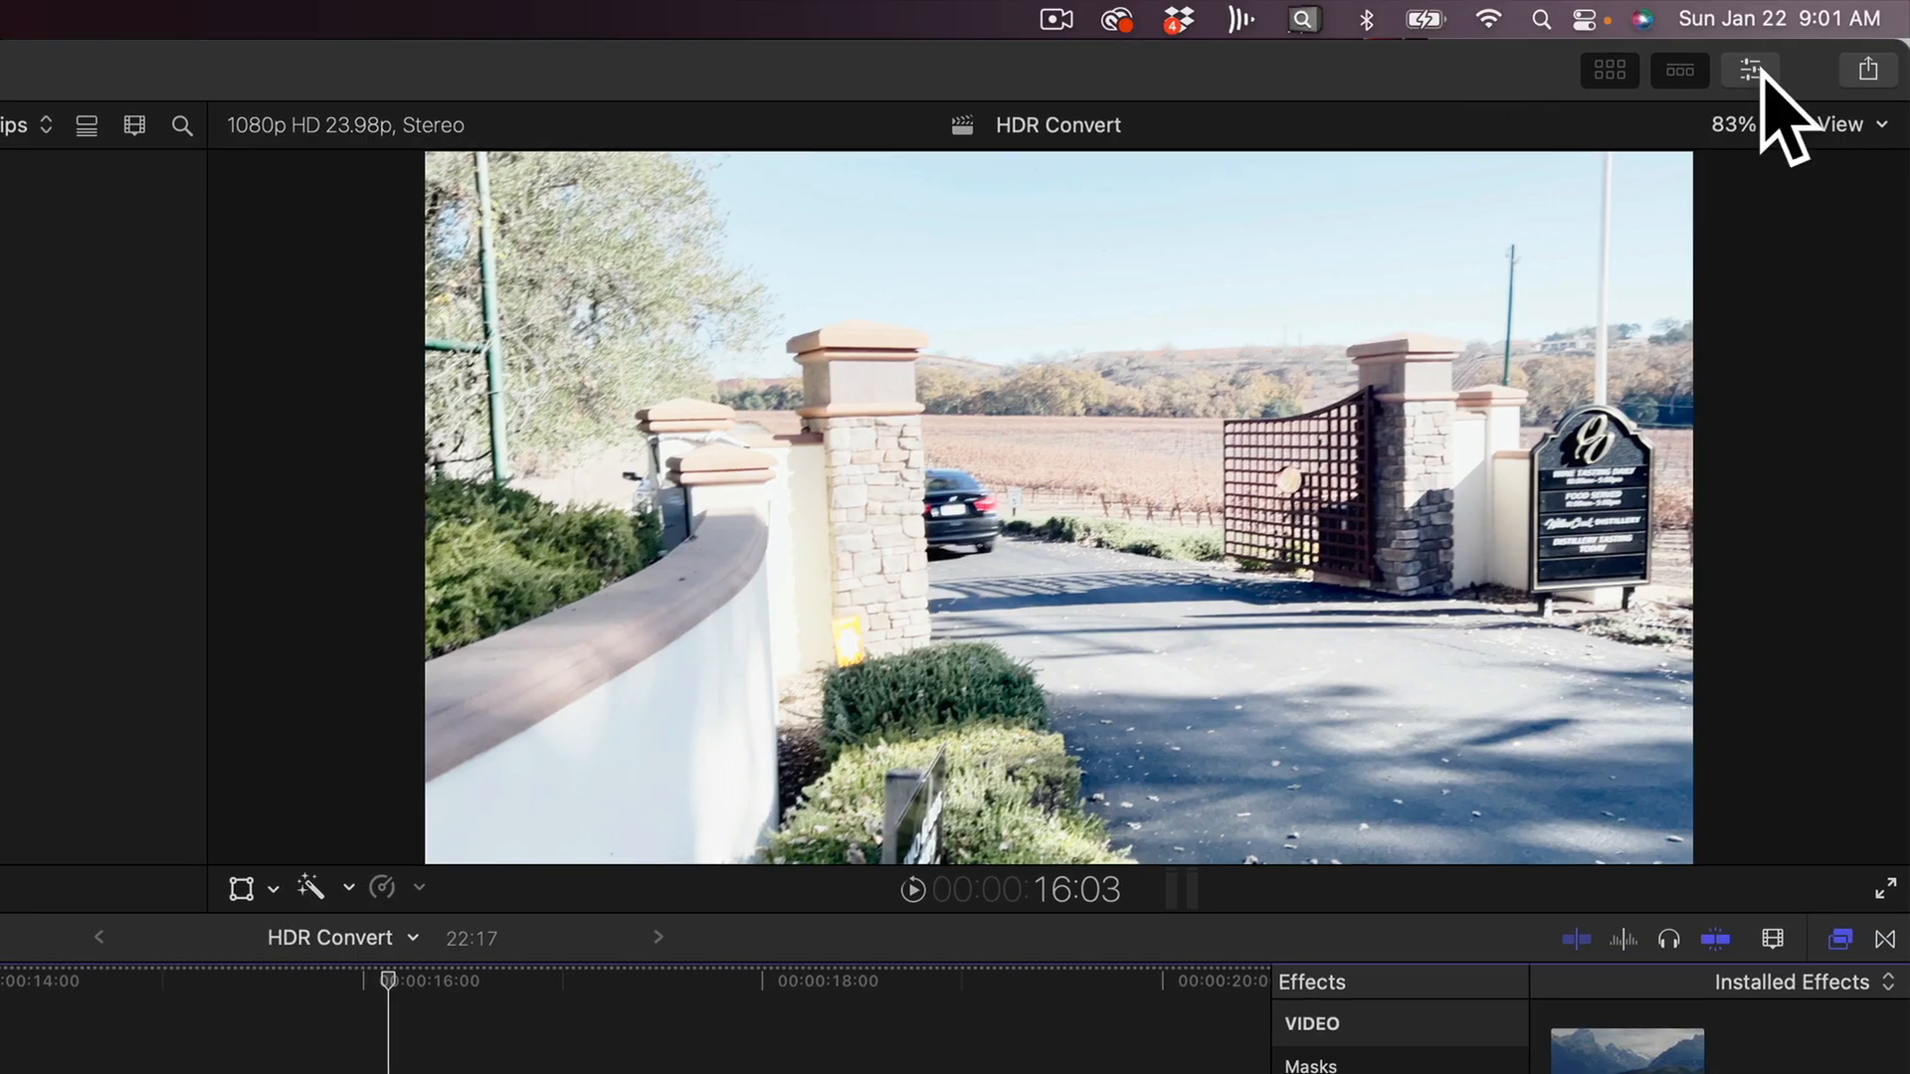
Set the clip's HDR Tools mode to HLG to Rec. 709 SDR and check a later frame
left_click(1749, 69)
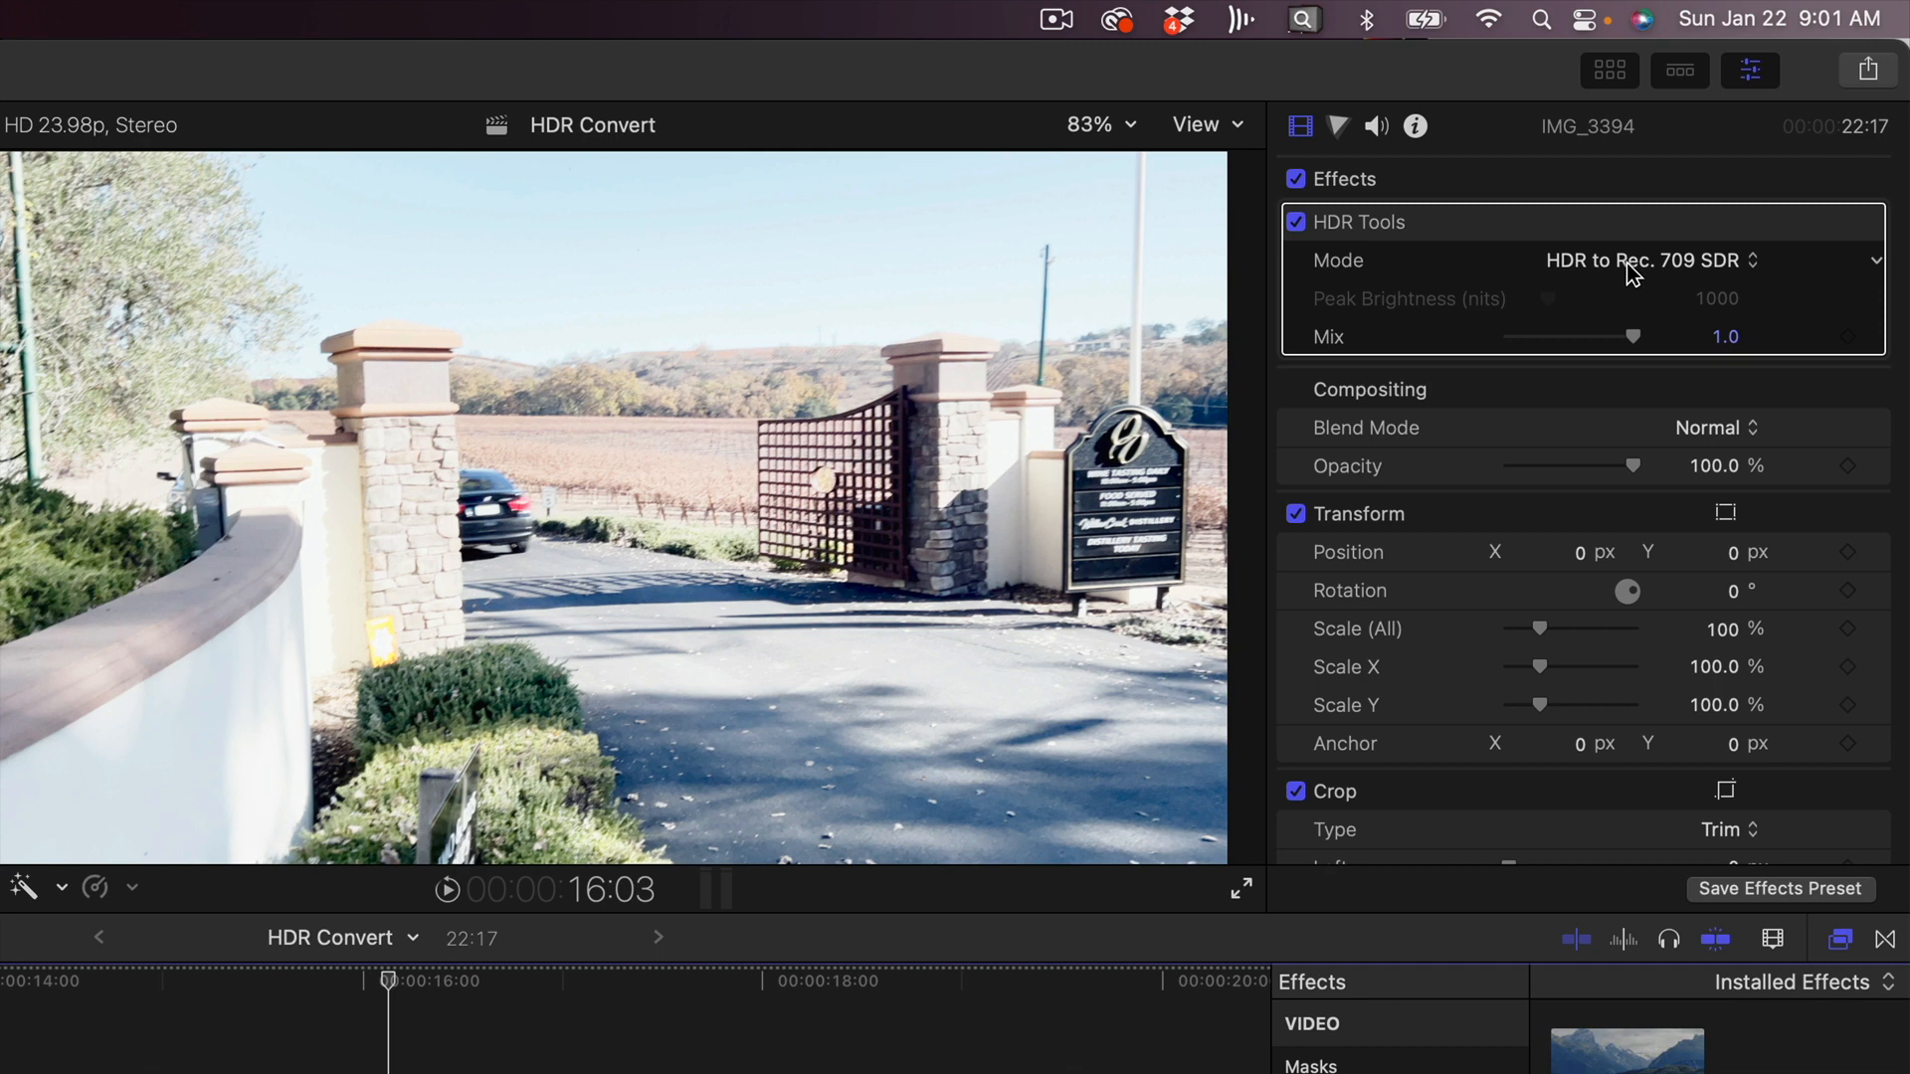
left_click(1641, 259)
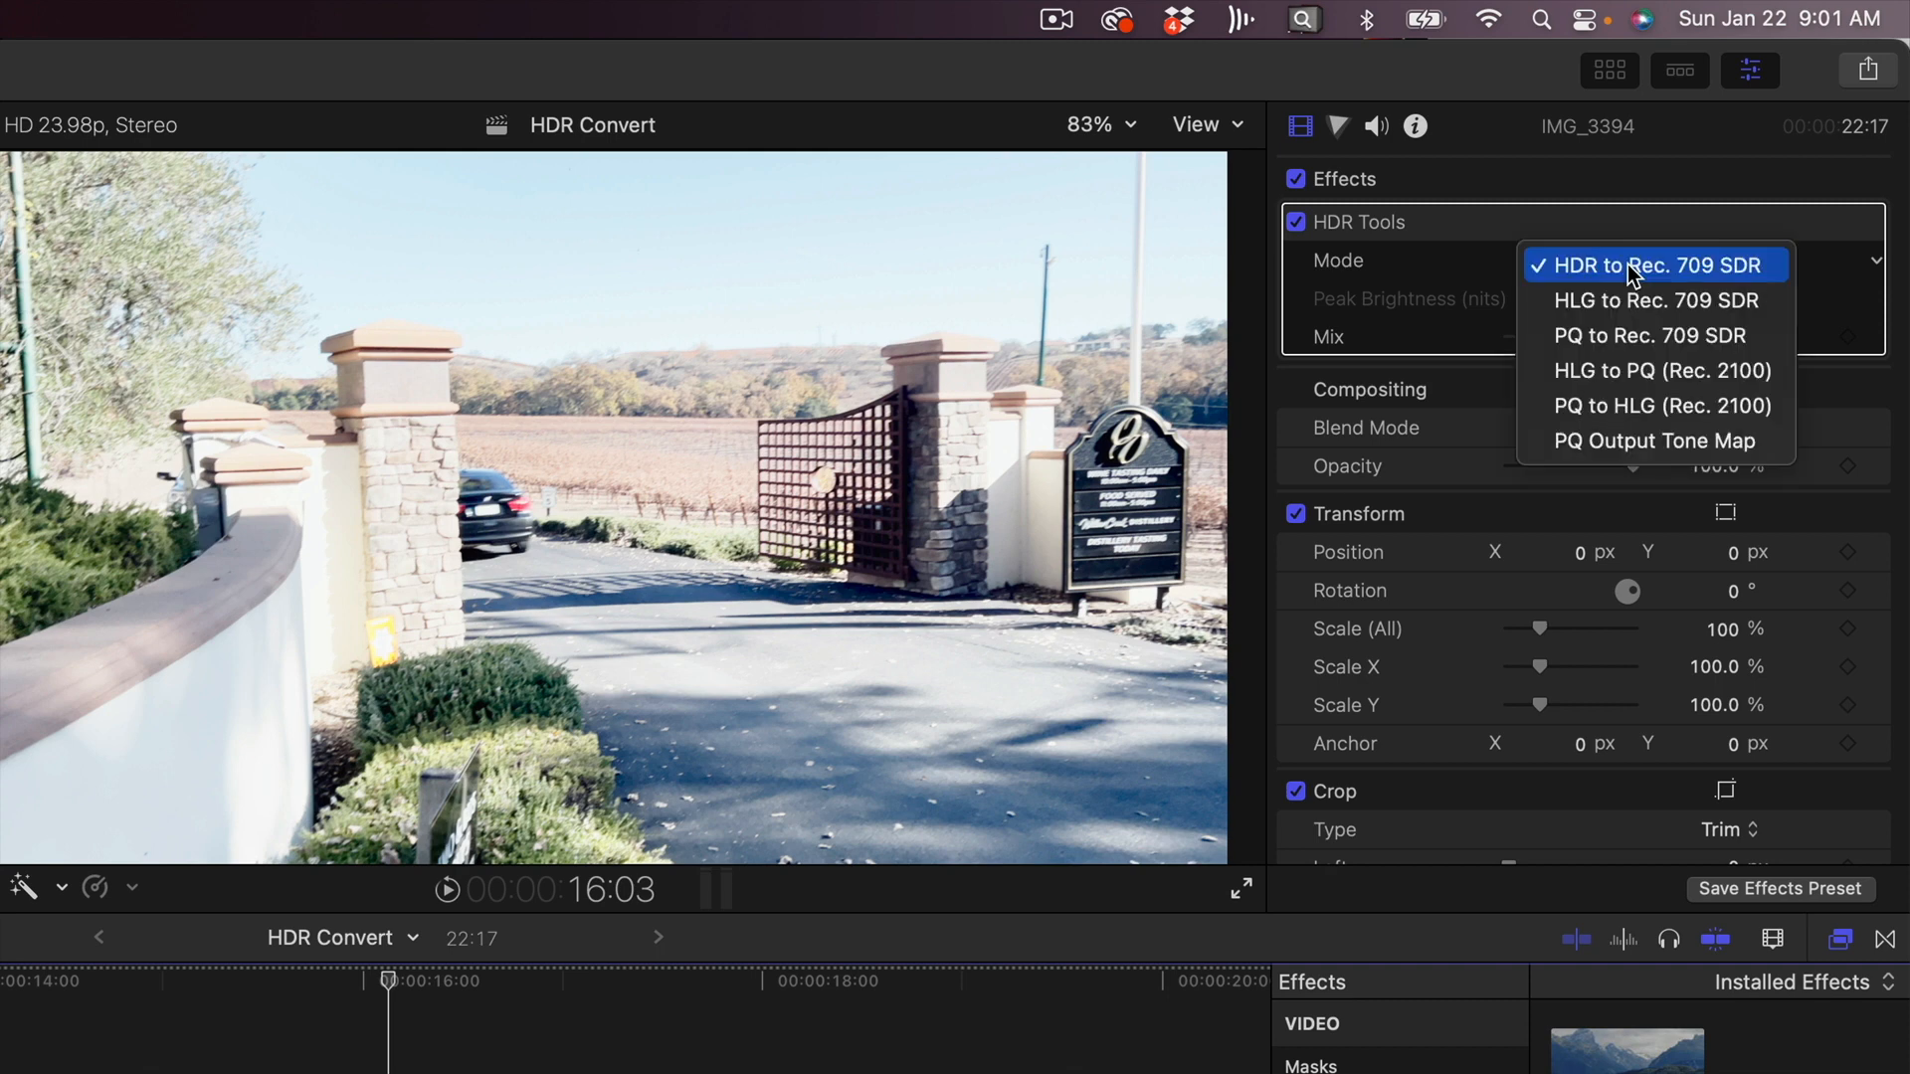
mouse_move(1654, 300)
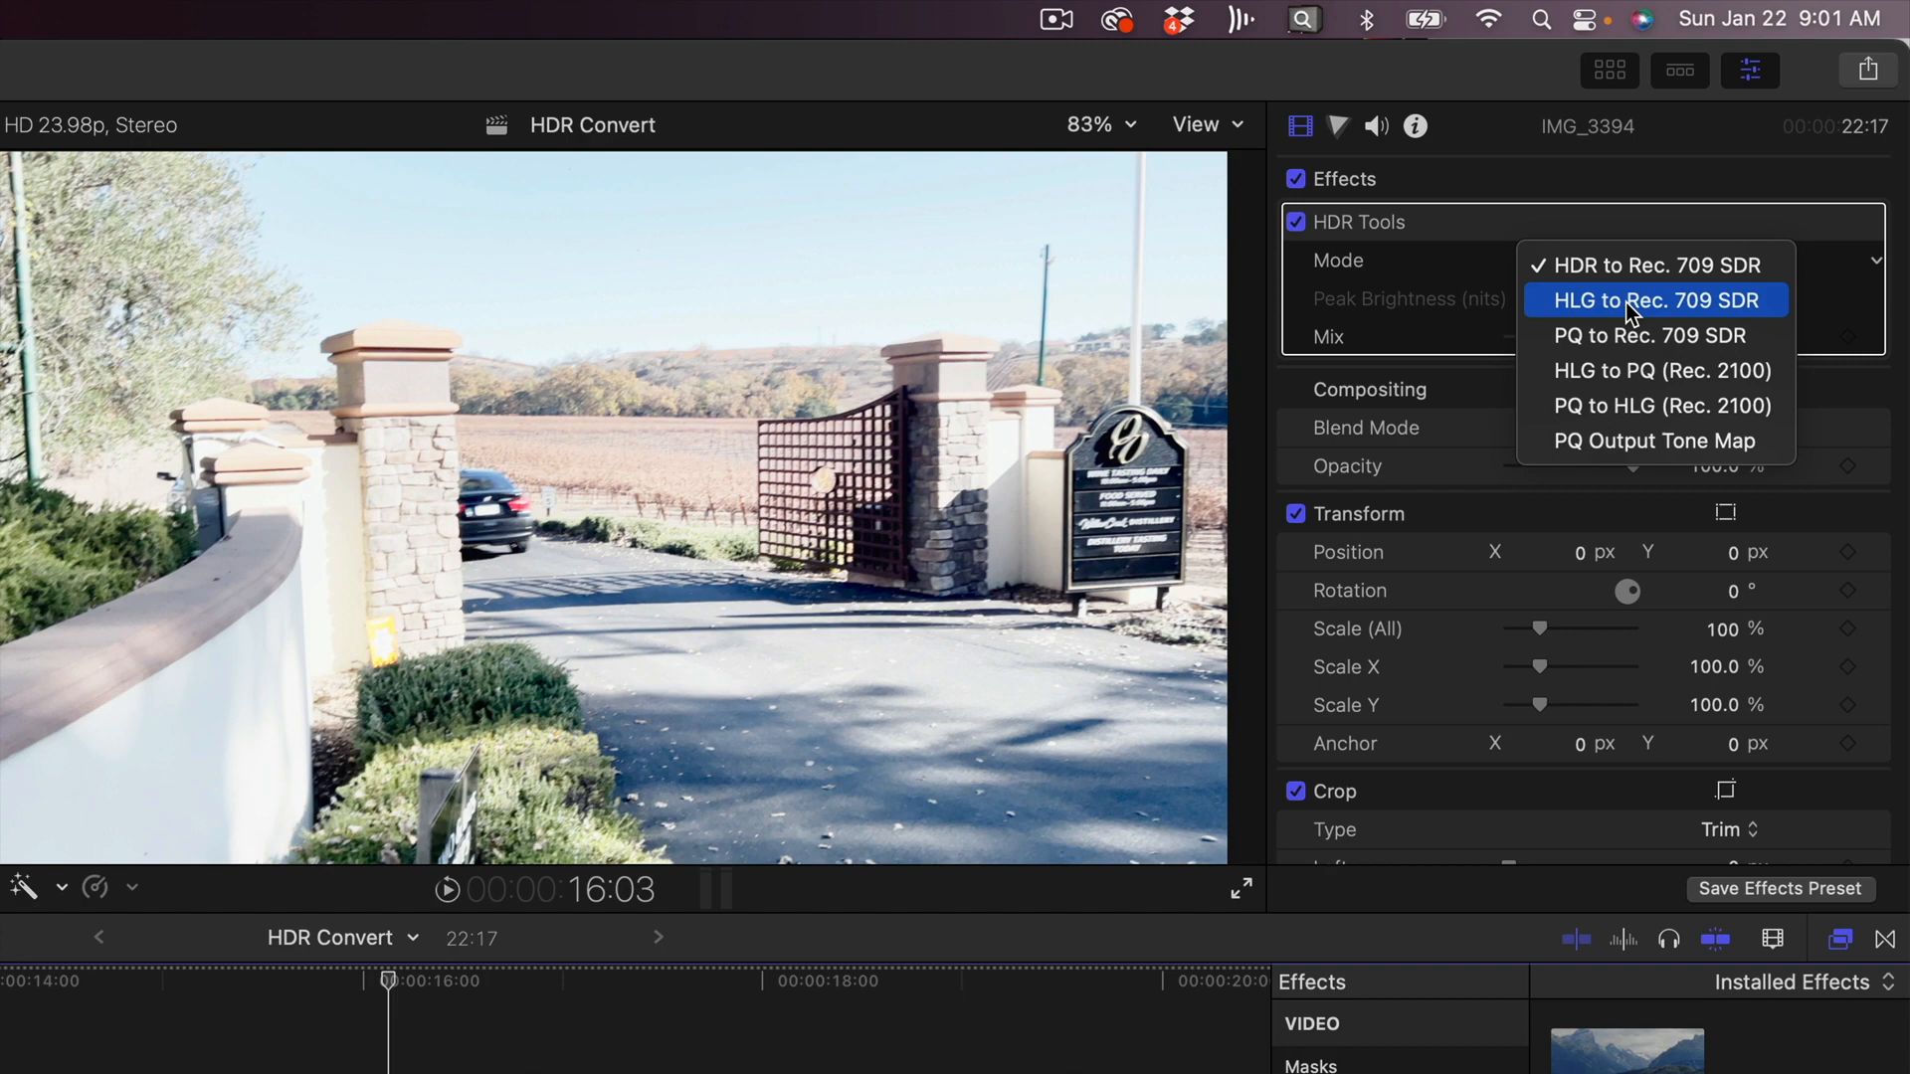
left_click(1654, 301)
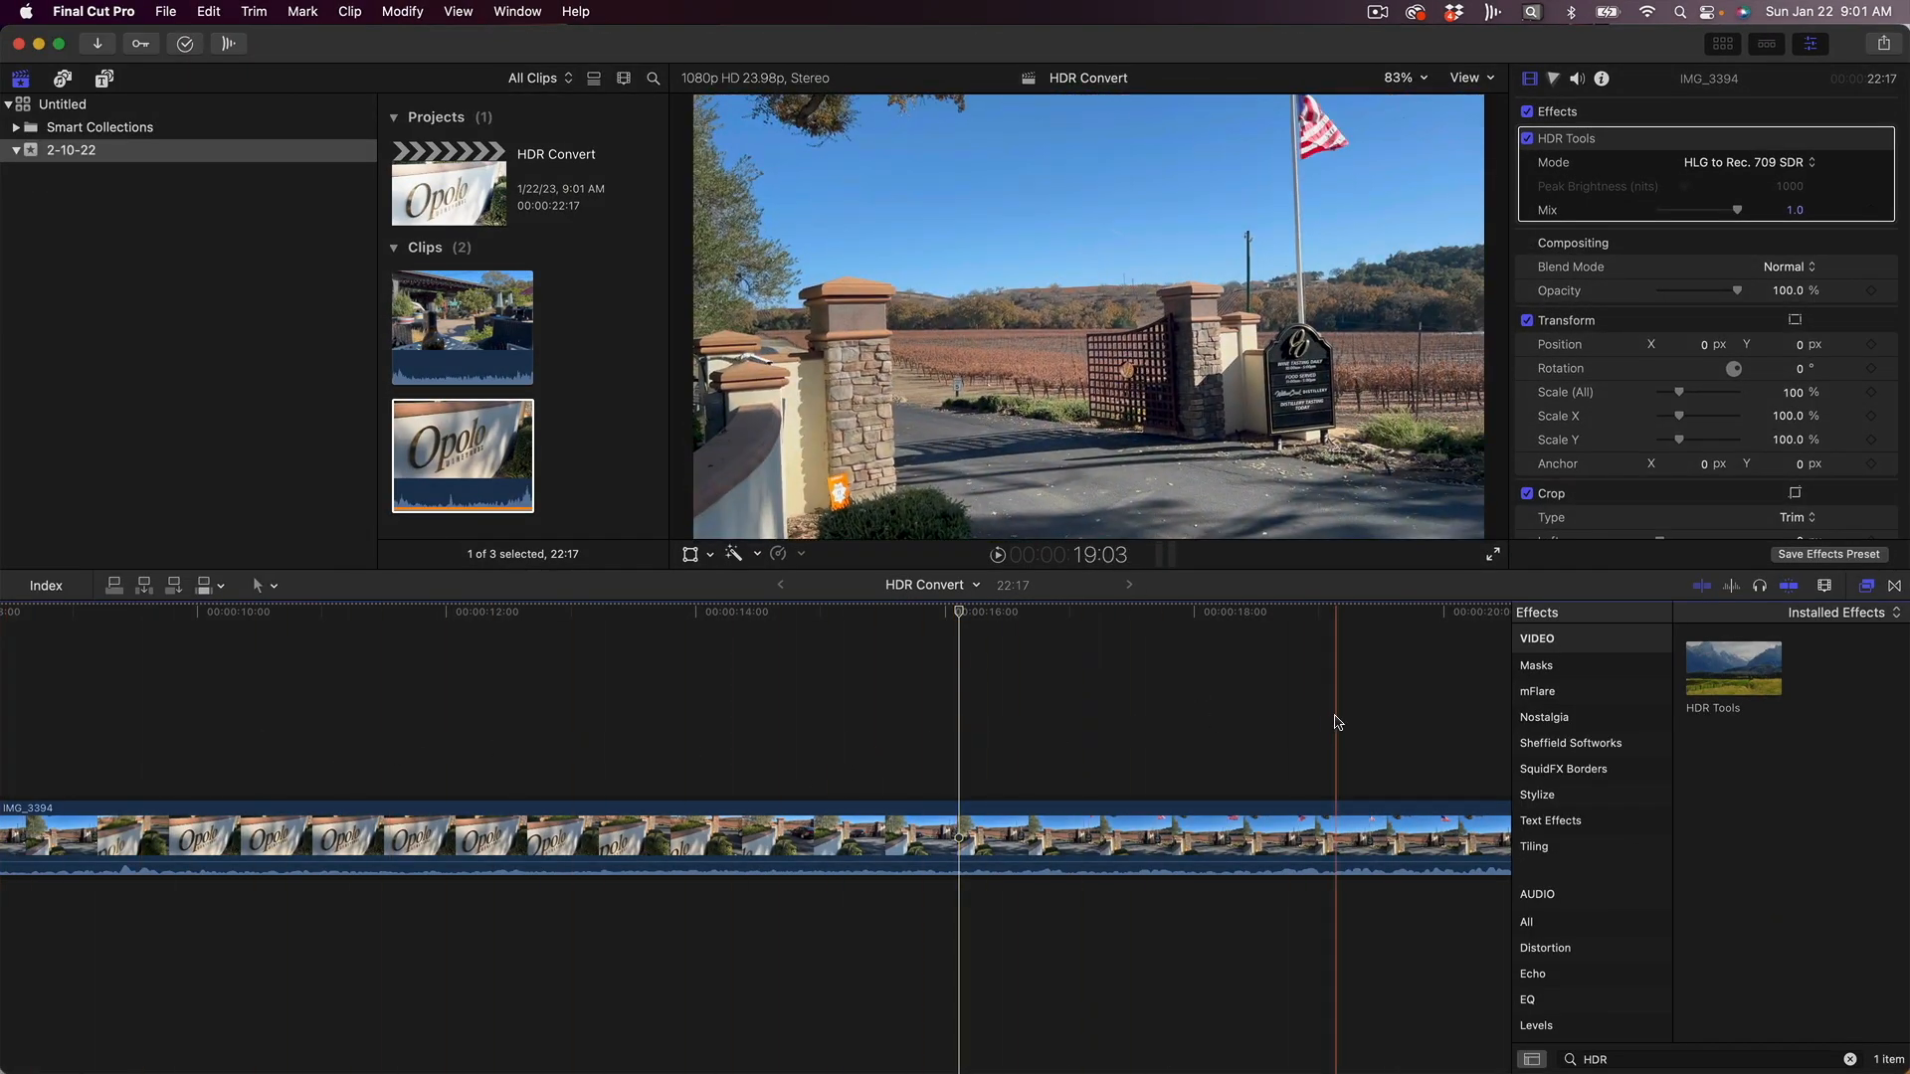
left_click(1158, 711)
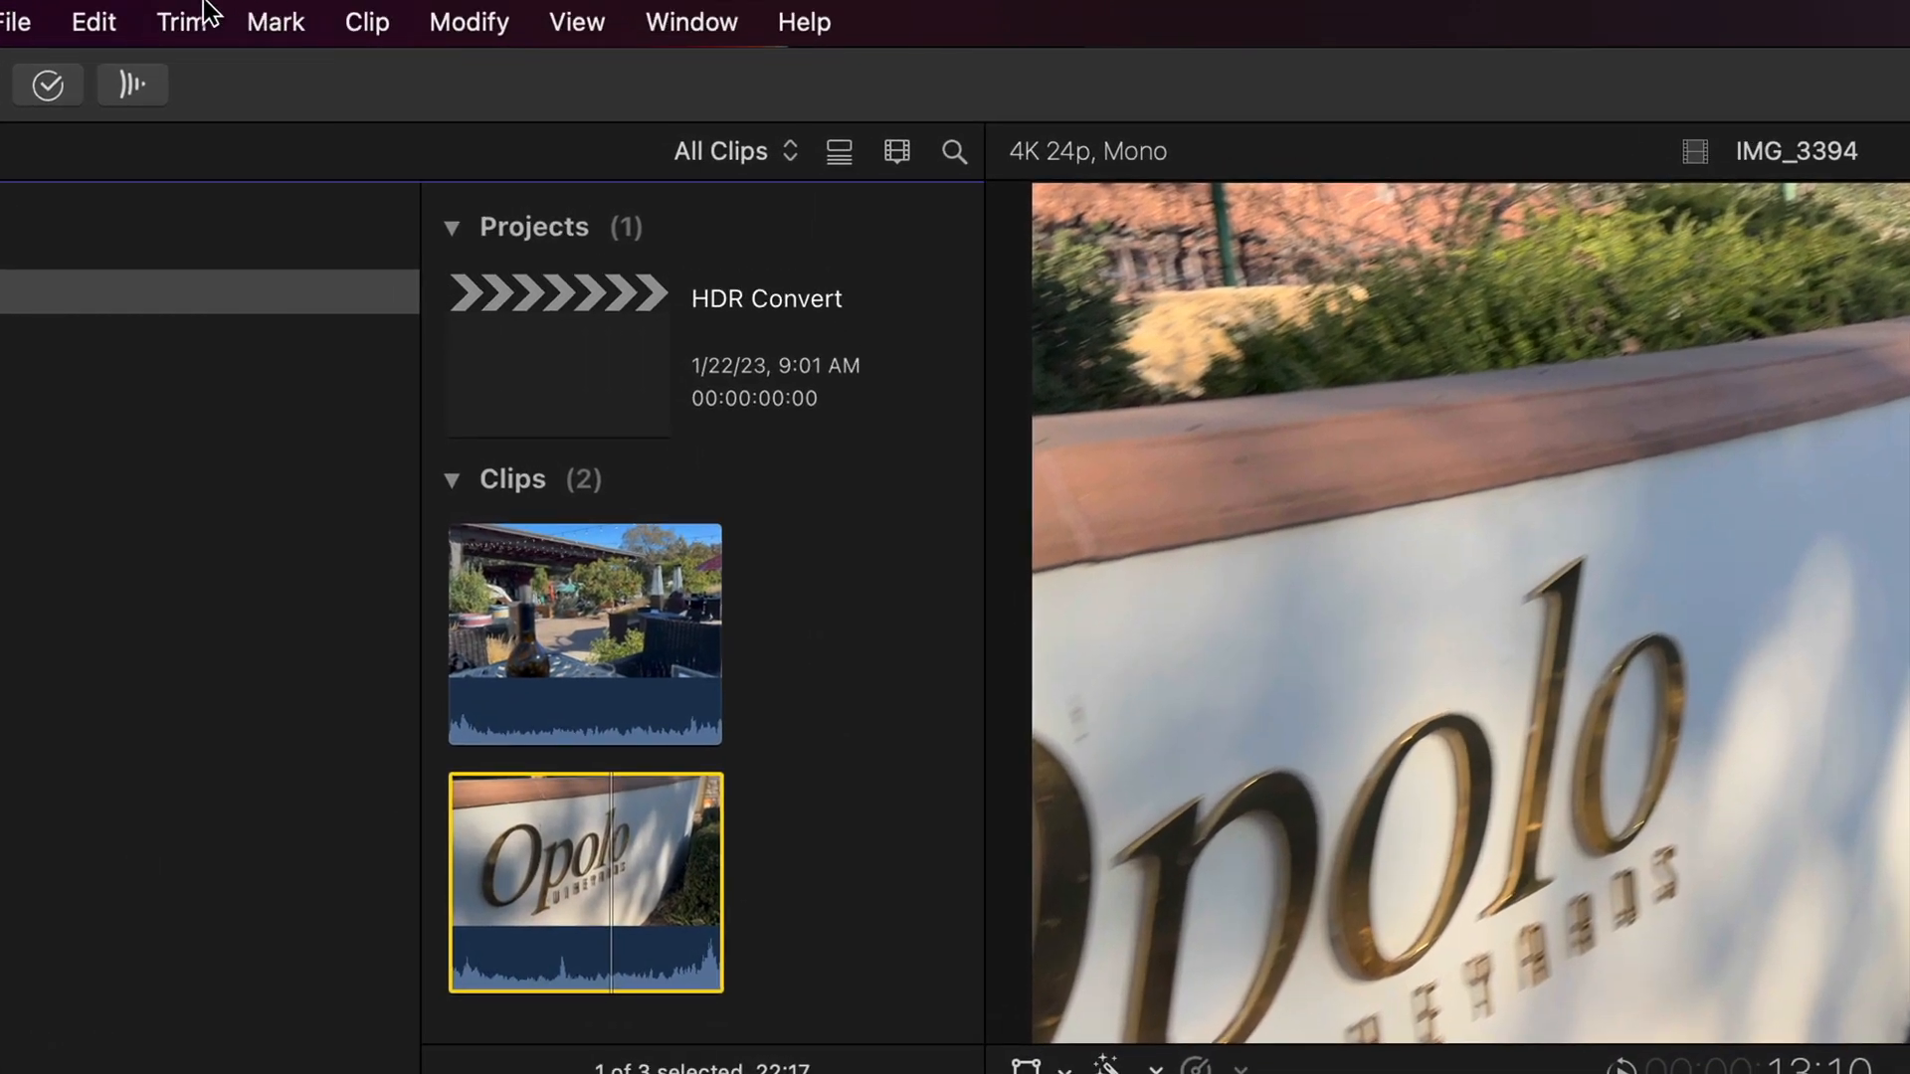
Open the IMG_3394 Opolo sign clip in its own timeline via Clip > Open Clip
left_click(366, 22)
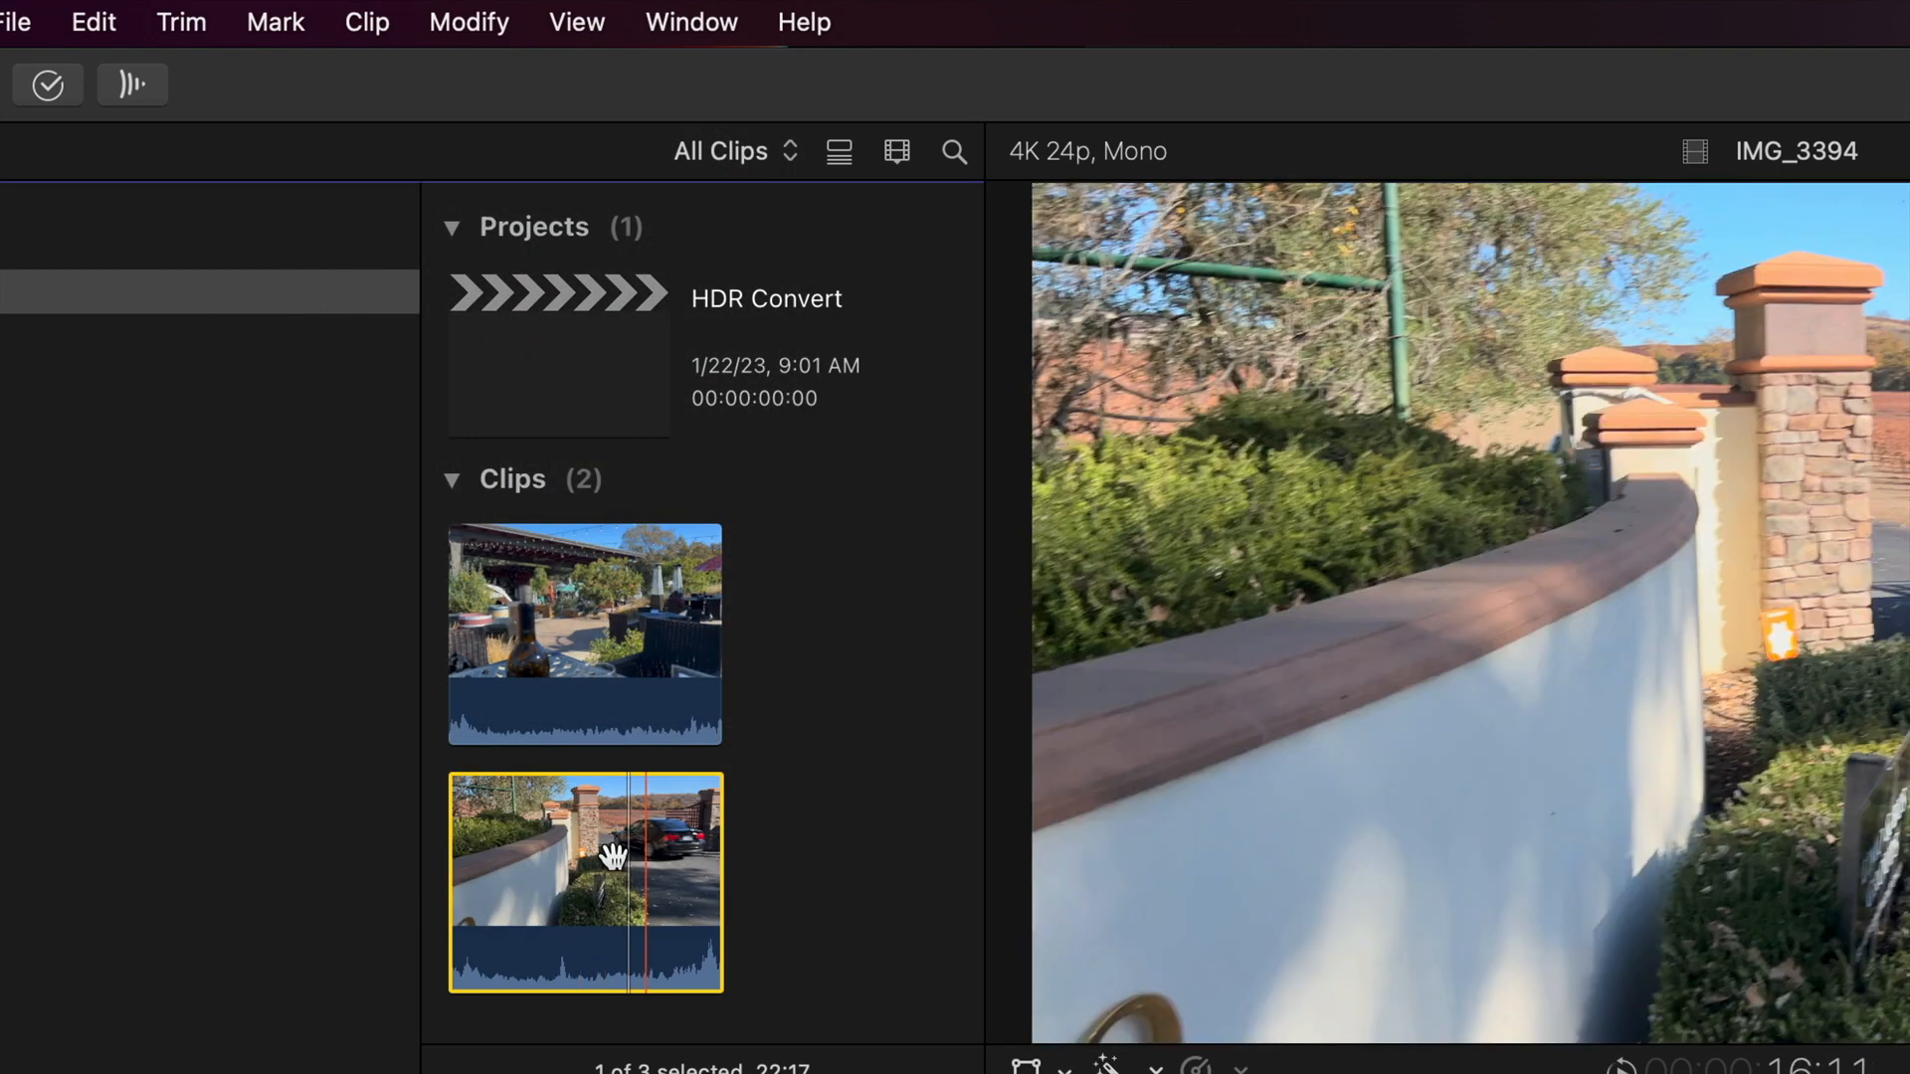
left_click(366, 22)
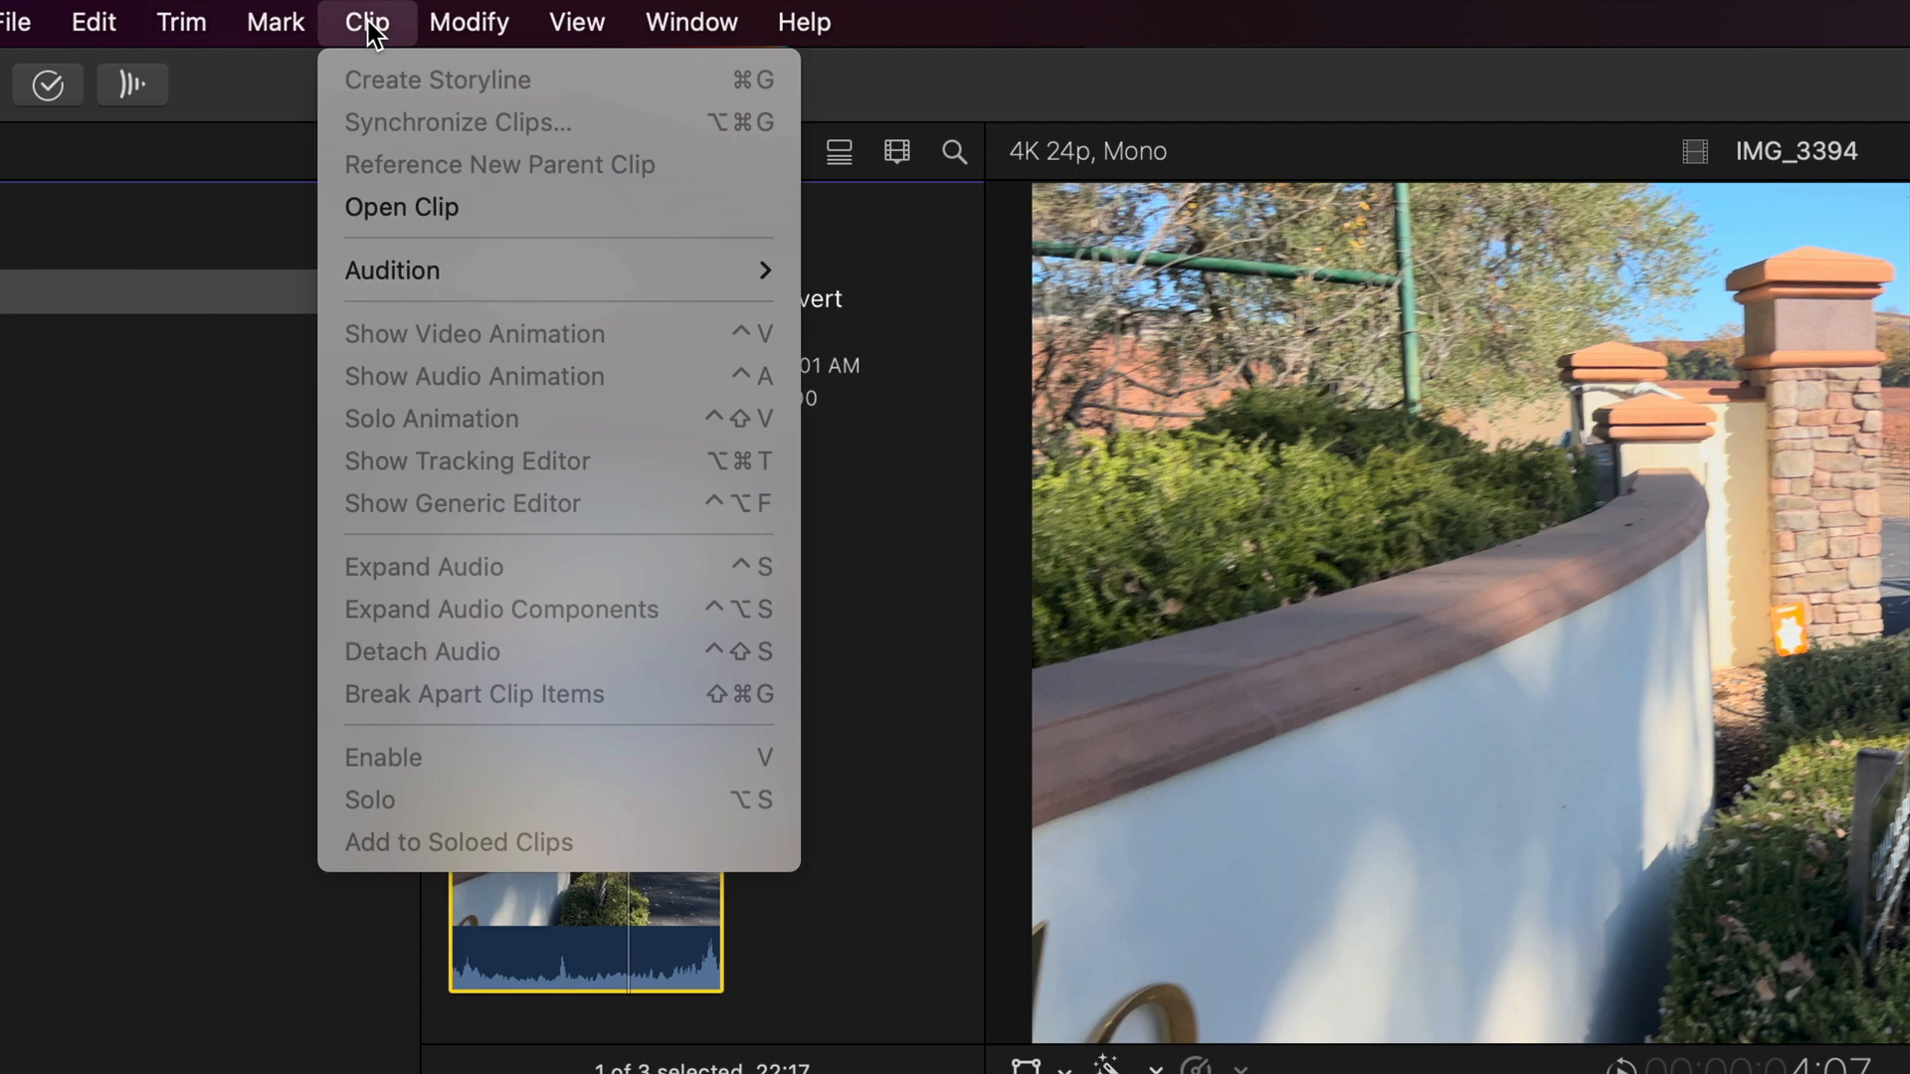
mouse_move(414, 205)
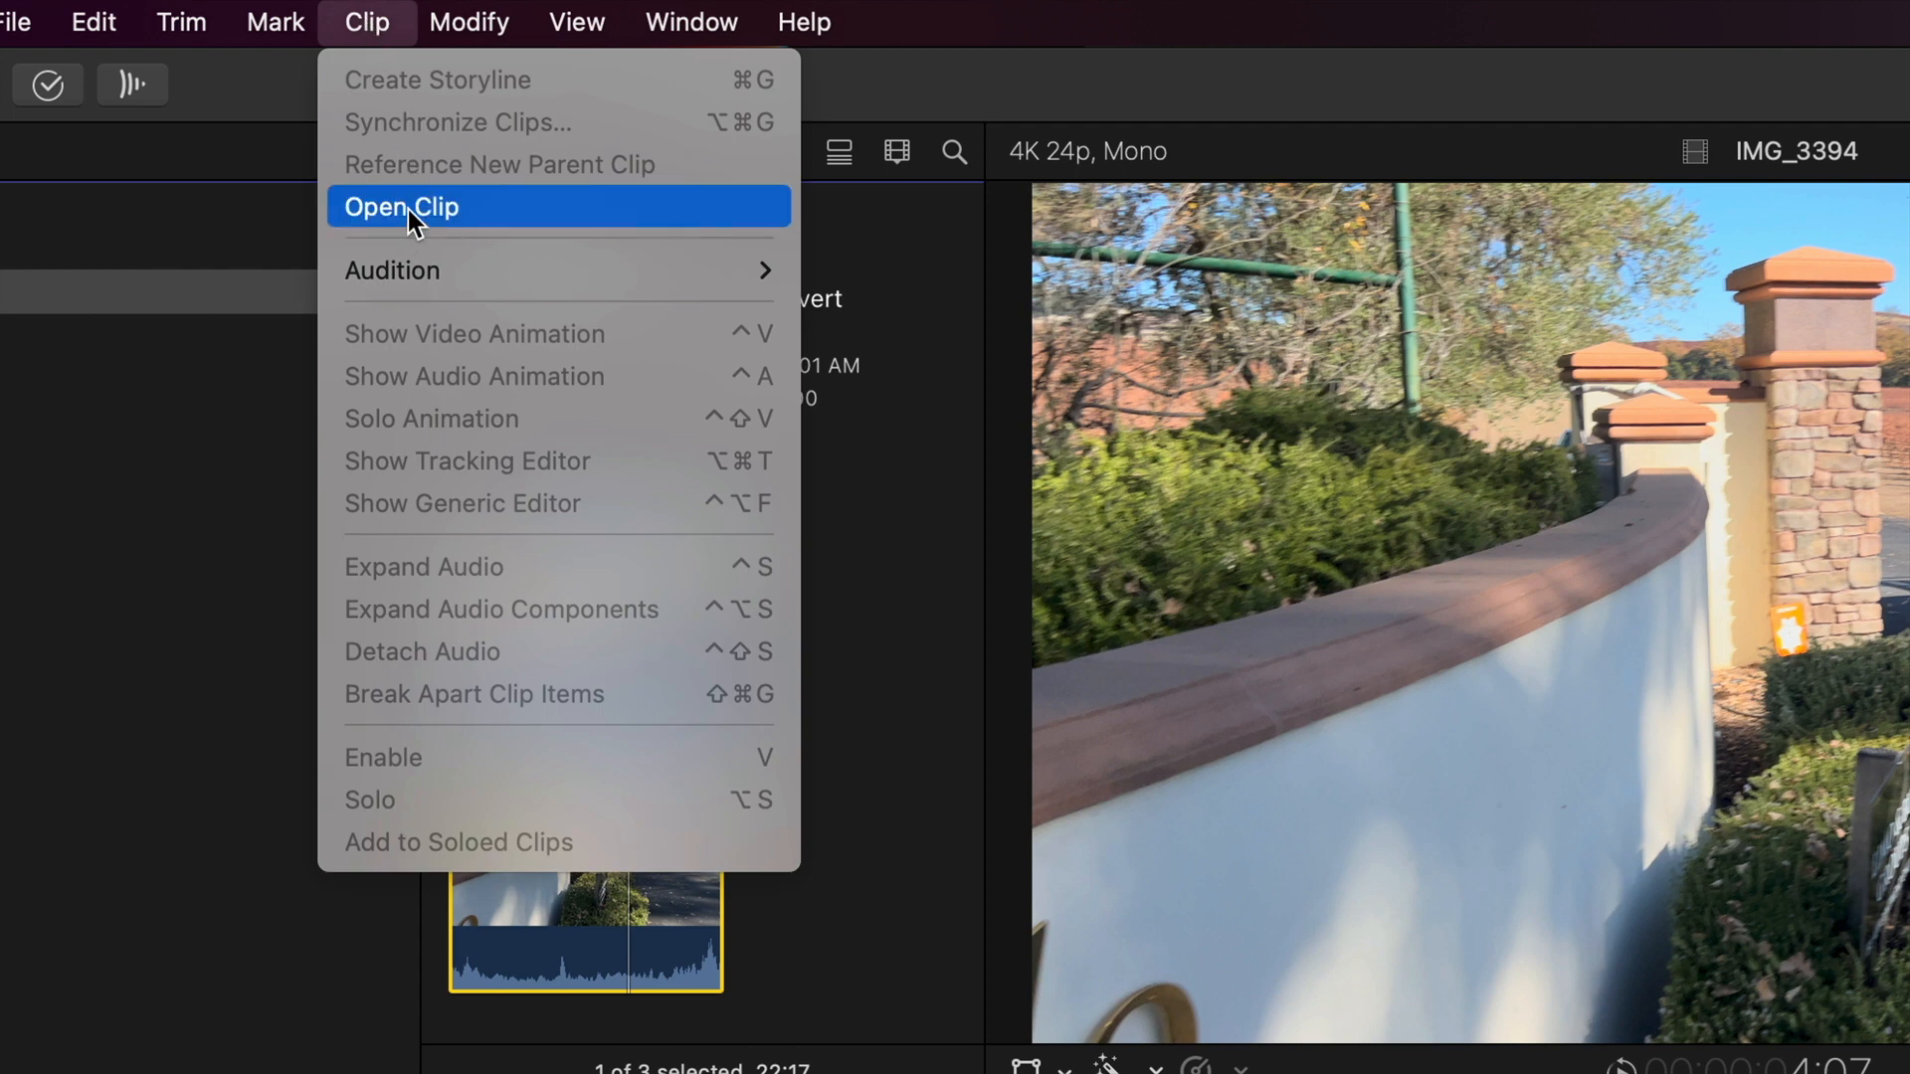
left_click(400, 205)
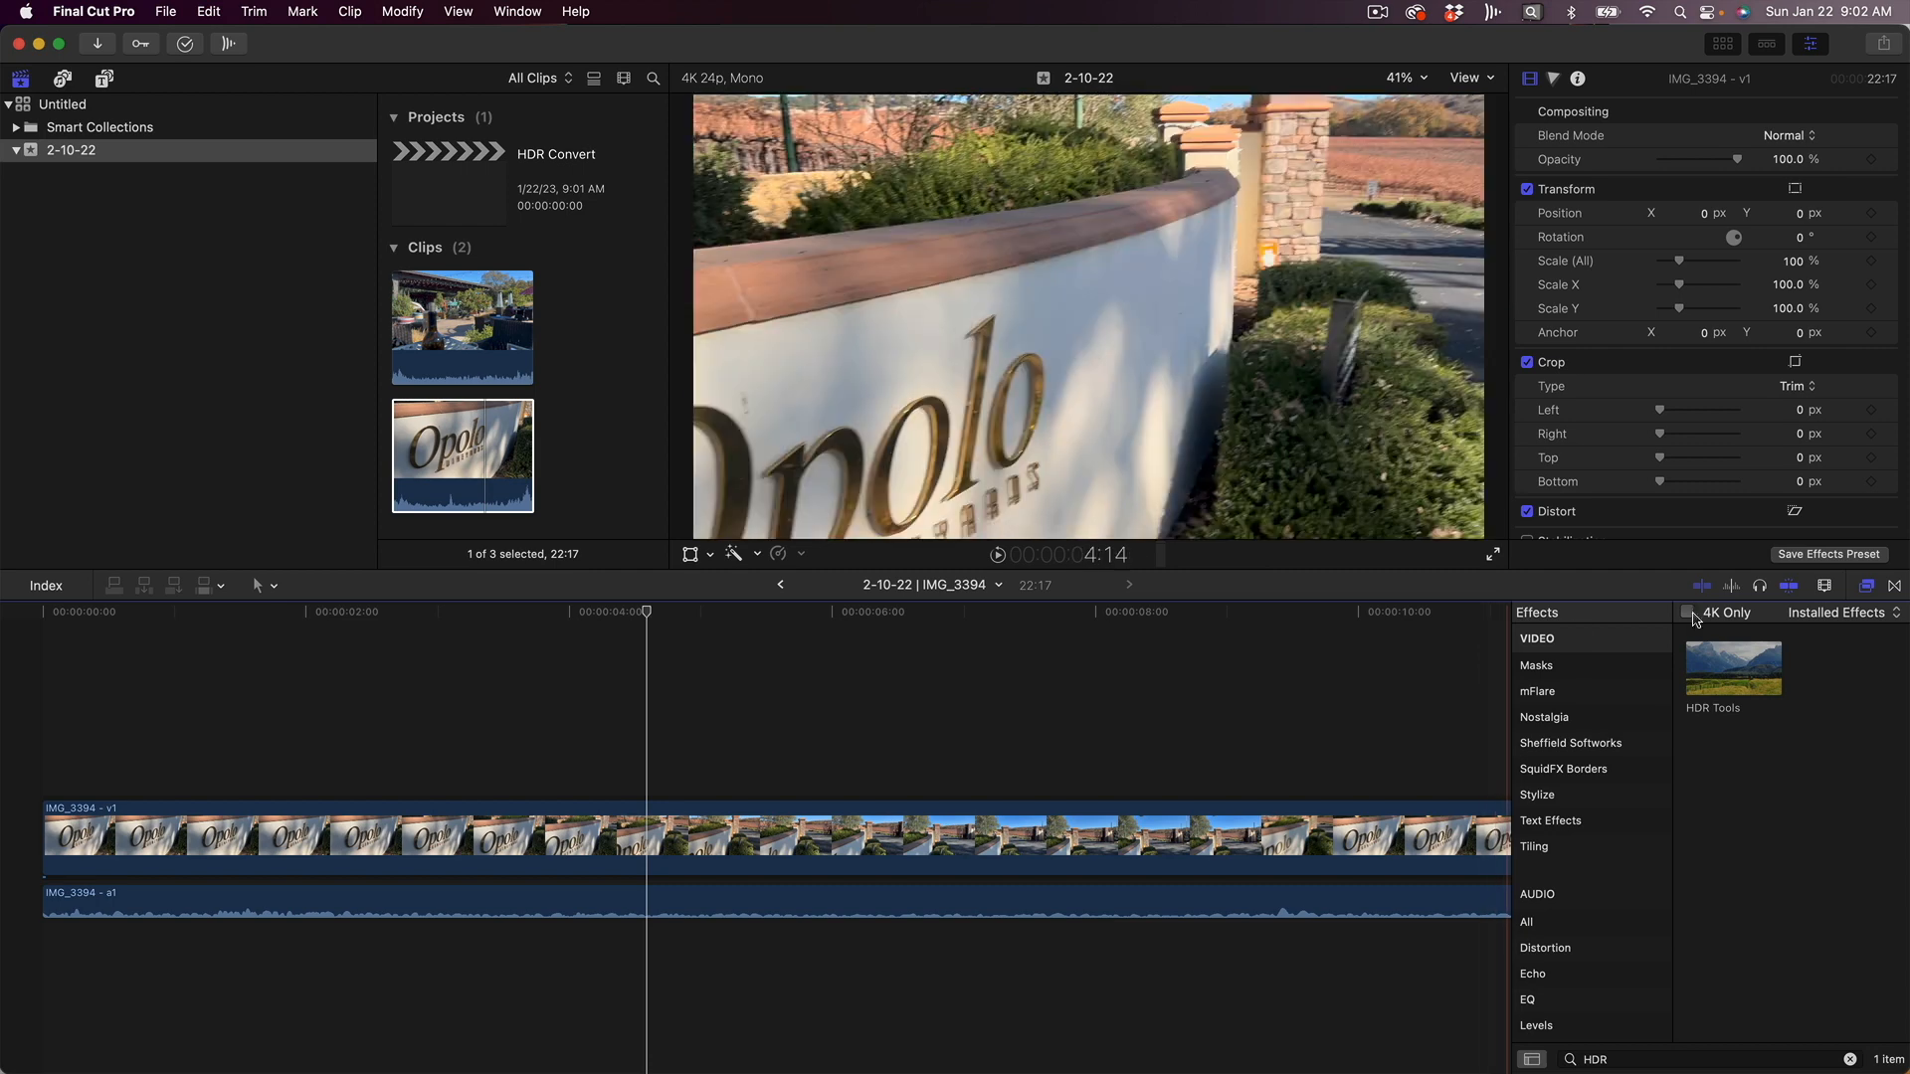
Drag HDR Tools onto the opened clip and set its mode to HLG to Rec. 709 SDR
left_click(1733, 666)
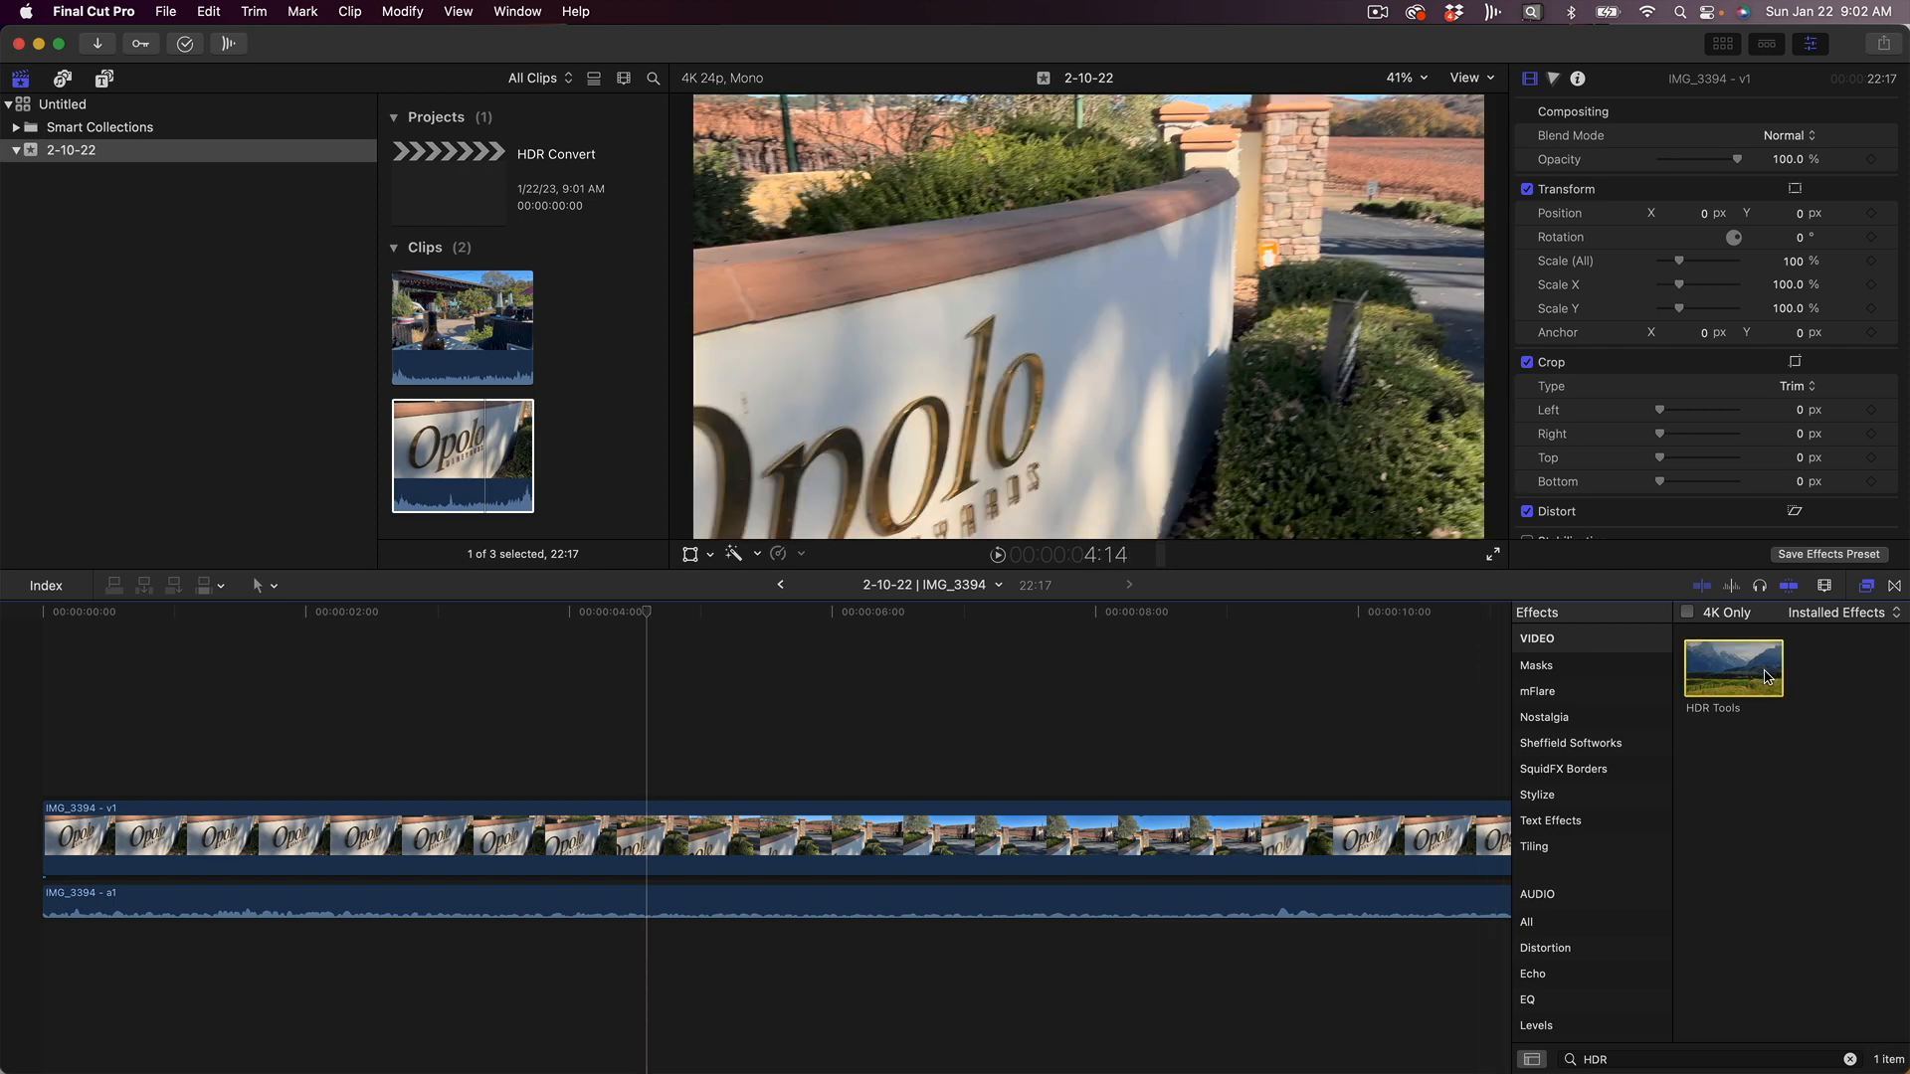
left_click_drag(1733, 665, 1003, 712)
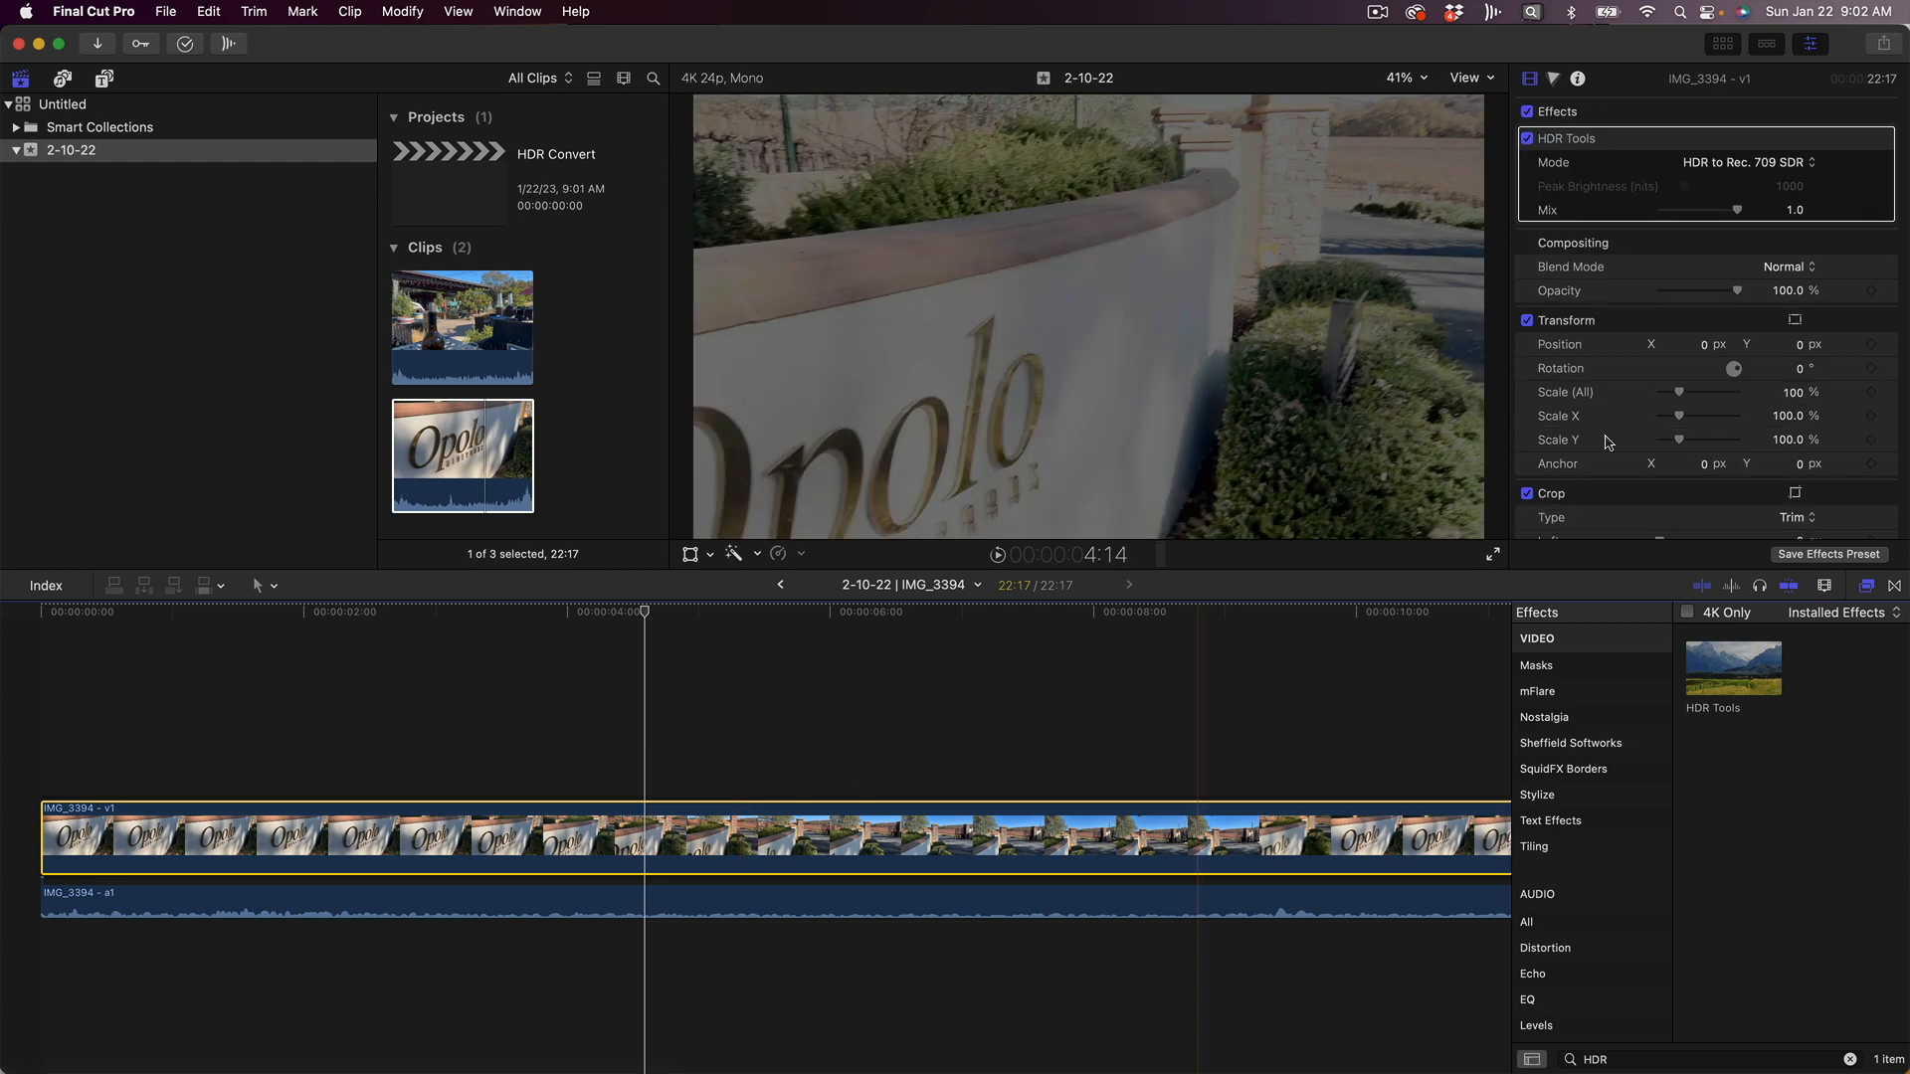
left_click(1745, 161)
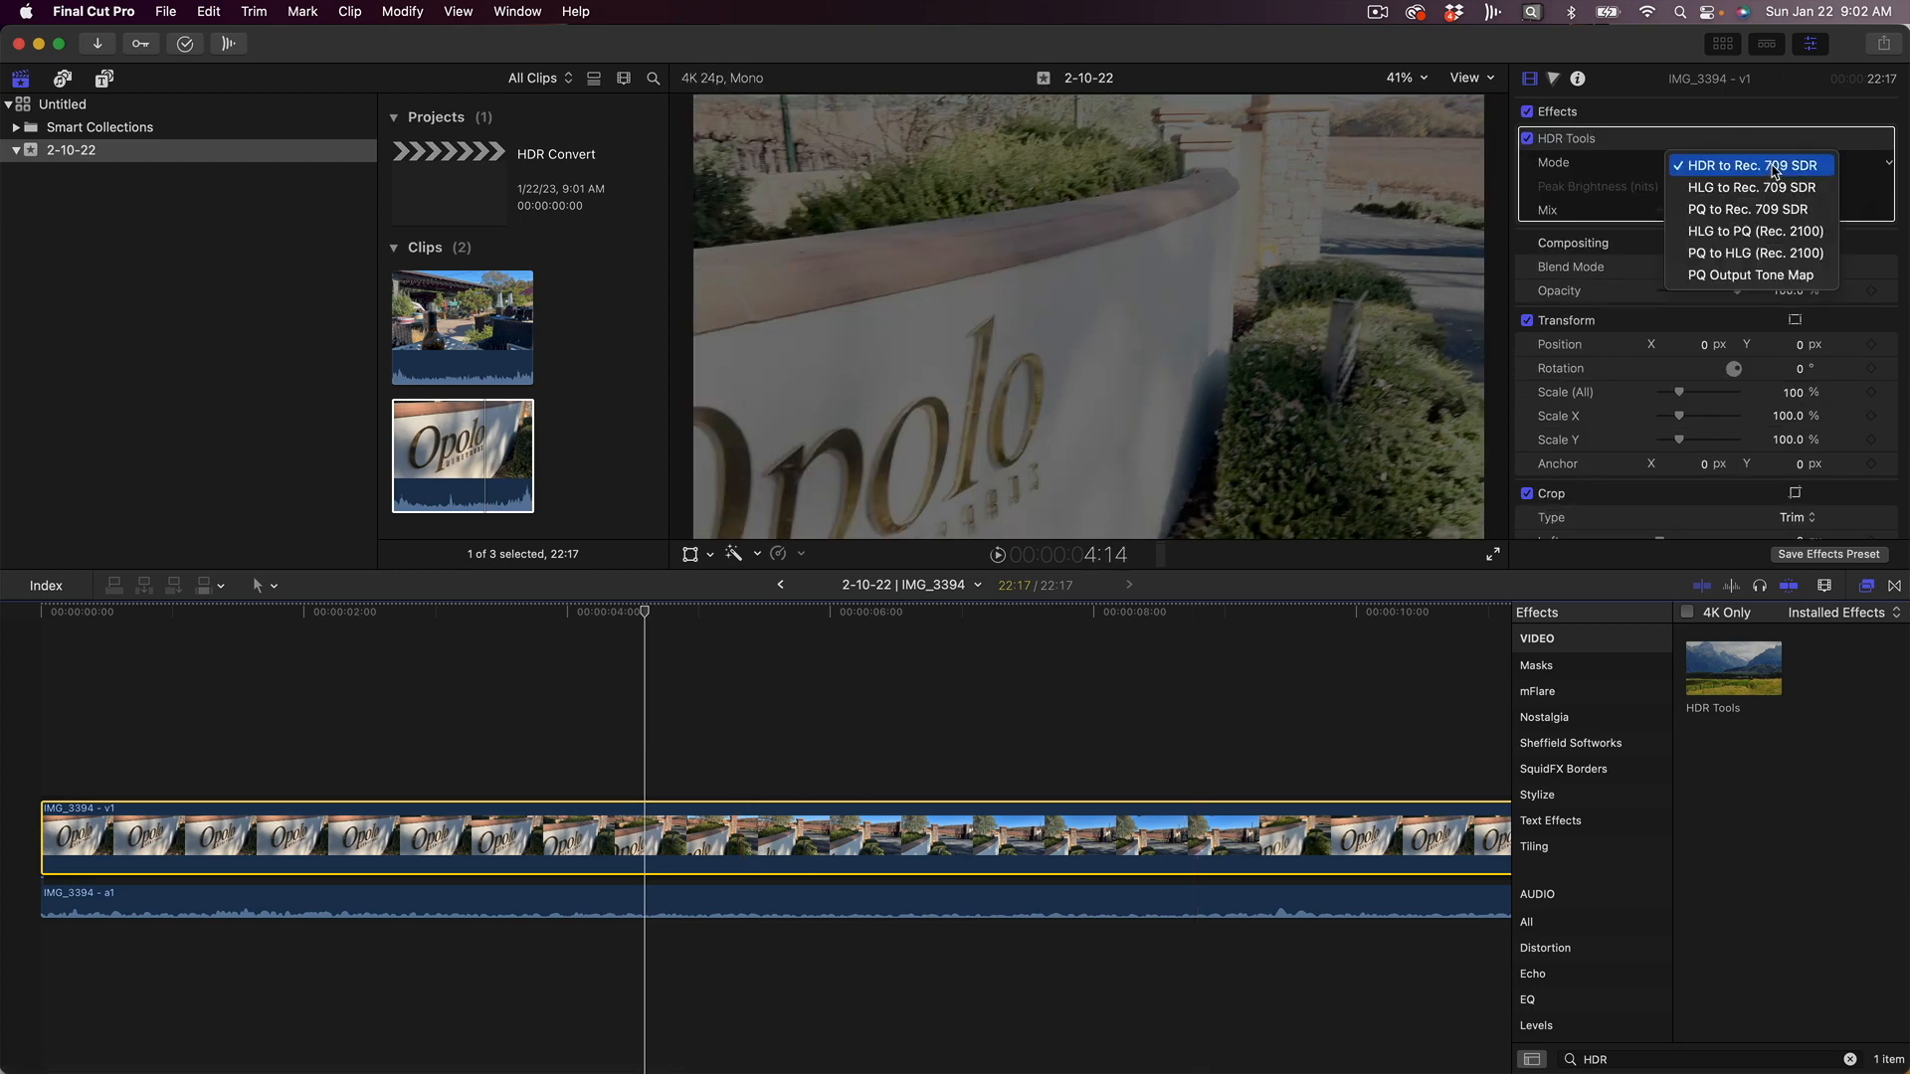
mouse_move(1741, 187)
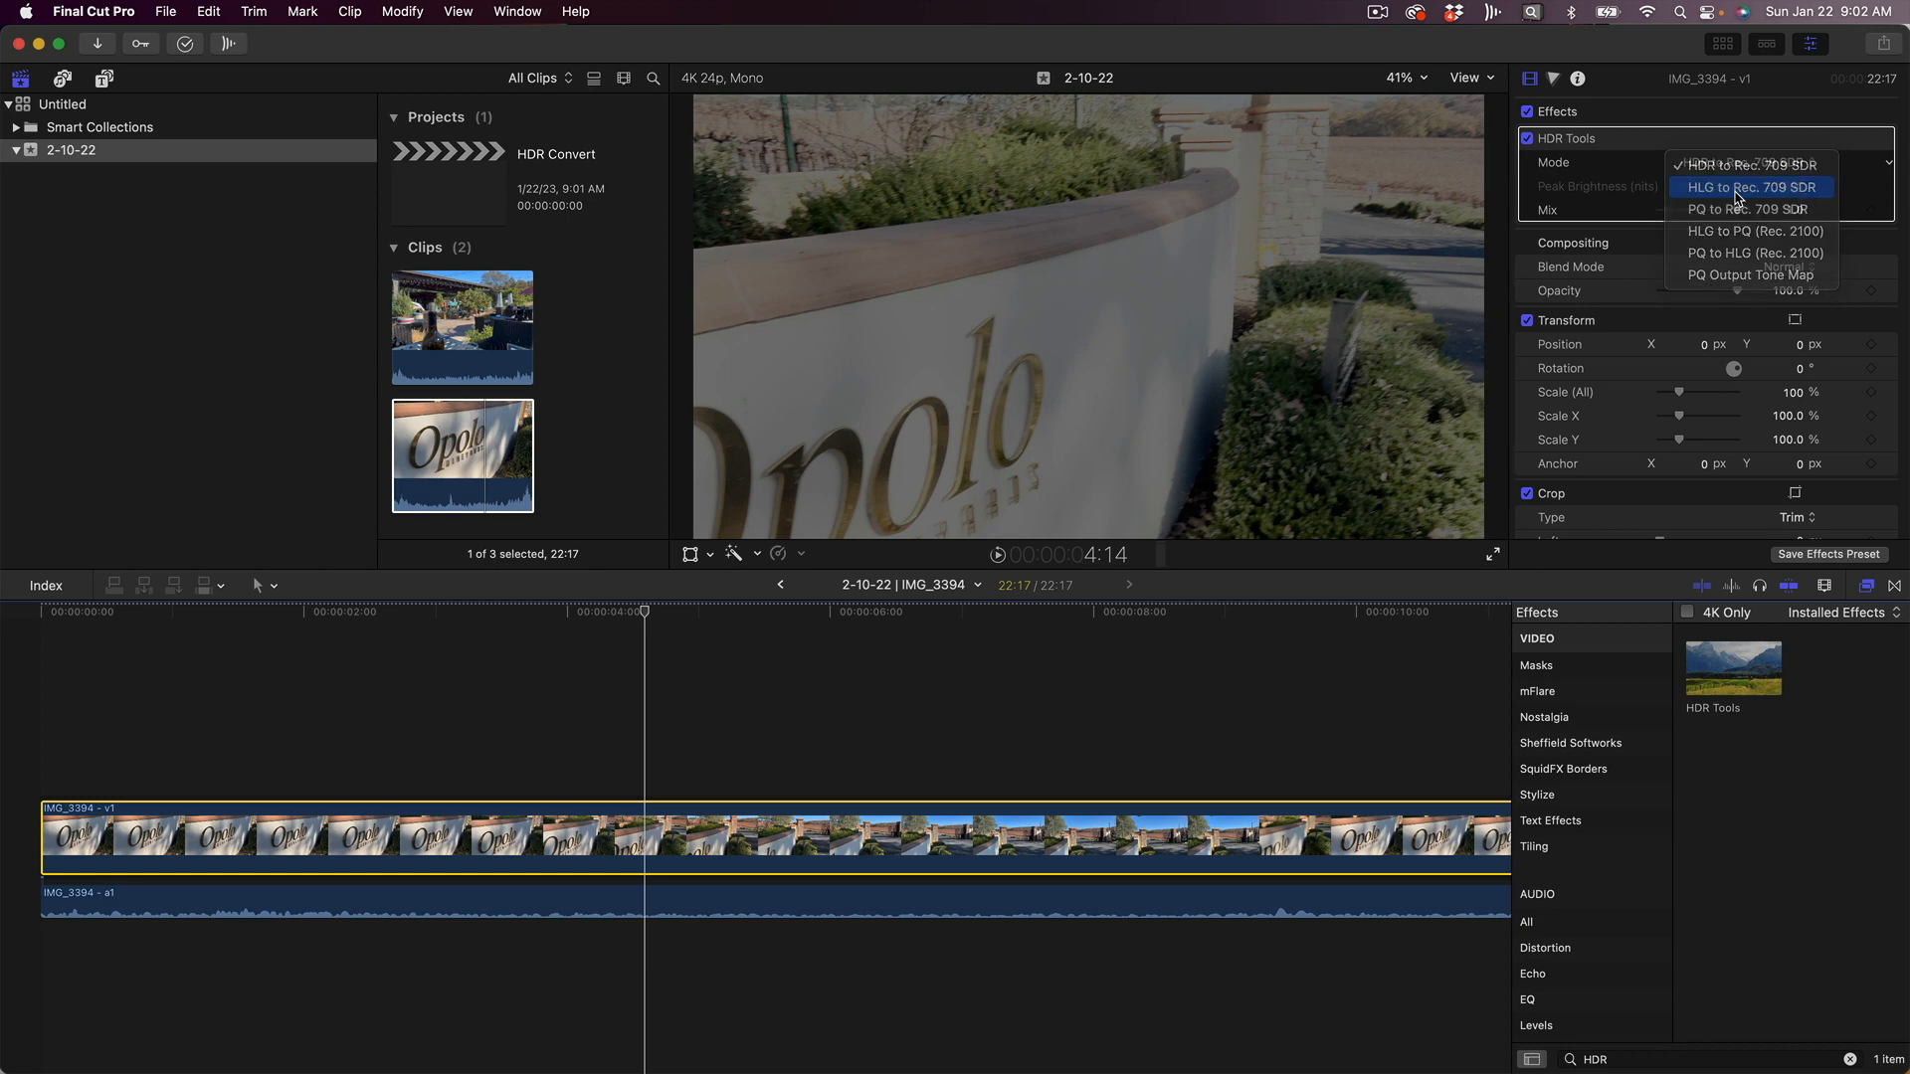
left_click(1751, 187)
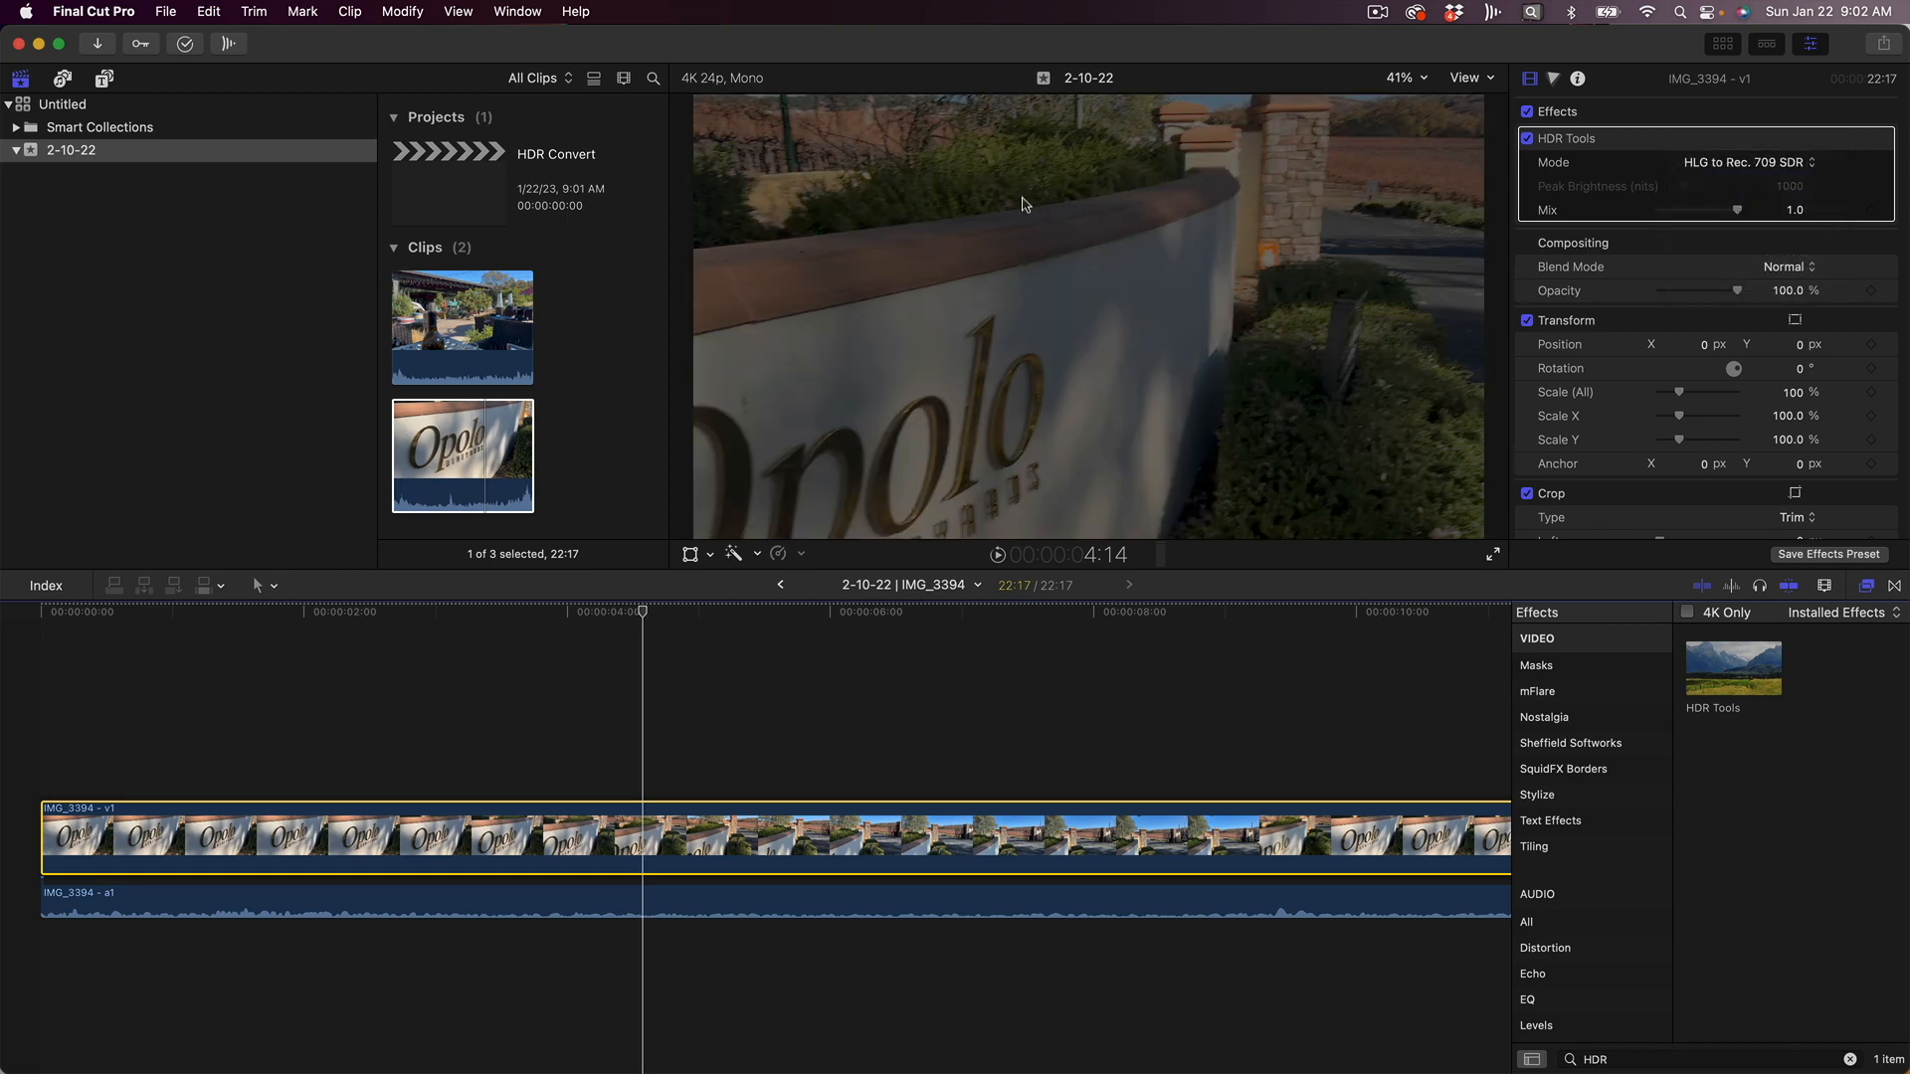
mouse_move(1079, 354)
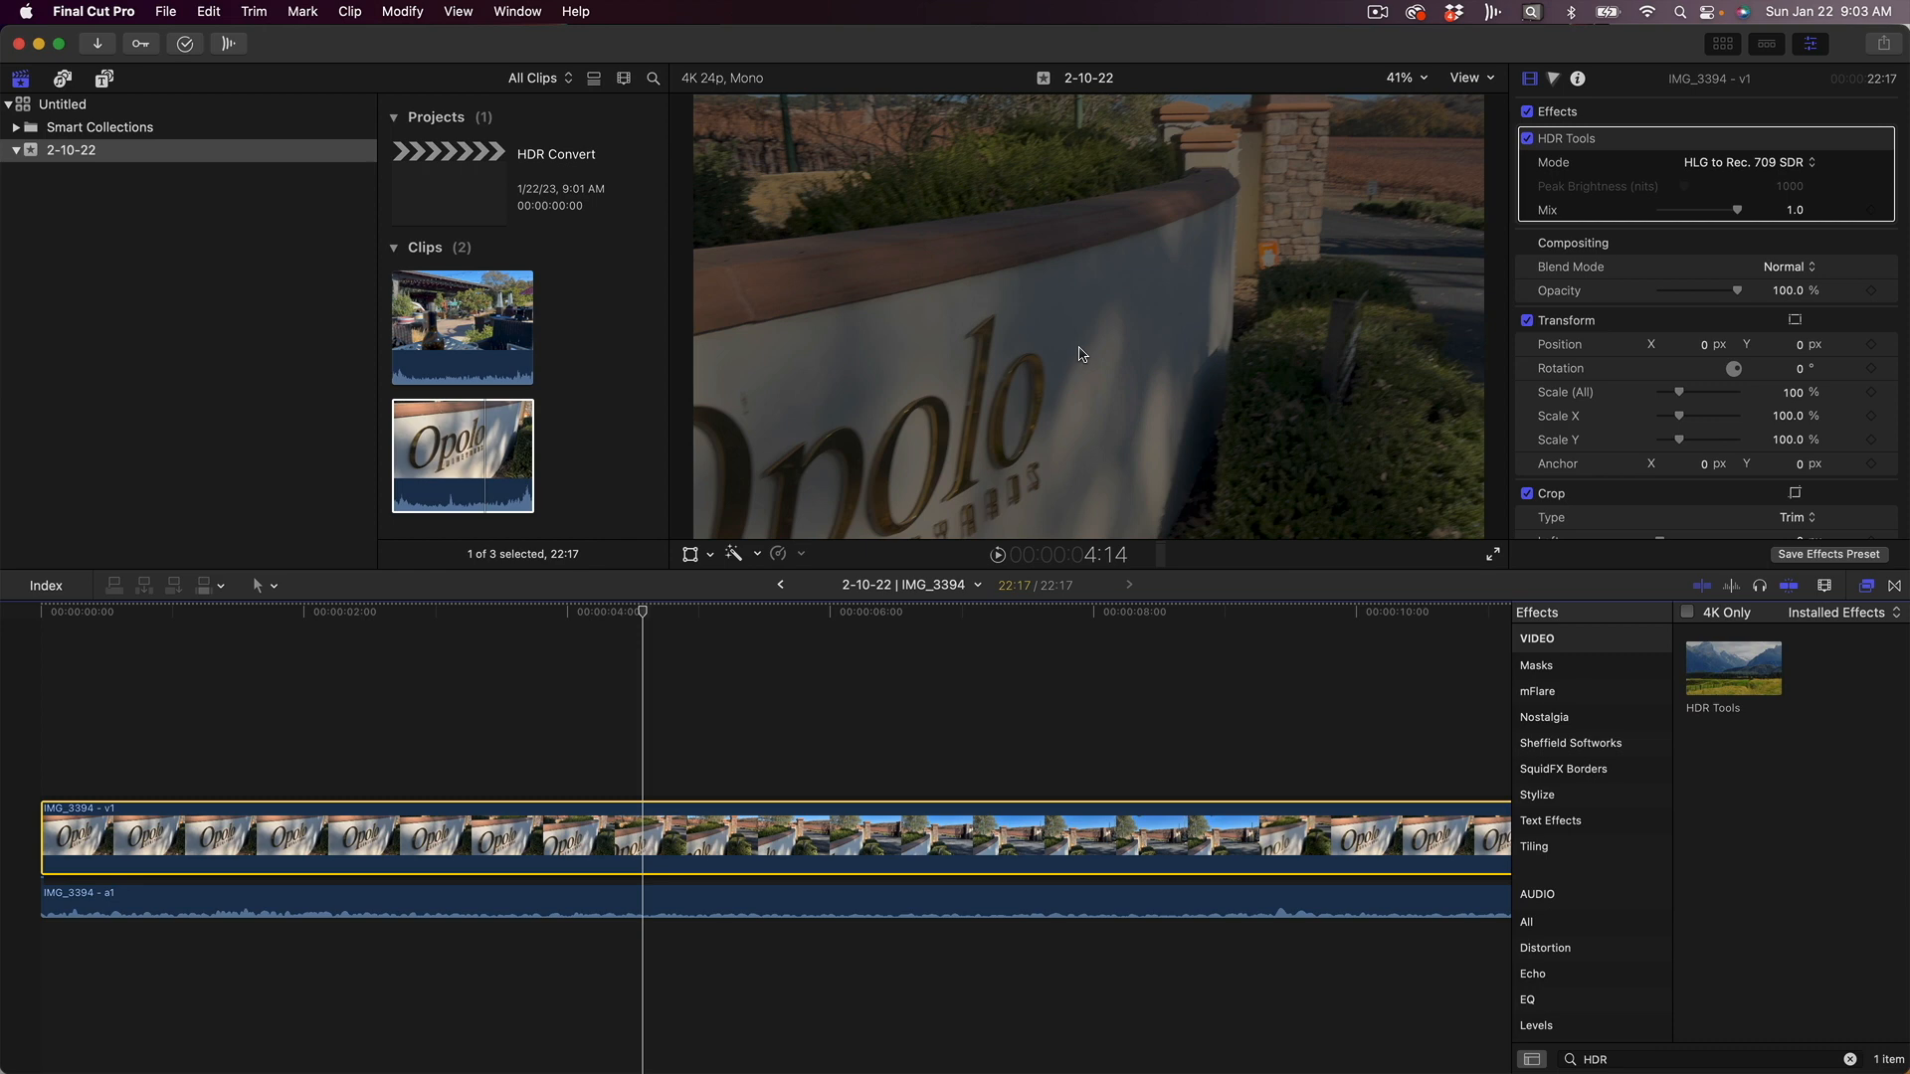
mouse_move(1248, 402)
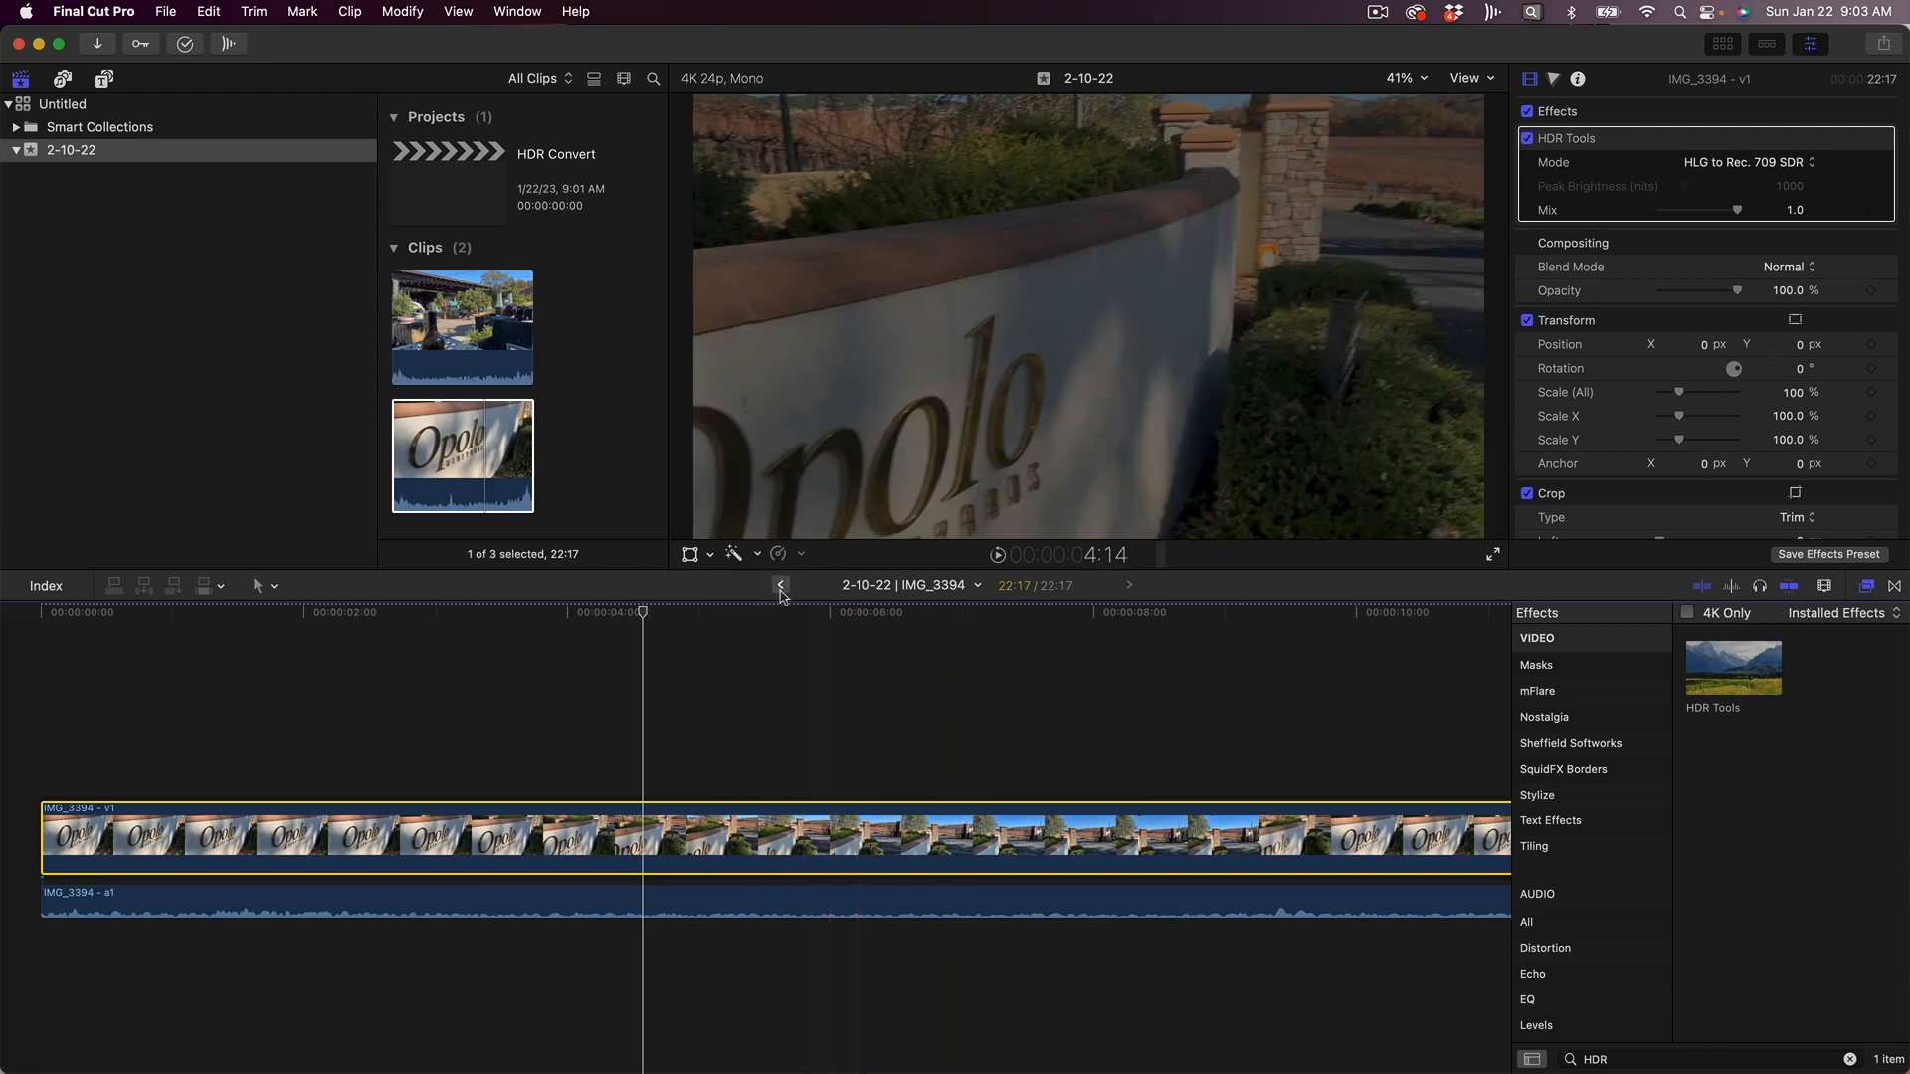
mouse_move(780, 585)
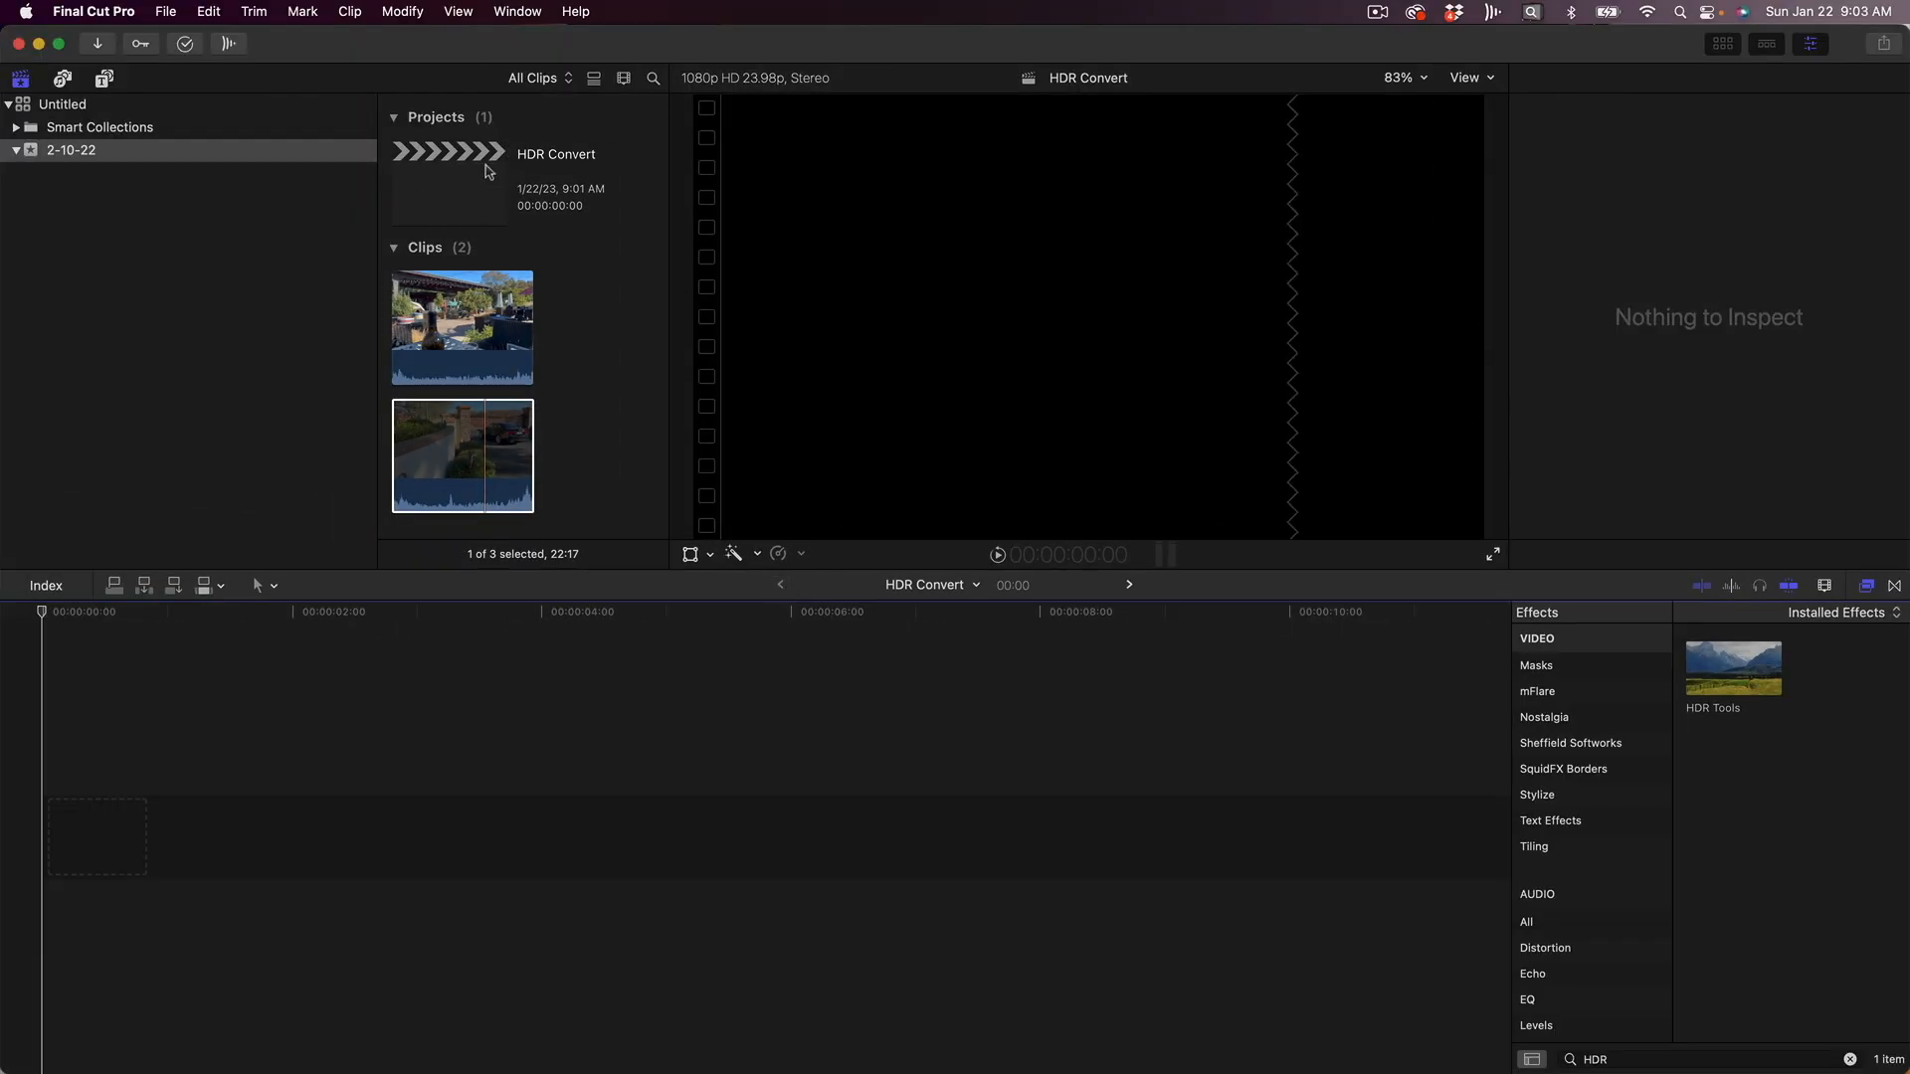
mouse_move(480, 455)
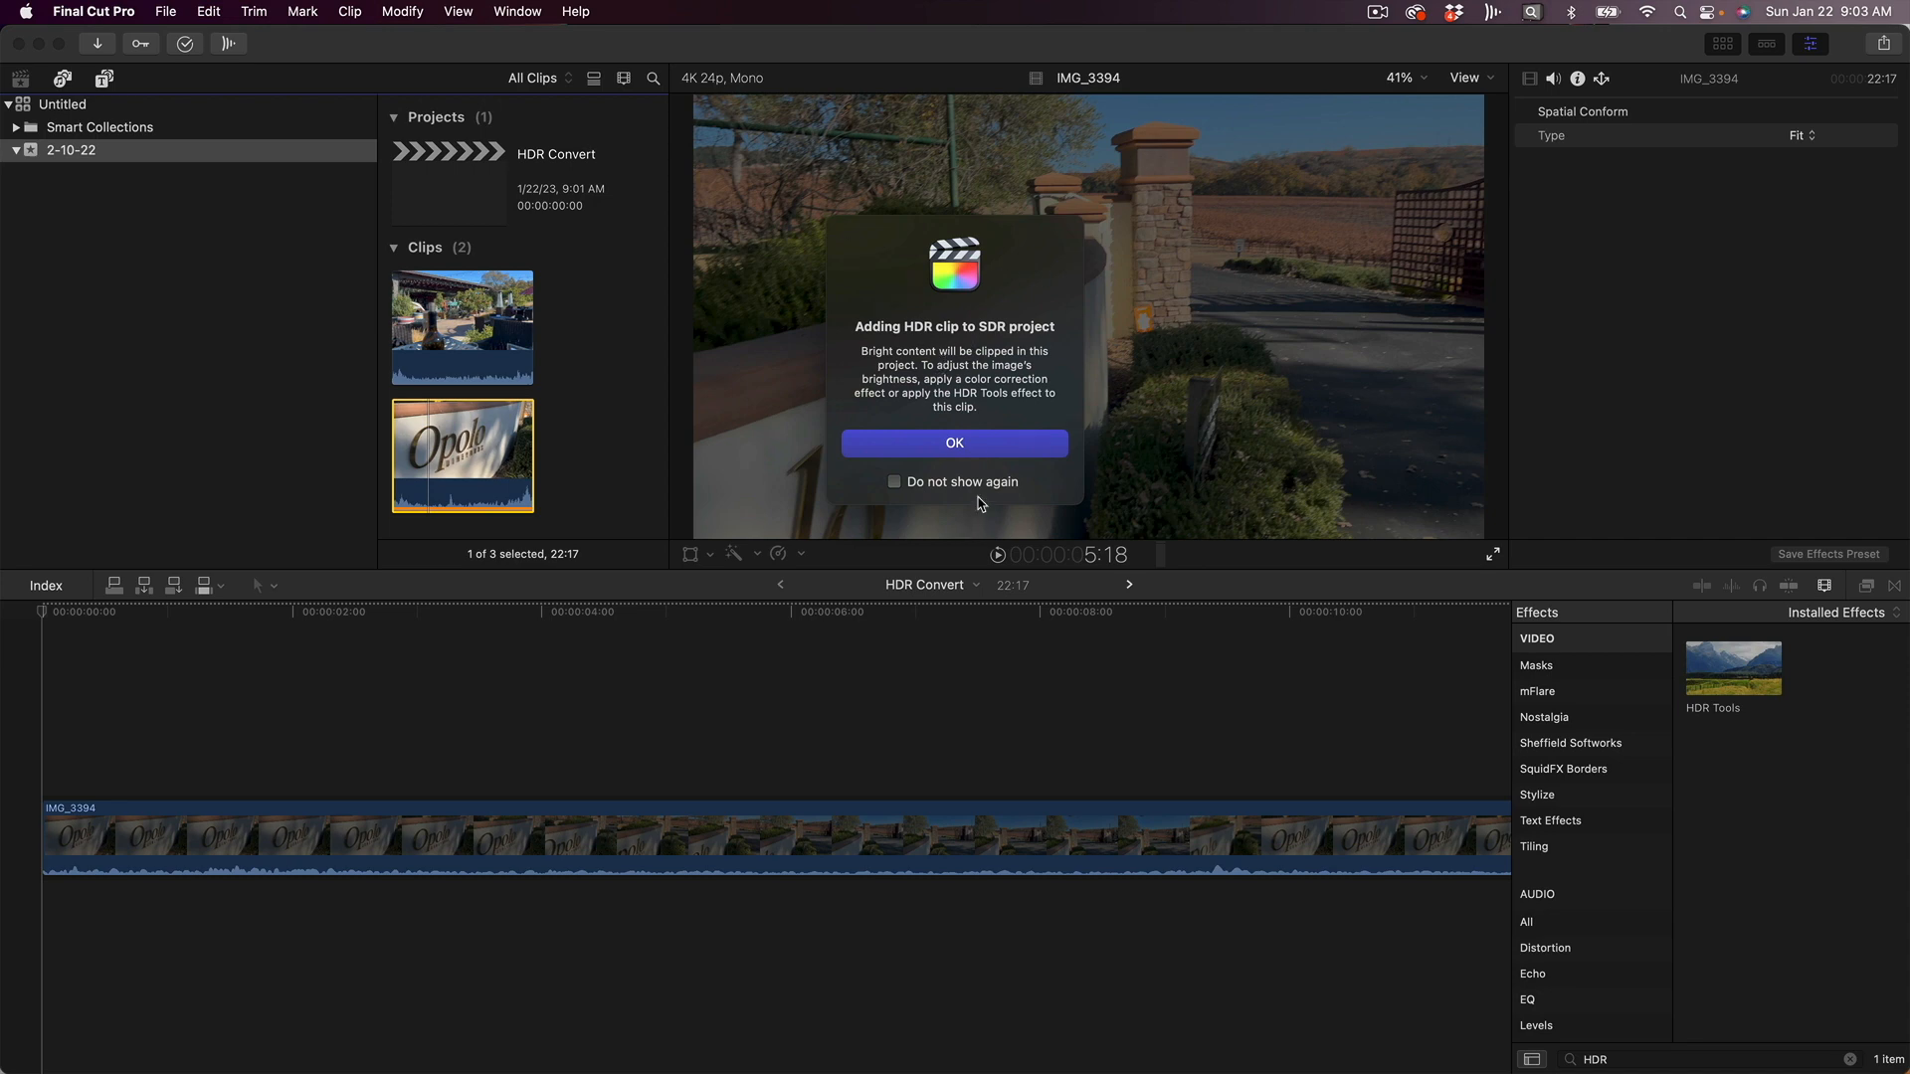
Accept the HDR warning, move the playhead to the clip's end and append a second portion
left_click(953, 442)
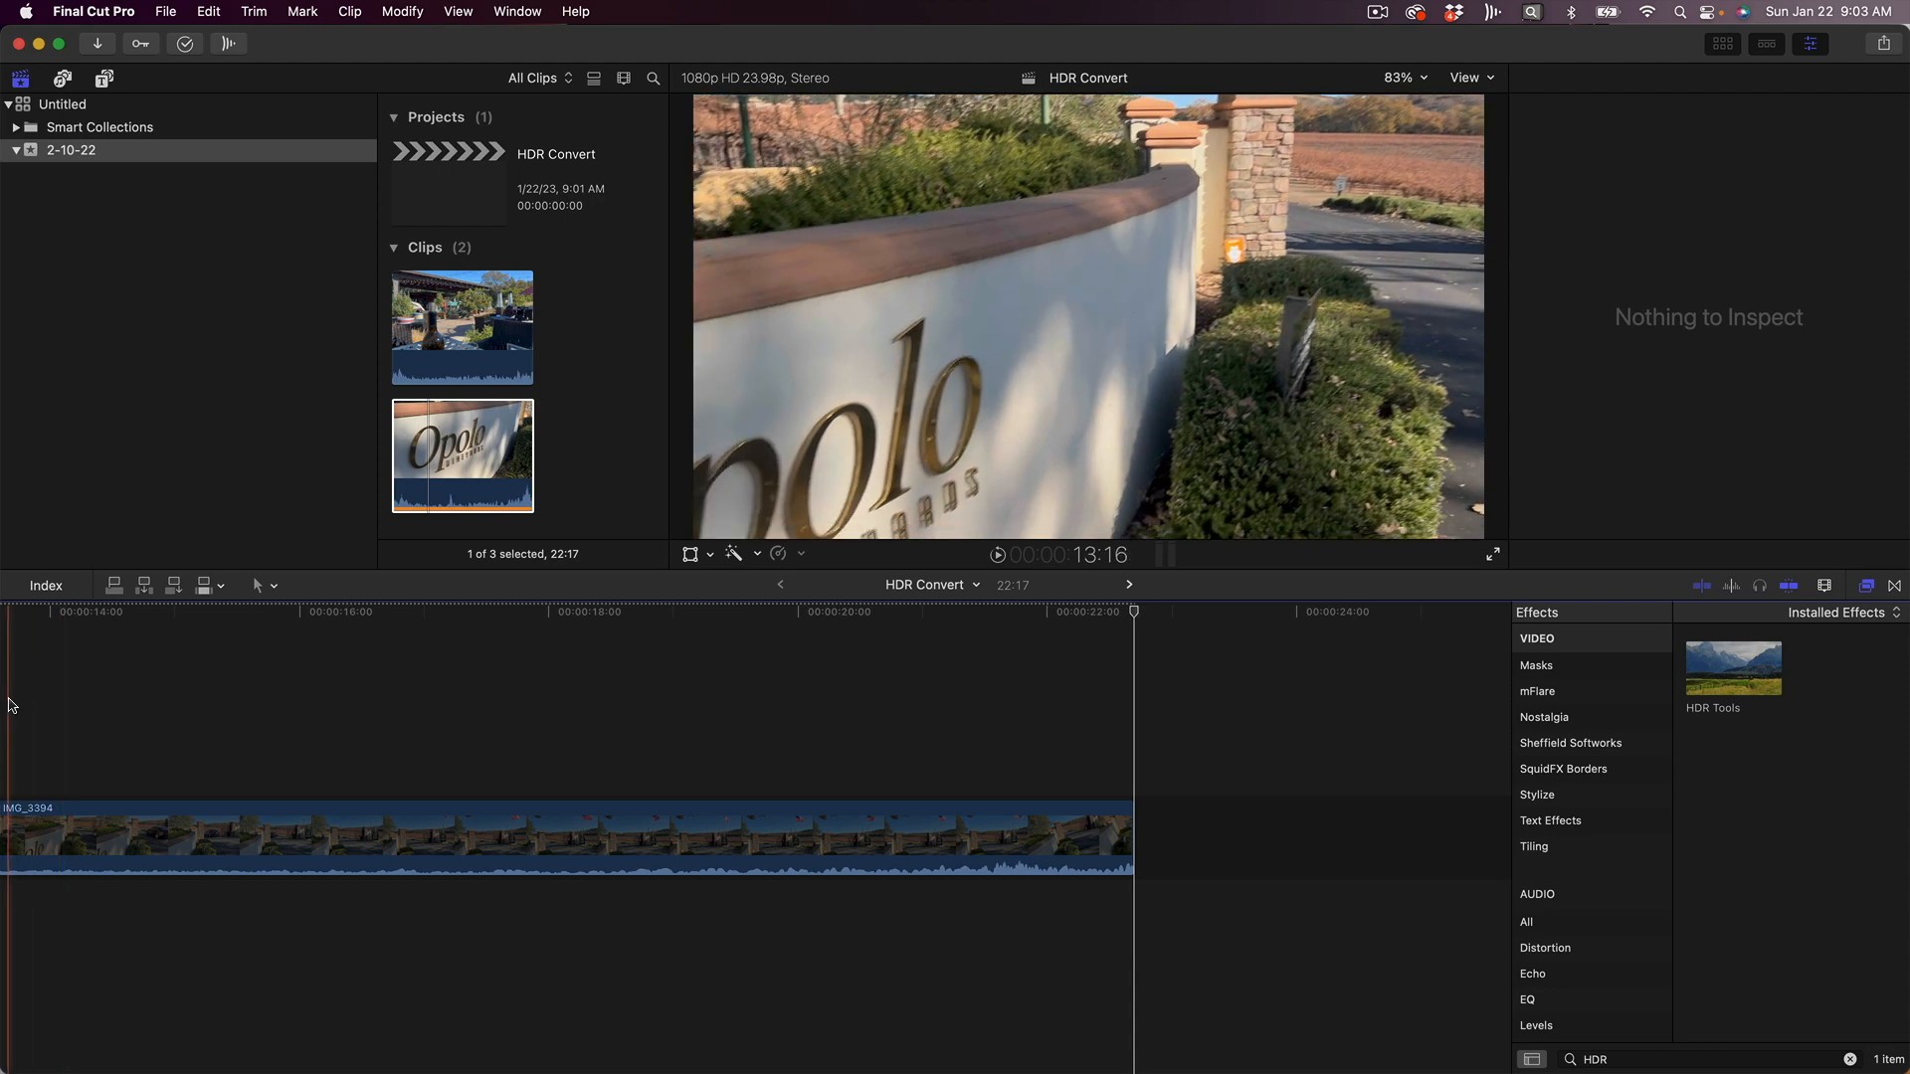
left_click(881, 840)
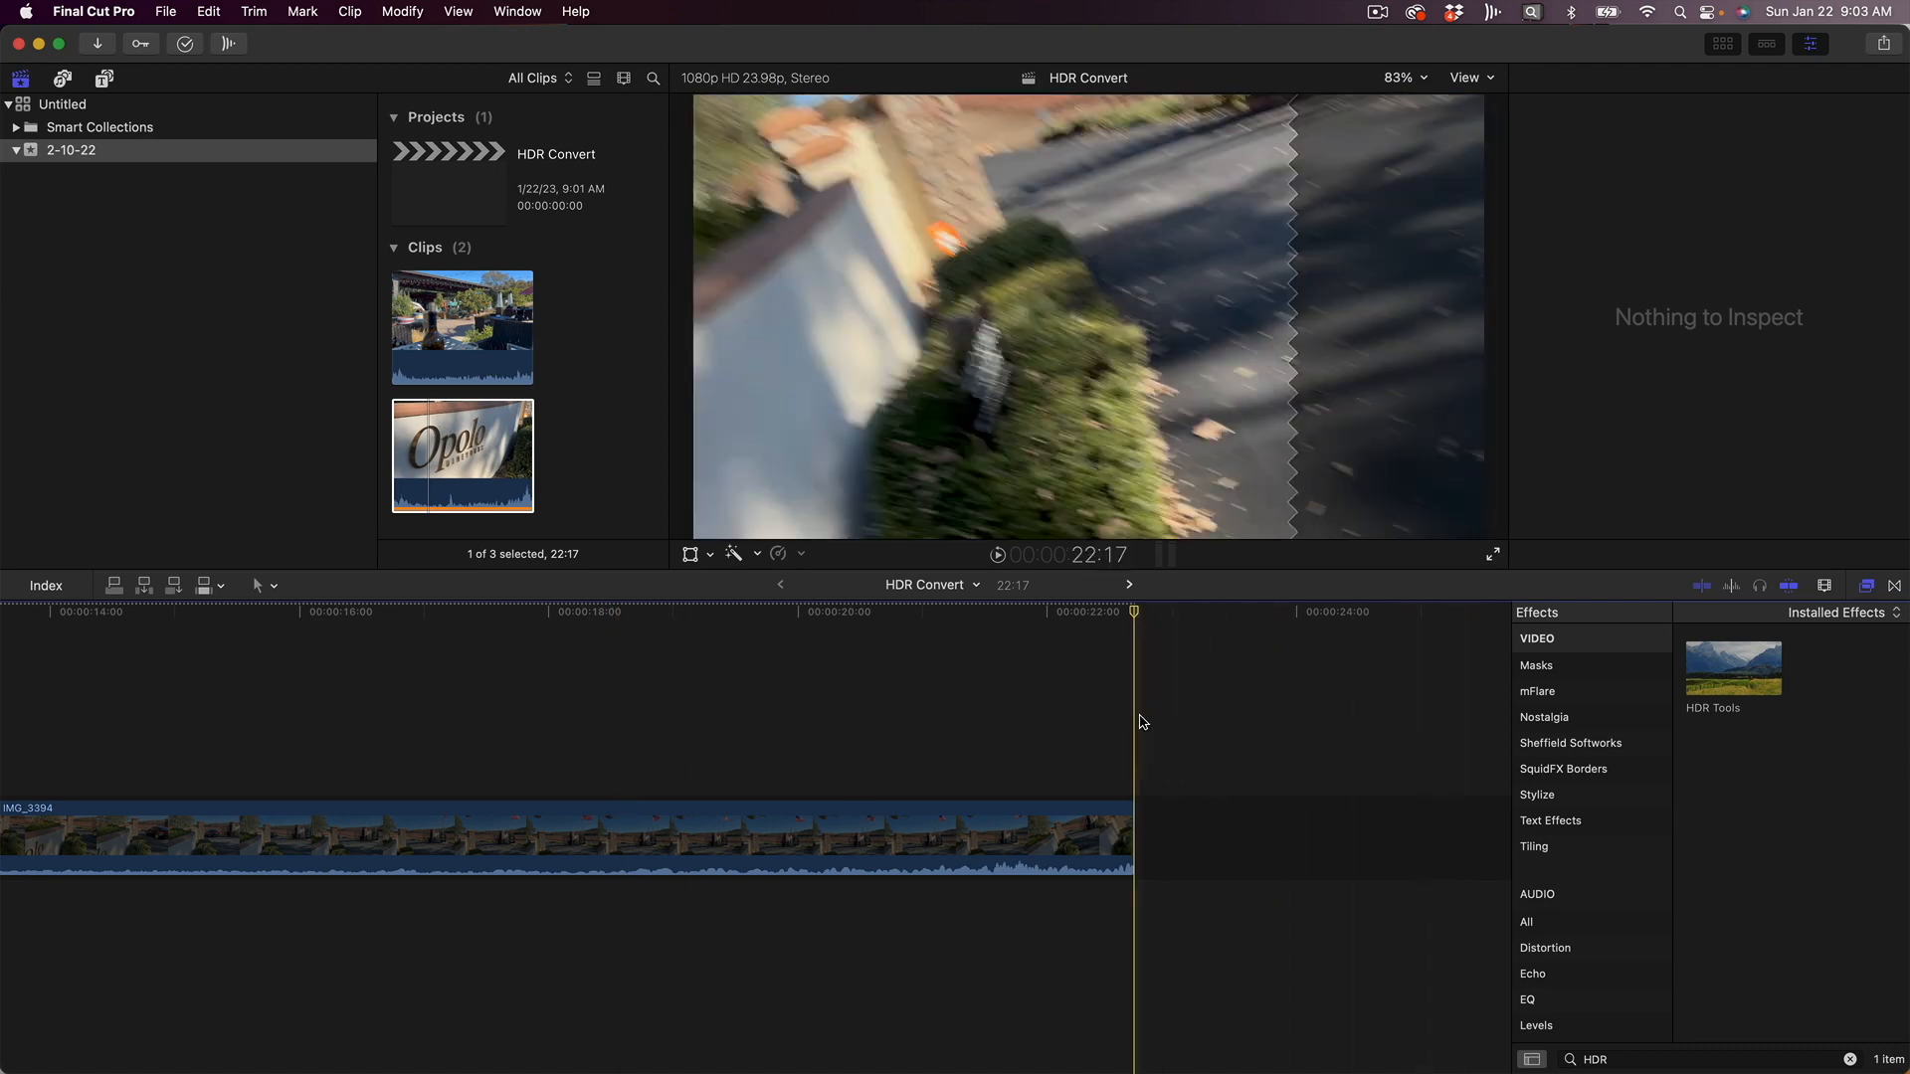
left_click(461, 454)
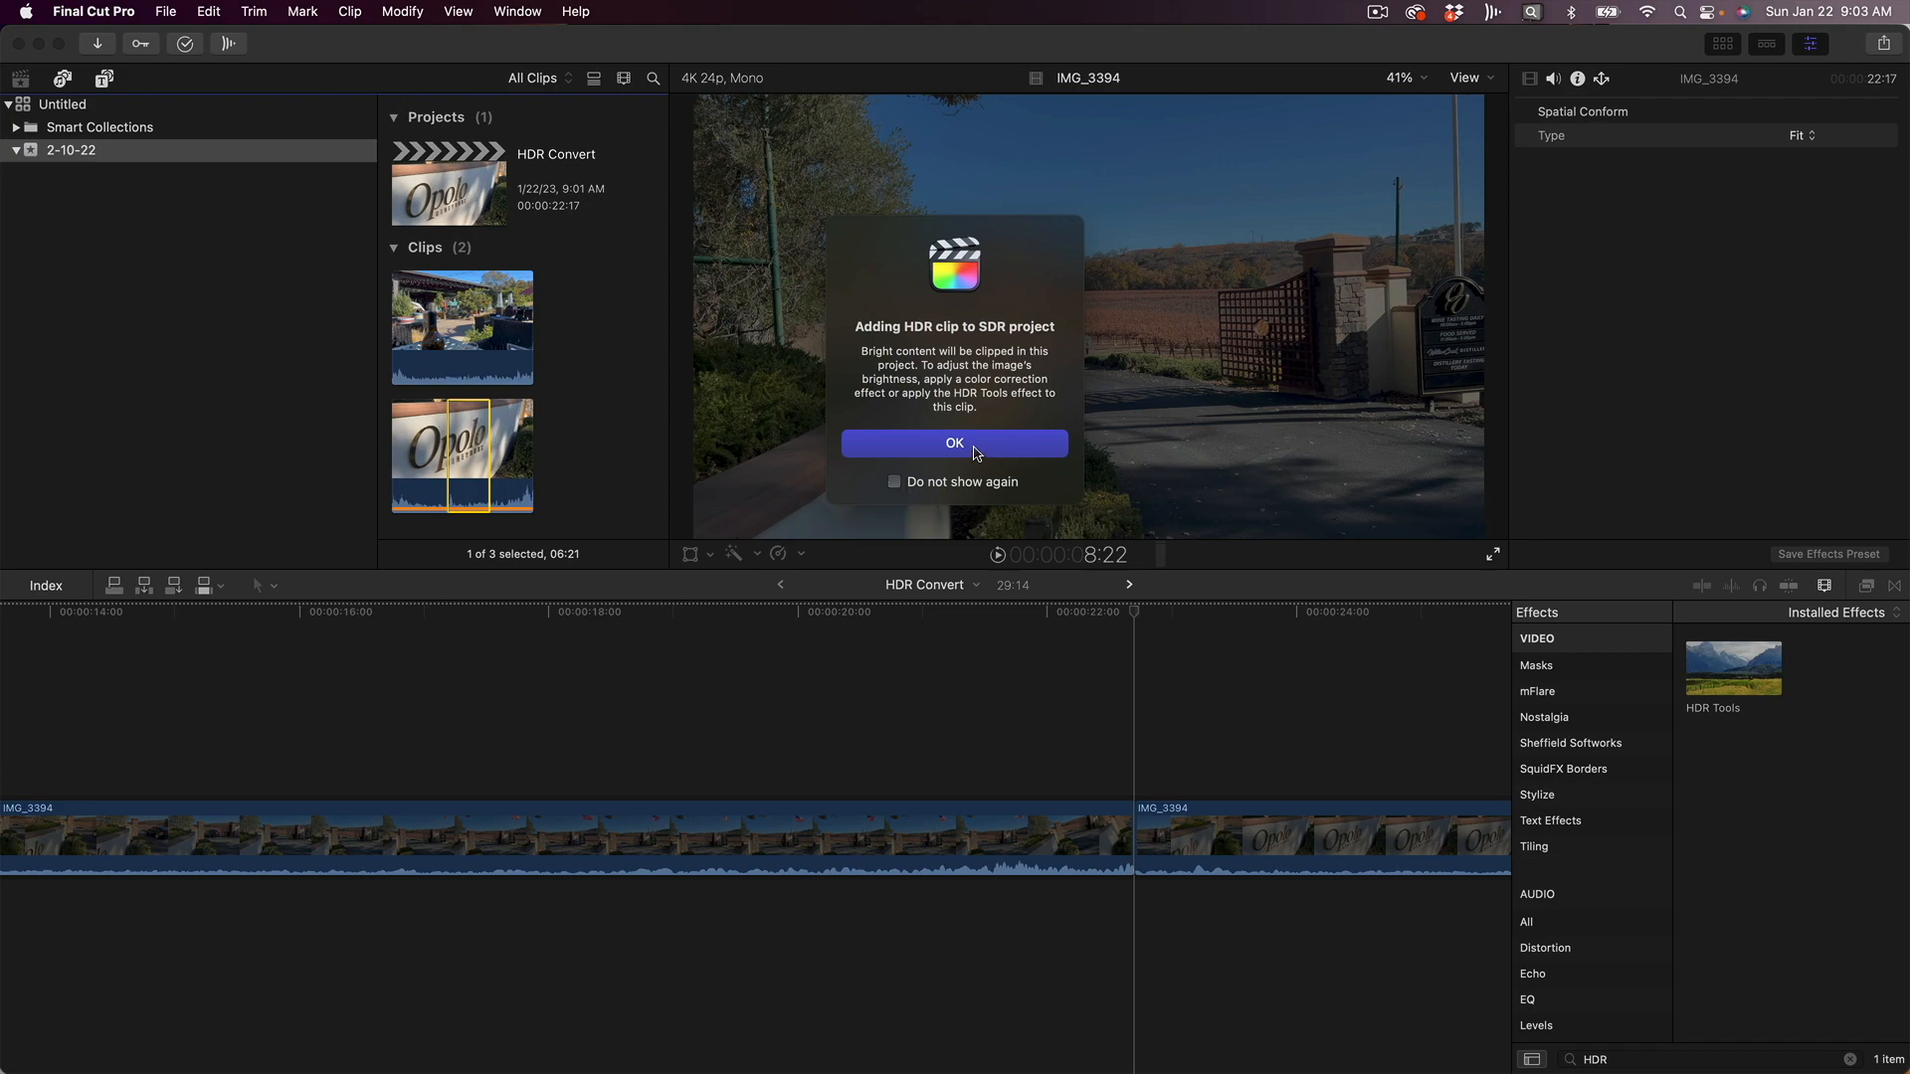
left_click(953, 442)
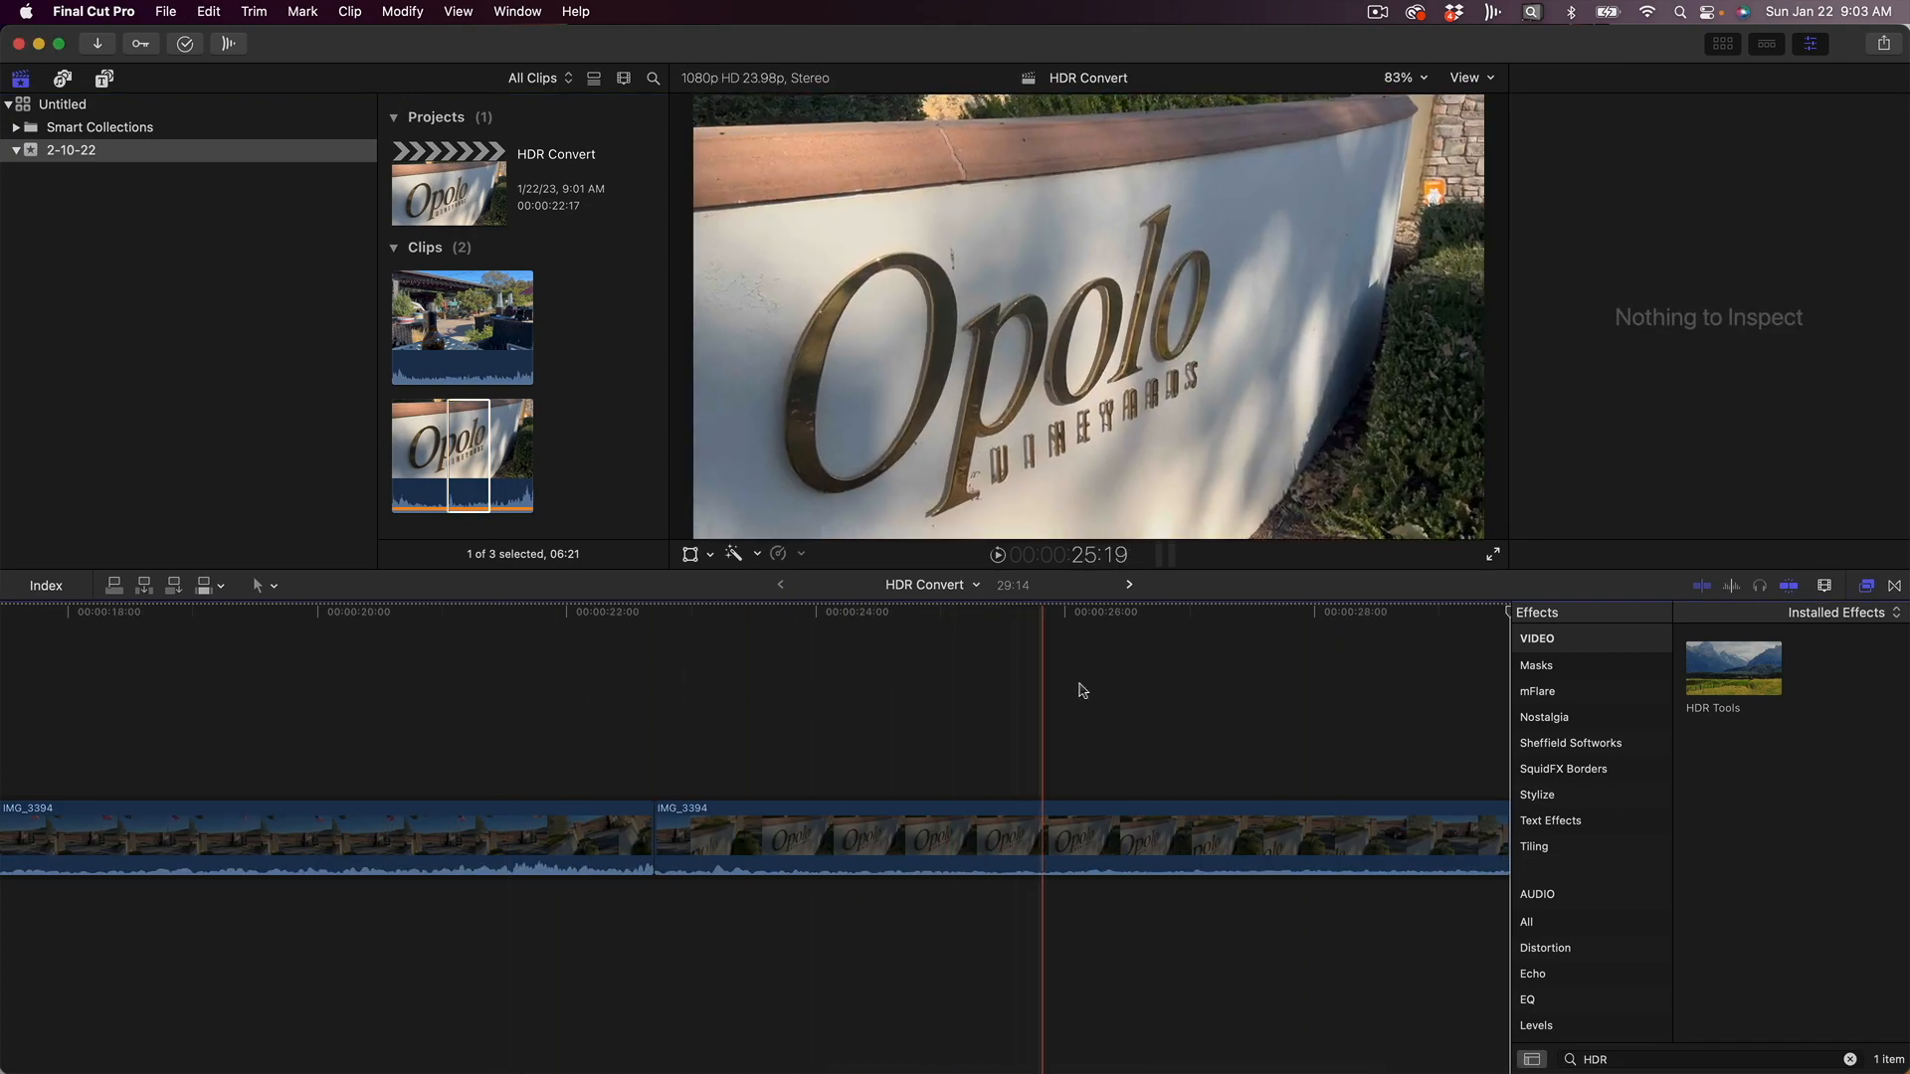